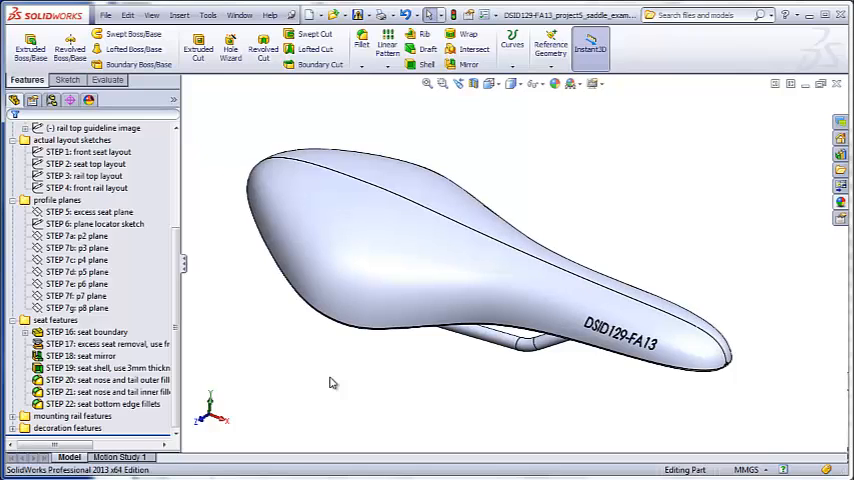
{"action": "mouse_move", "coordinate": [156, 440]}
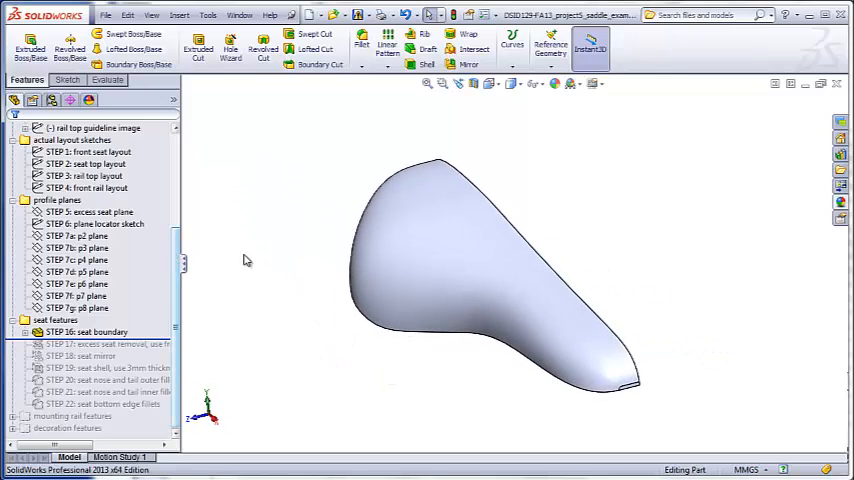
{"action": "mouse_move", "coordinate": [470, 246]}
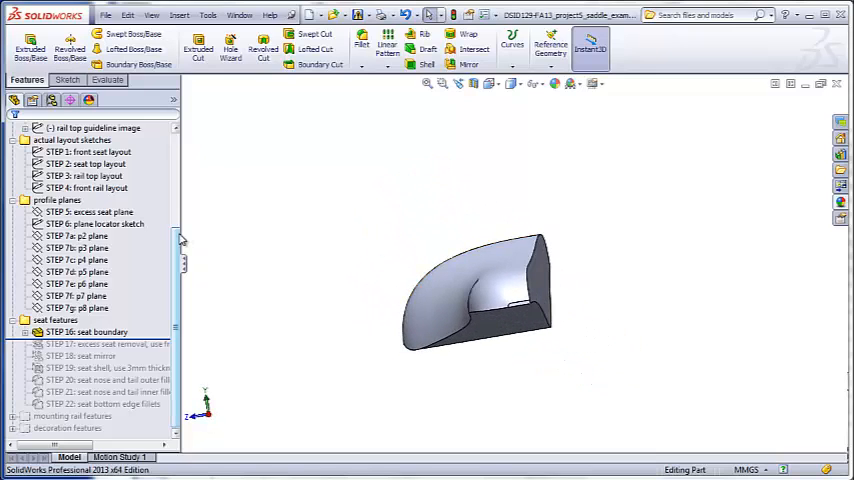
Reveal the Front Plane on the saddle and roll back to the front seat layout sketch
{"action": "left_click", "coordinate": [54, 176]}
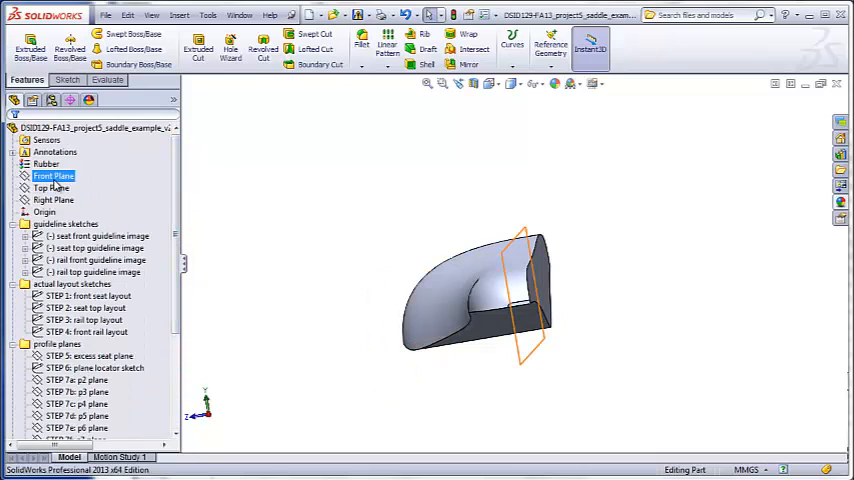
{"action": "left_click", "coordinate": [52, 176]}
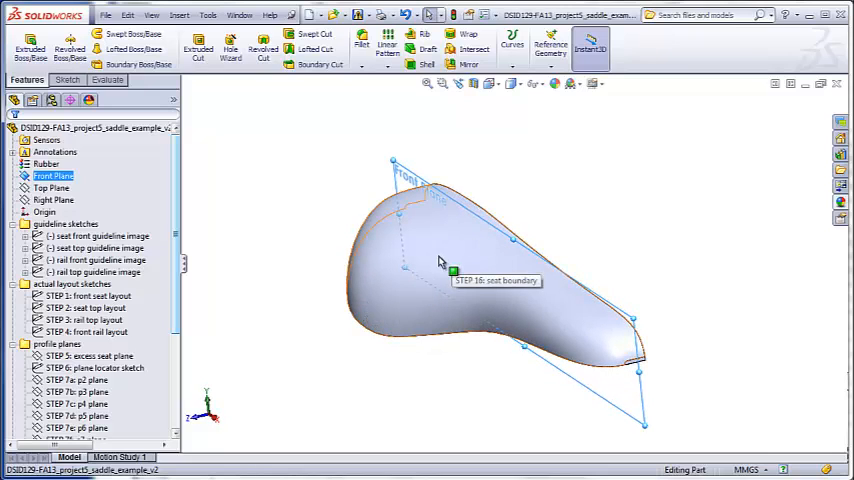
{"action": "mouse_move", "coordinate": [496, 236]}
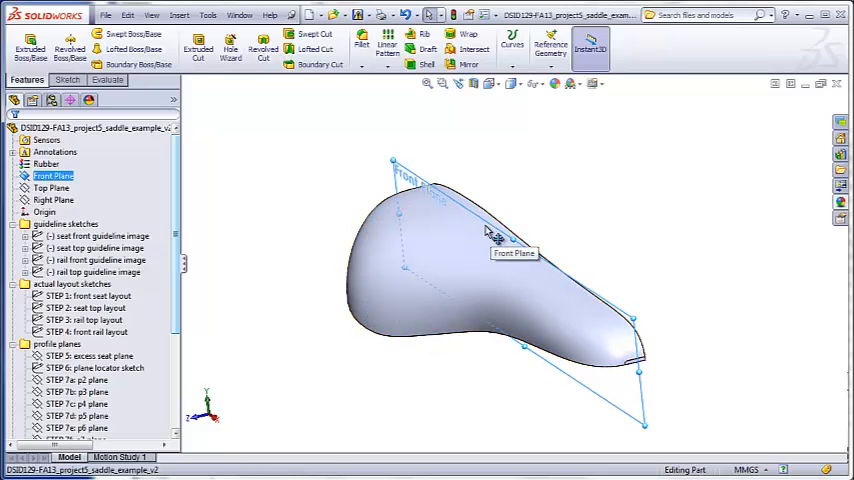
{"action": "mouse_move", "coordinate": [470, 222]}
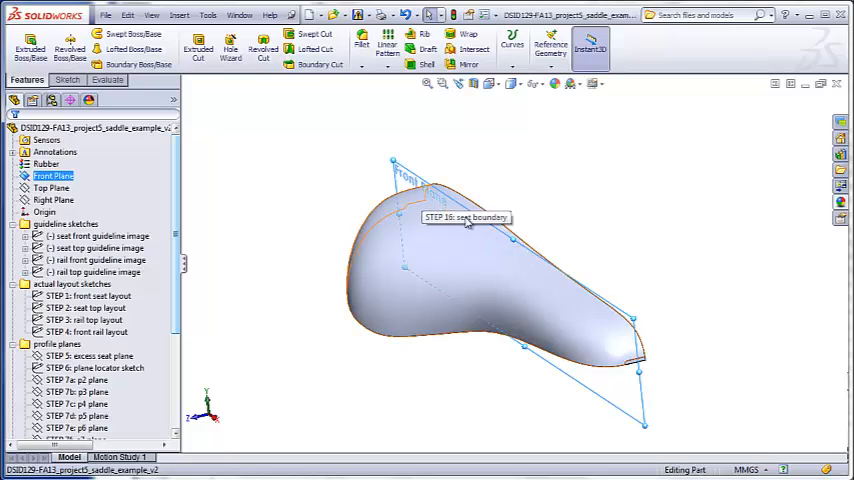
{"action": "mouse_move", "coordinate": [632, 356]}
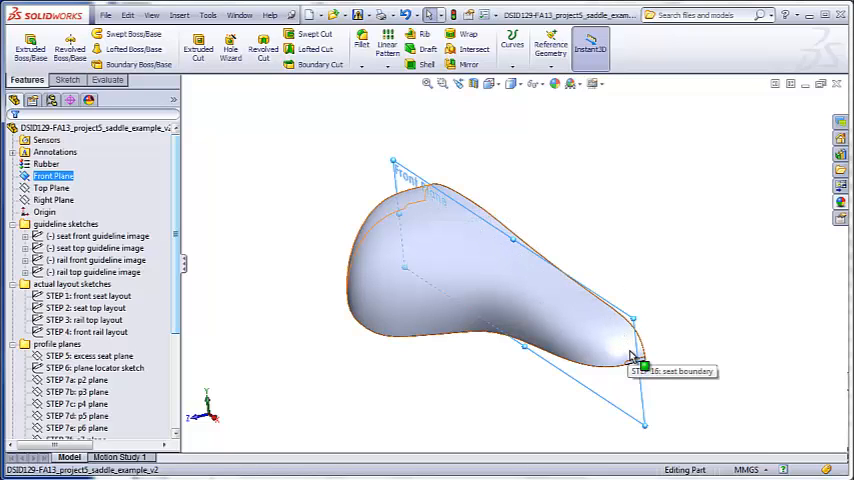
{"action": "mouse_move", "coordinate": [252, 332]}
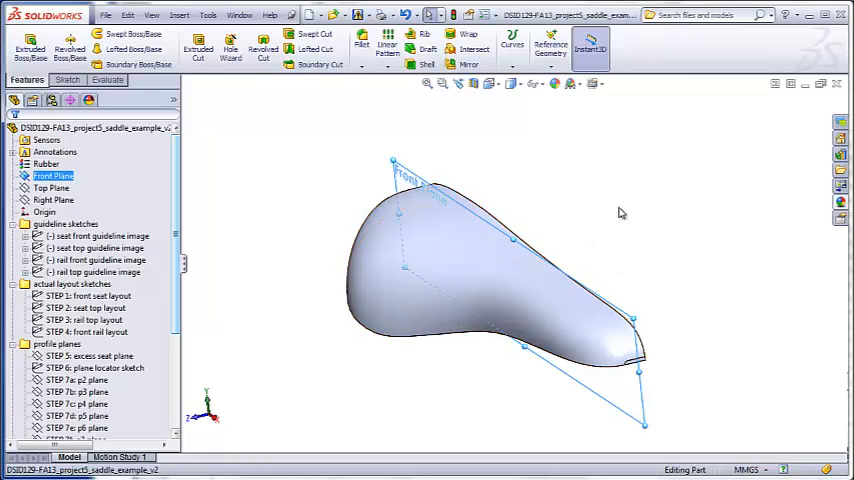
{"action": "scroll", "scroll_direction": "down", "scroll_amount": 3}
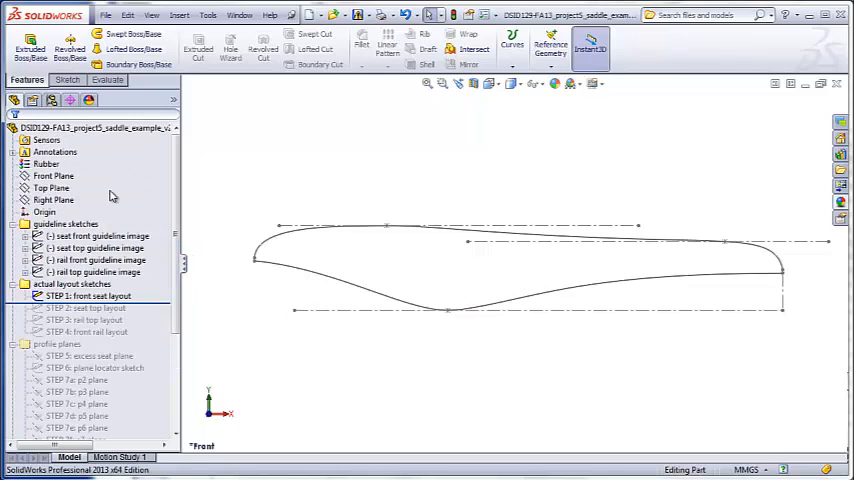
Show the rail front guideline image sketch behind the front seat layout
{"action": "left_click", "coordinate": [98, 236]}
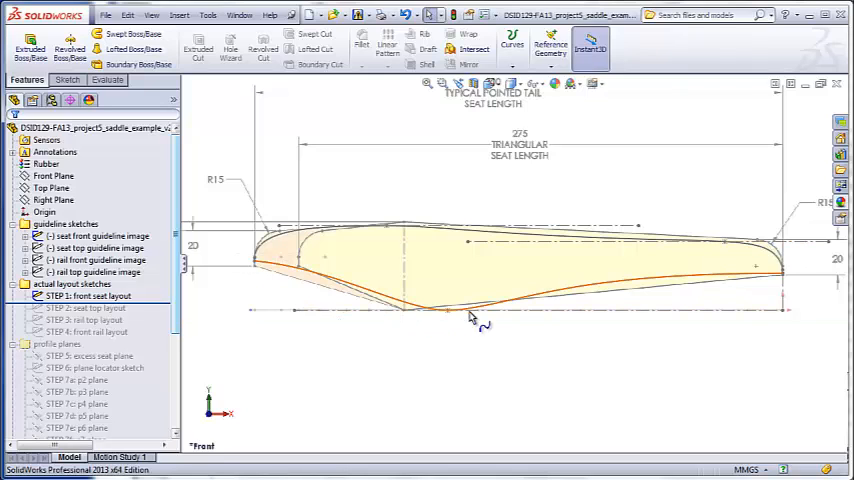
{"action": "left_click", "coordinate": [100, 236]}
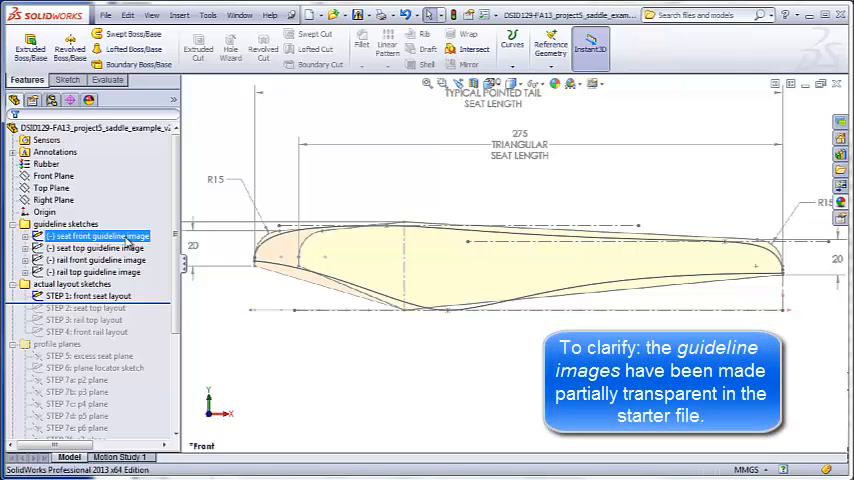
Edit the STEP 1 front seat layout sketch to inspect its nose and tail dimensions
{"action": "left_click", "coordinate": [96, 272]}
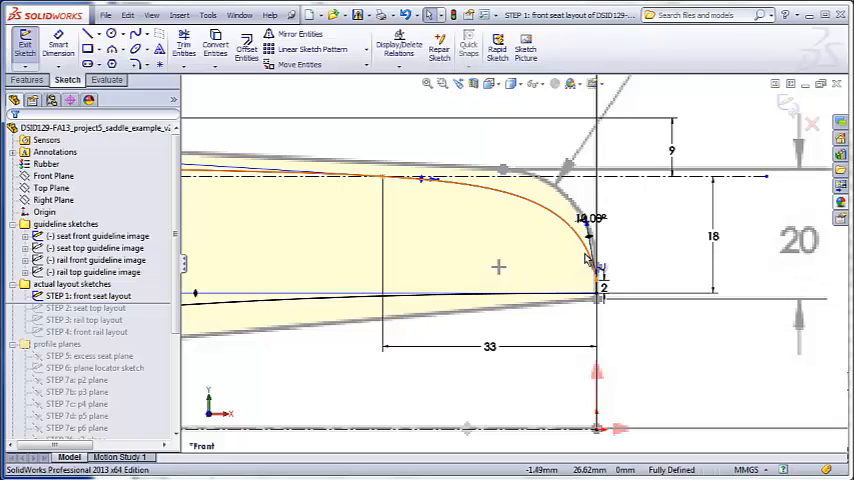
{"action": "mouse_move", "coordinate": [300, 190]}
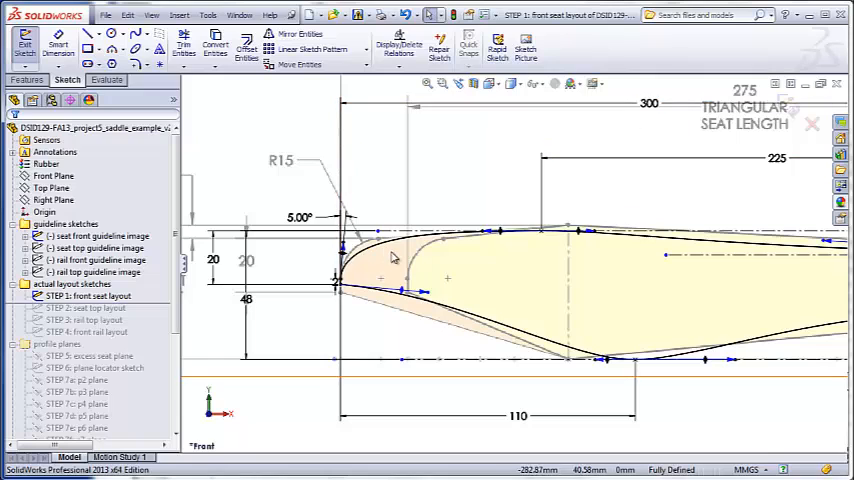
{"action": "mouse_move", "coordinate": [388, 258]}
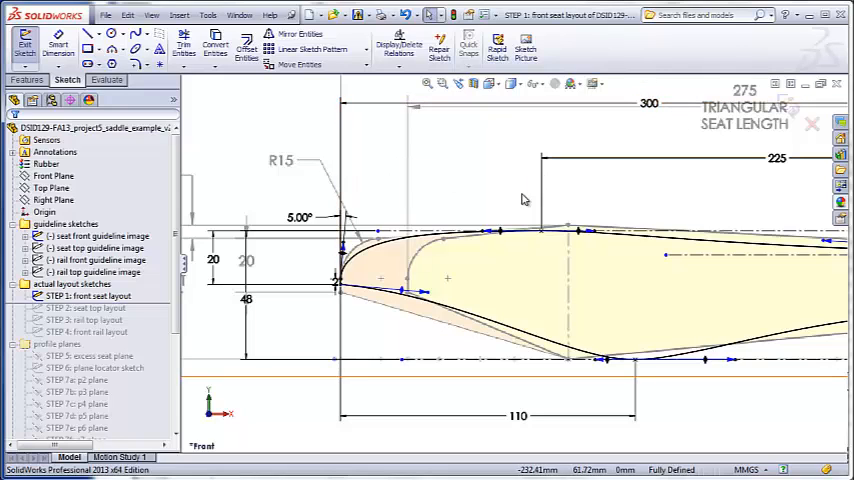
{"action": "mouse_move", "coordinate": [458, 216]}
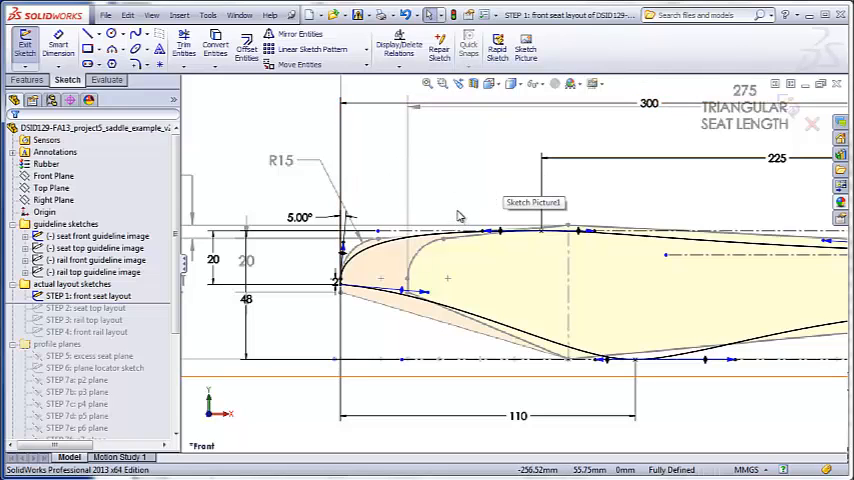
{"action": "mouse_move", "coordinate": [498, 192]}
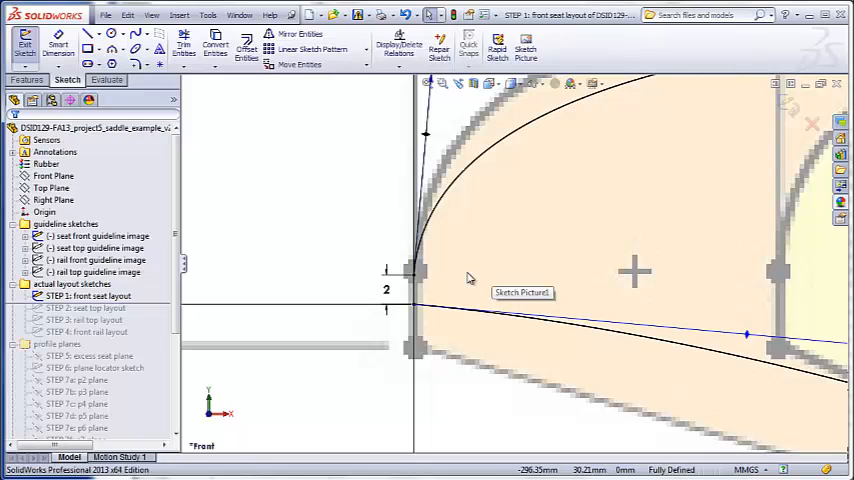
{"action": "mouse_move", "coordinate": [544, 276]}
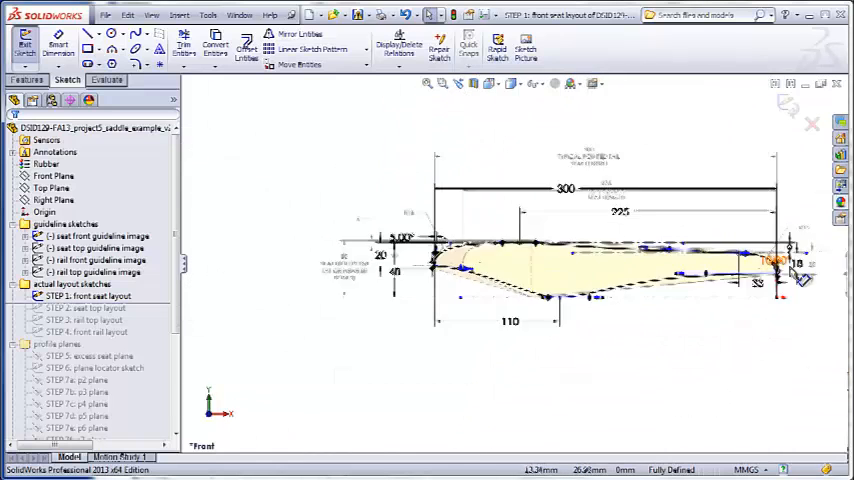
Zoom onto the nose tip showing its 5° angle and 2 mm offset dimensions
{"action": "scroll", "scroll_direction": "up", "scroll_amount": 3}
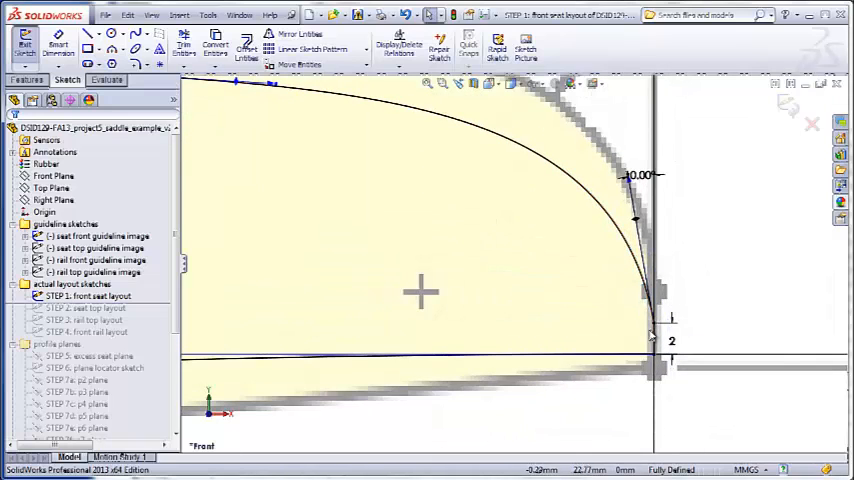
{"action": "mouse_move", "coordinate": [660, 342]}
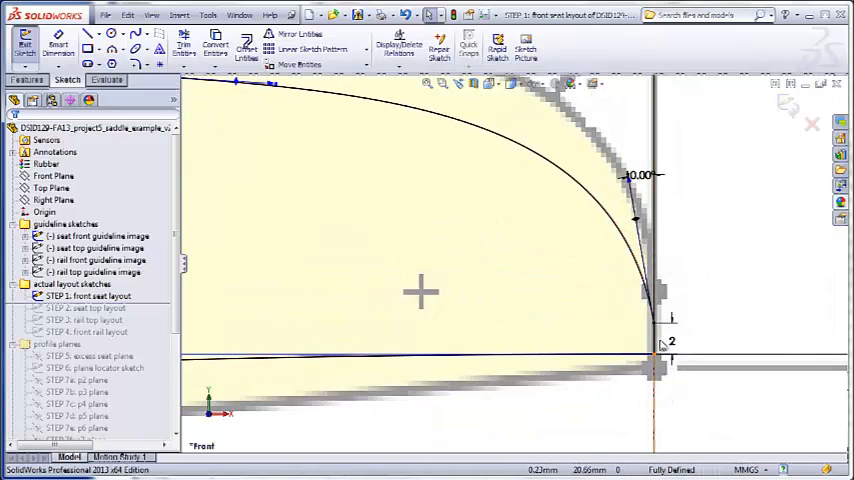
{"action": "mouse_move", "coordinate": [512, 280]}
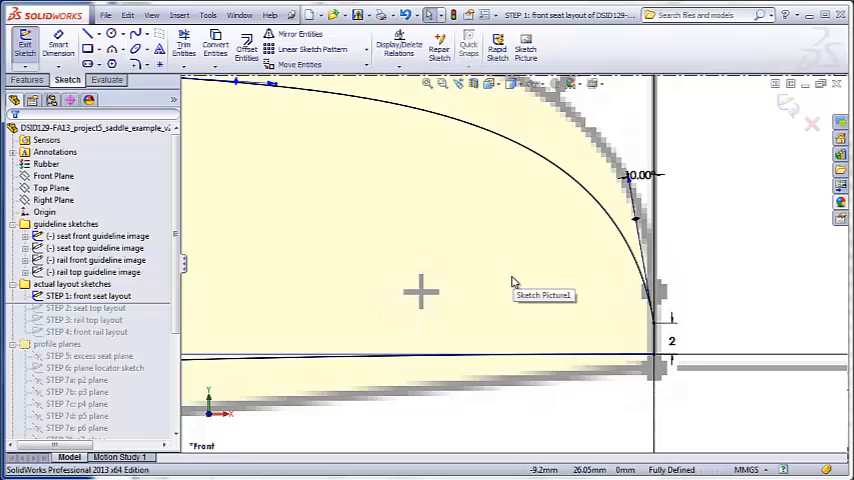
{"action": "mouse_move", "coordinate": [508, 270]}
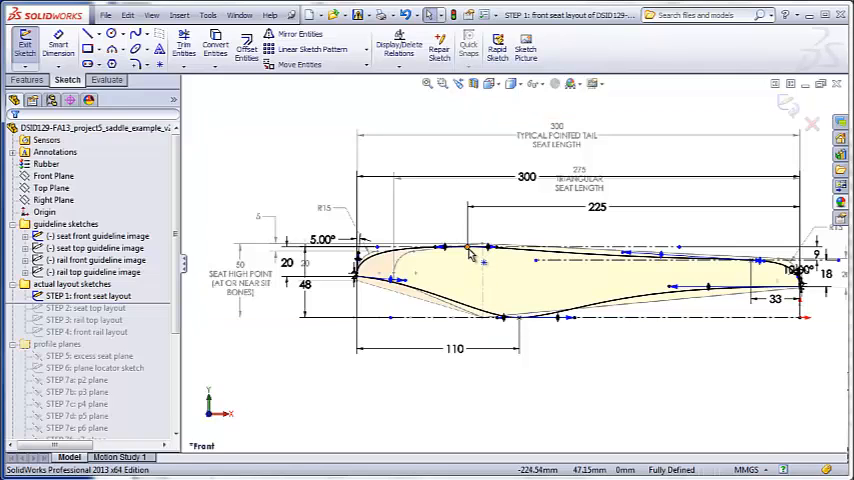
{"action": "mouse_move", "coordinate": [472, 252]}
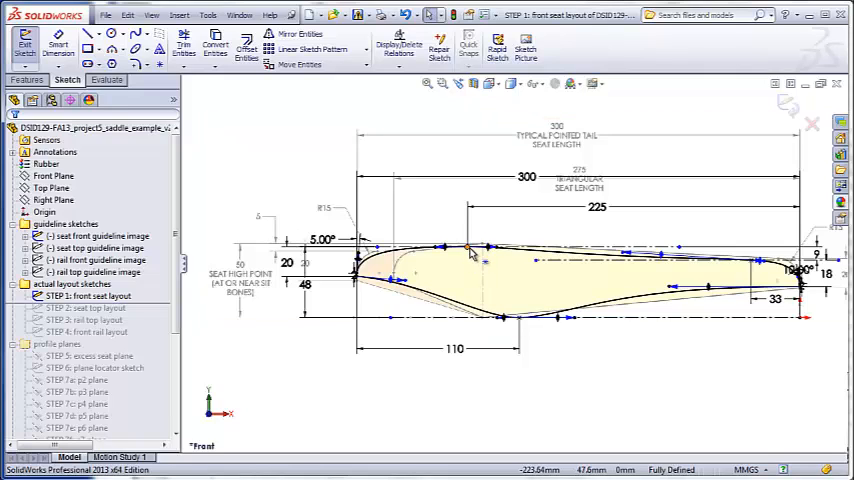
{"action": "mouse_move", "coordinate": [480, 250]}
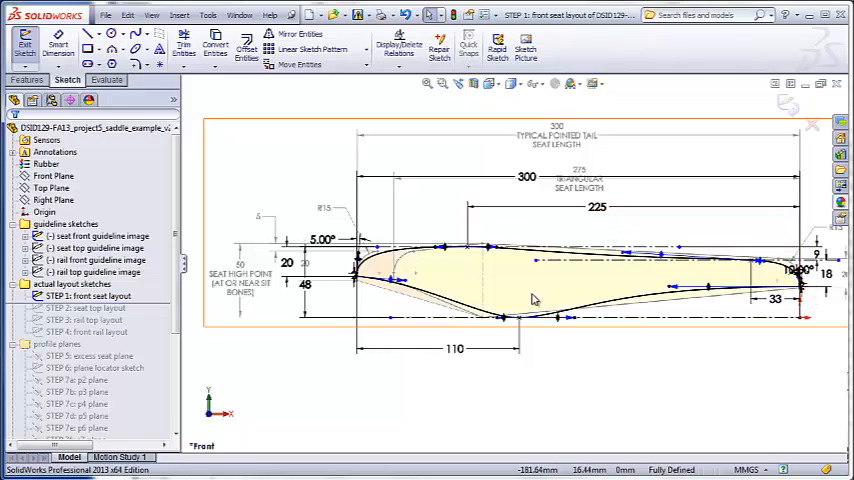
{"action": "mouse_move", "coordinate": [556, 294]}
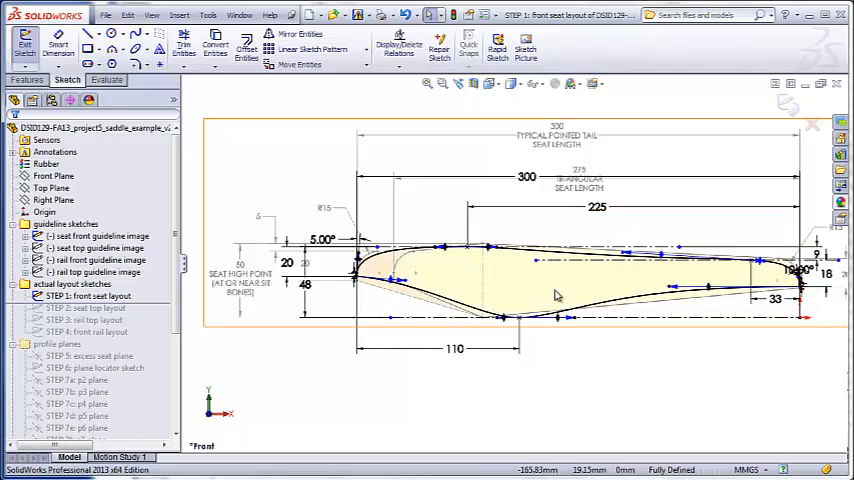
{"action": "mouse_move", "coordinate": [588, 288]}
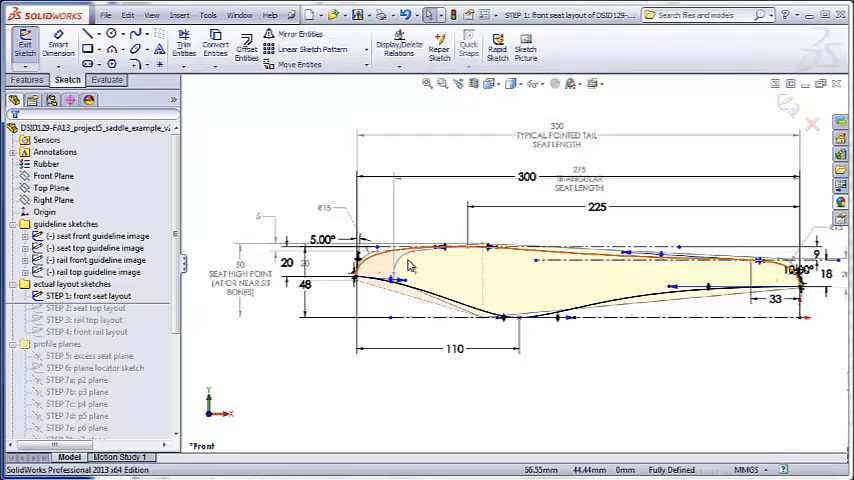
{"action": "mouse_move", "coordinate": [438, 240]}
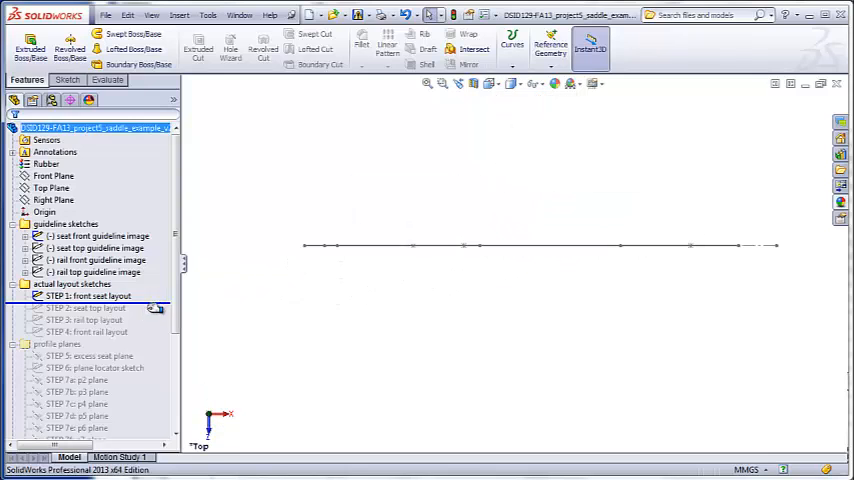
Edit the STEP 2 seat top layout sketch over its guideline image
{"action": "right_click", "coordinate": [100, 248]}
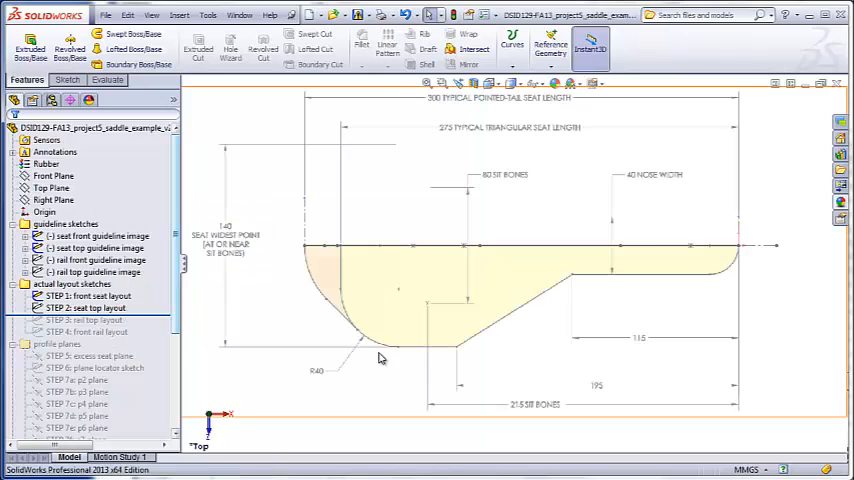
{"action": "double_click", "coordinate": [96, 272]}
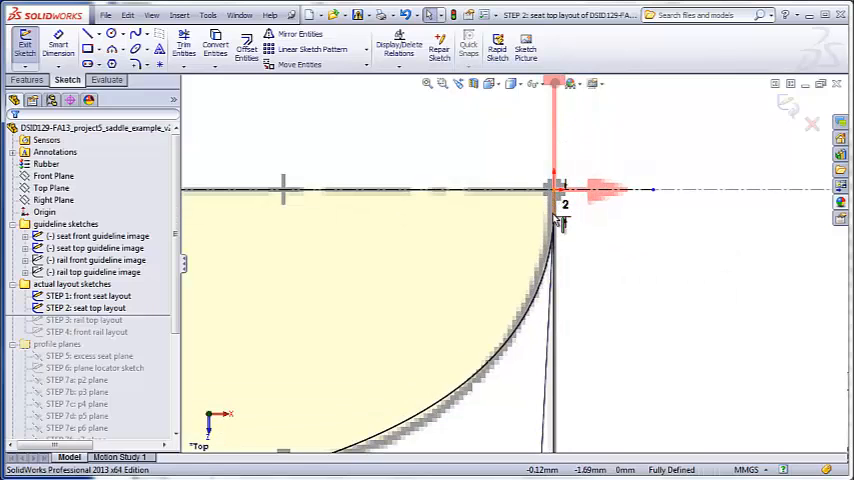
{"action": "mouse_move", "coordinate": [476, 406]}
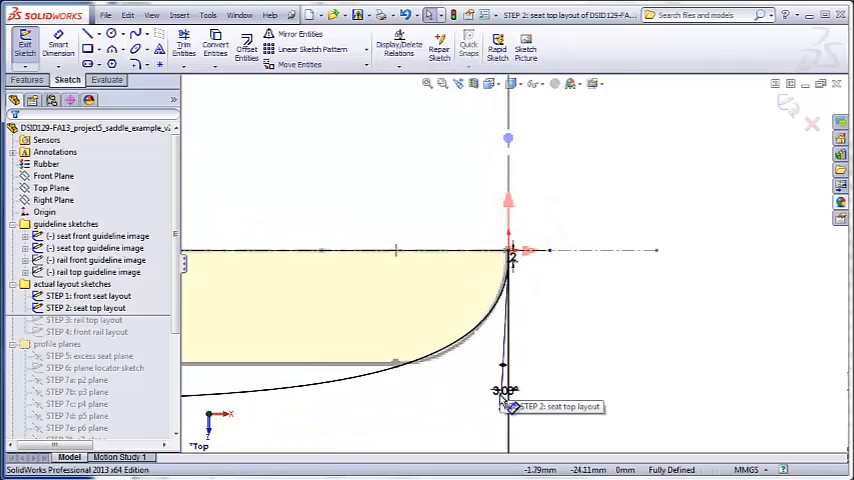
{"action": "mouse_move", "coordinate": [430, 396]}
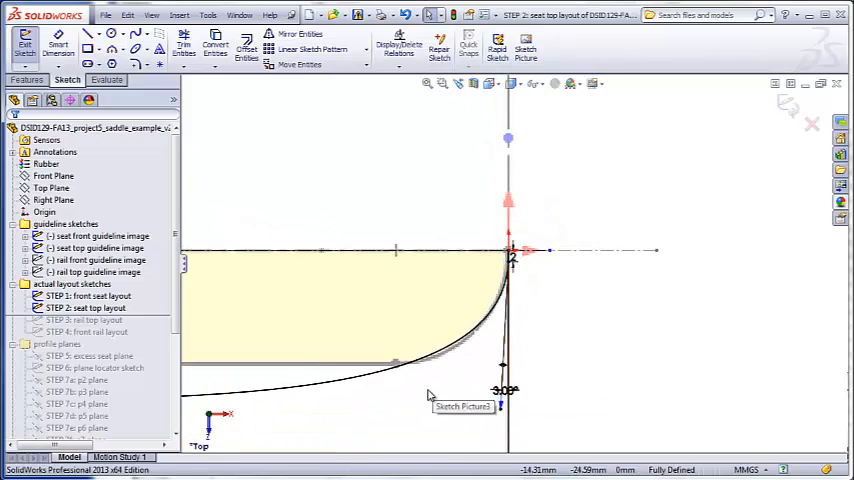
{"action": "mouse_move", "coordinate": [392, 398]}
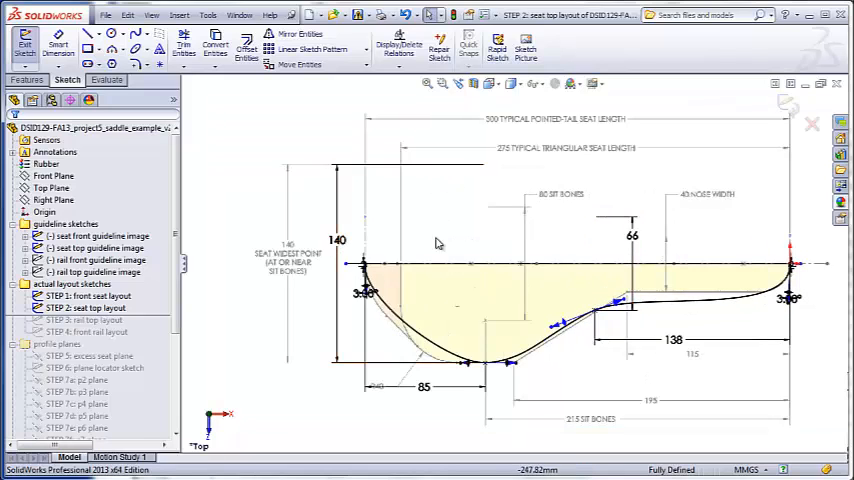
{"action": "mouse_move", "coordinate": [432, 184]}
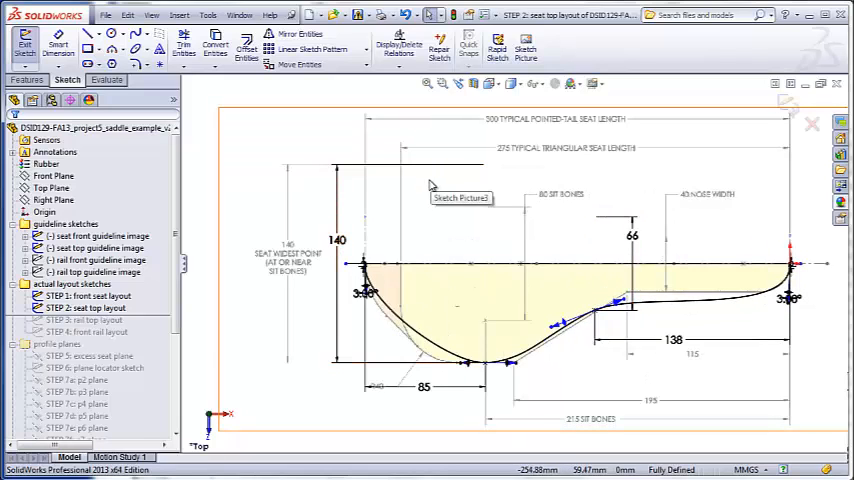
{"action": "mouse_move", "coordinate": [490, 368]}
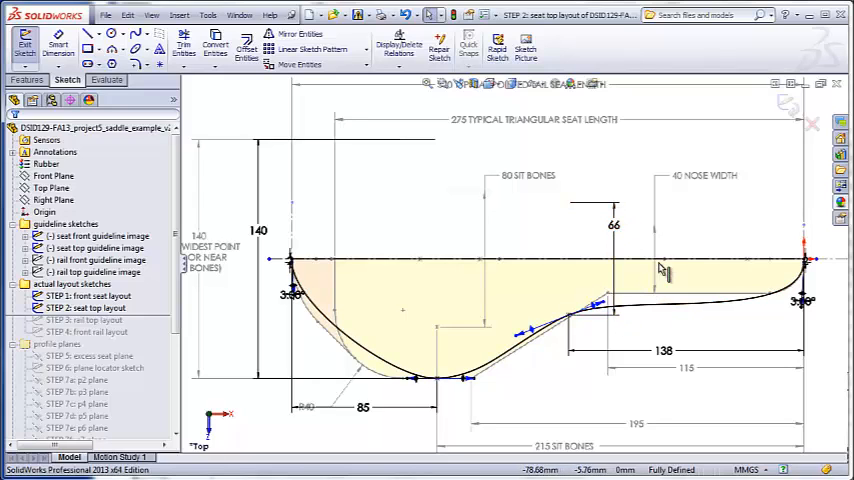
{"action": "mouse_move", "coordinate": [688, 188]}
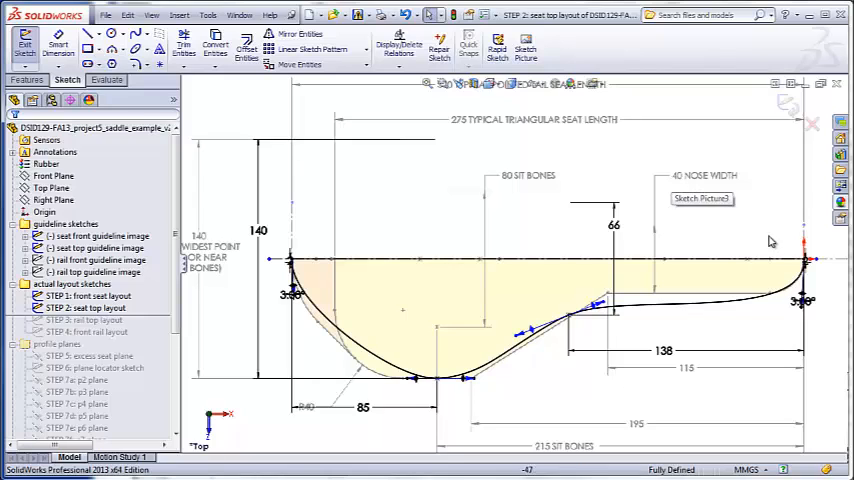
{"action": "mouse_move", "coordinate": [728, 334]}
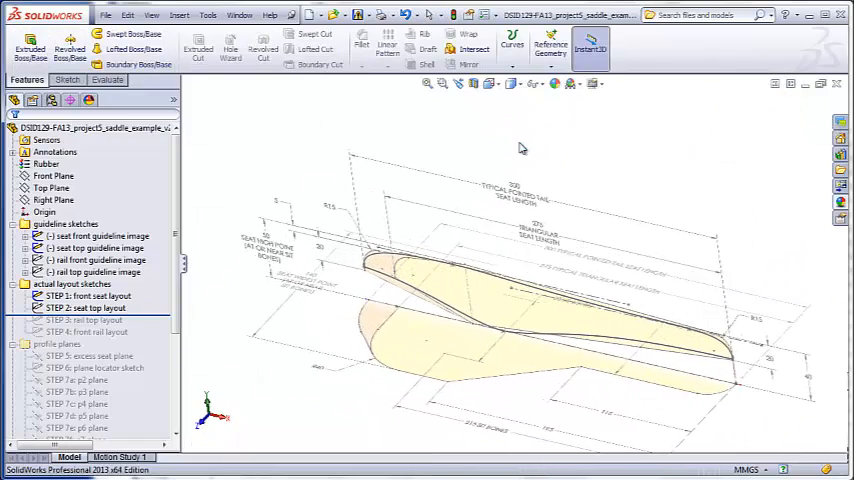
Hide the guideline image sketches and highlight the STEP 3 rail top layout curve
{"action": "left_click", "coordinate": [96, 236]}
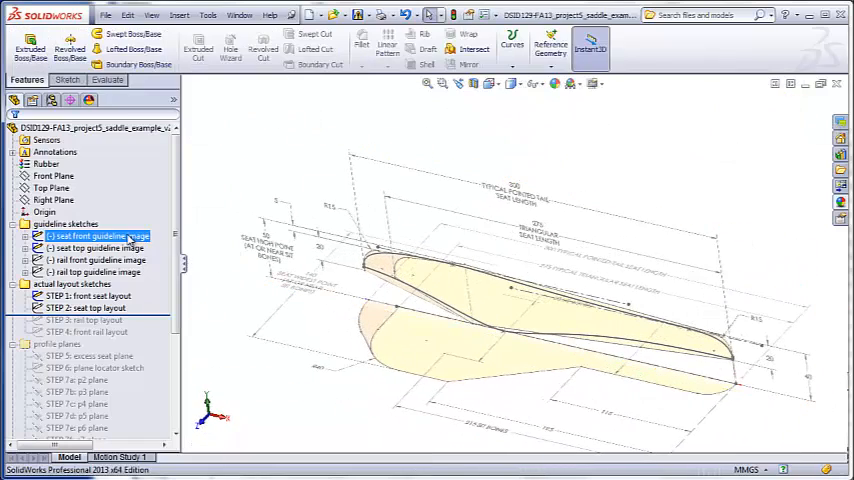
{"action": "left_click", "coordinate": [98, 248]}
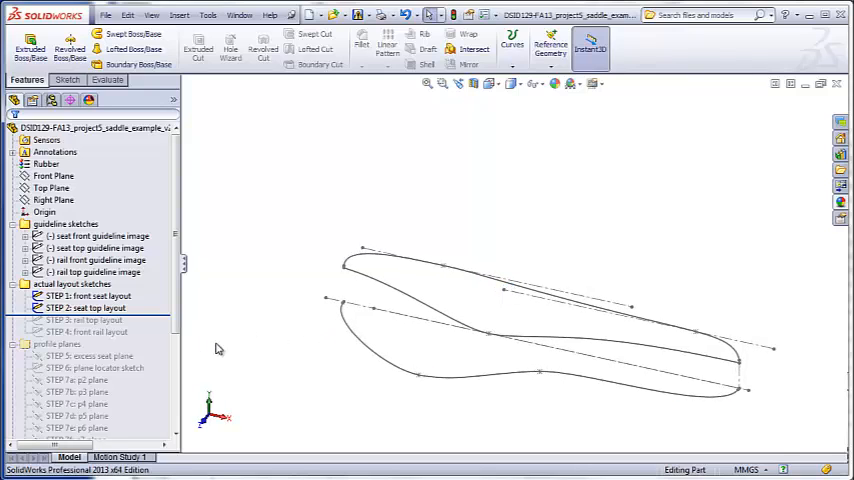
{"action": "mouse_move", "coordinate": [710, 356]}
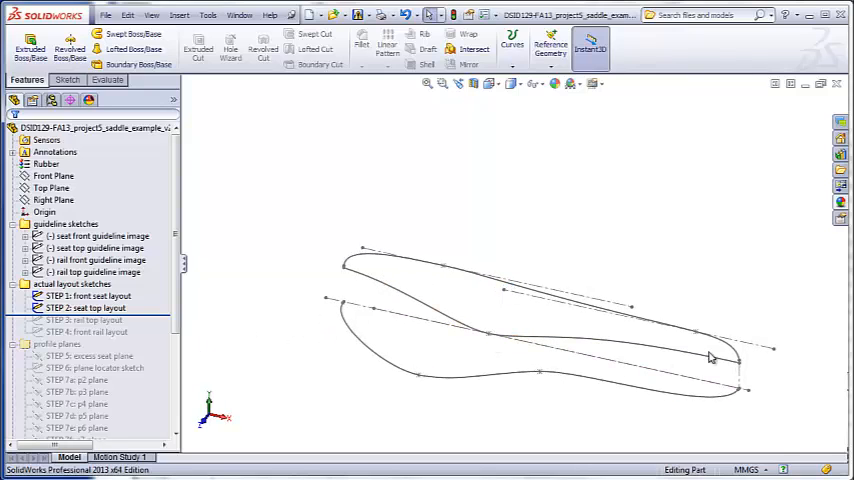
{"action": "mouse_move", "coordinate": [632, 430]}
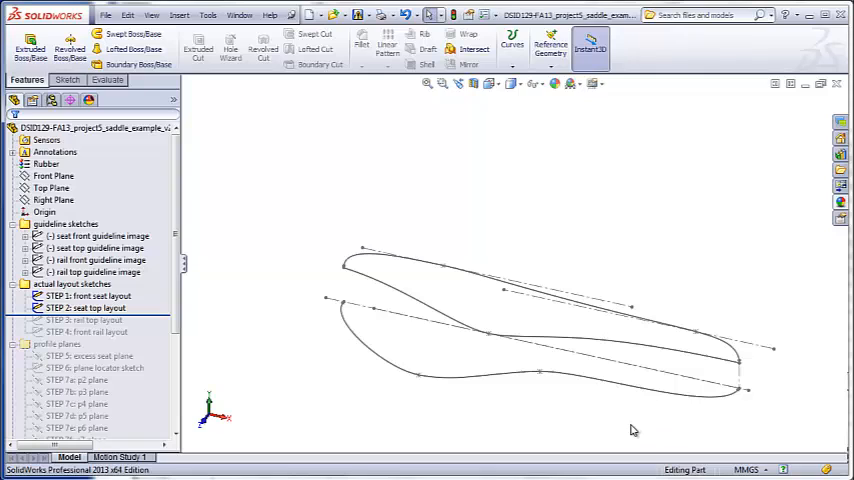
{"action": "mouse_move", "coordinate": [640, 432]}
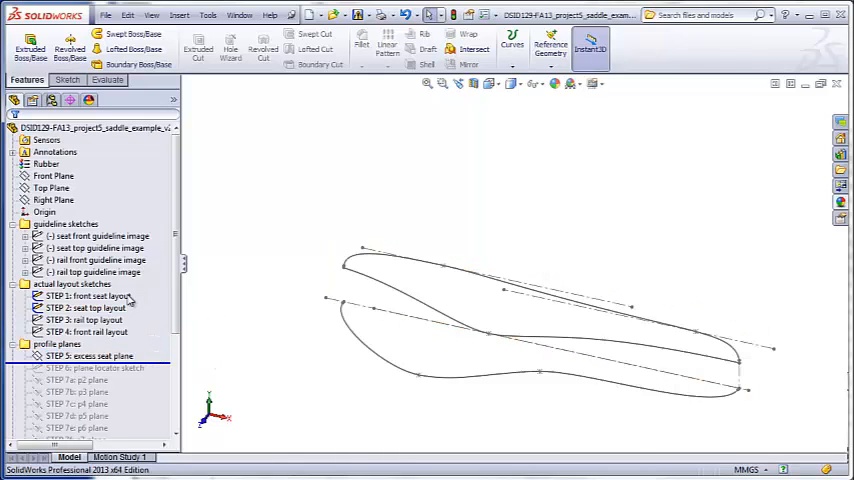
{"action": "left_click", "coordinate": [84, 320]}
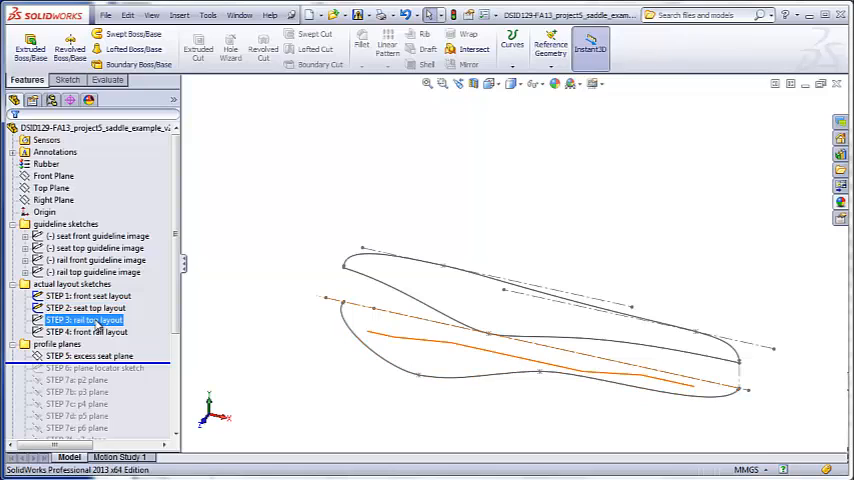
{"action": "left_click", "coordinate": [544, 396]}
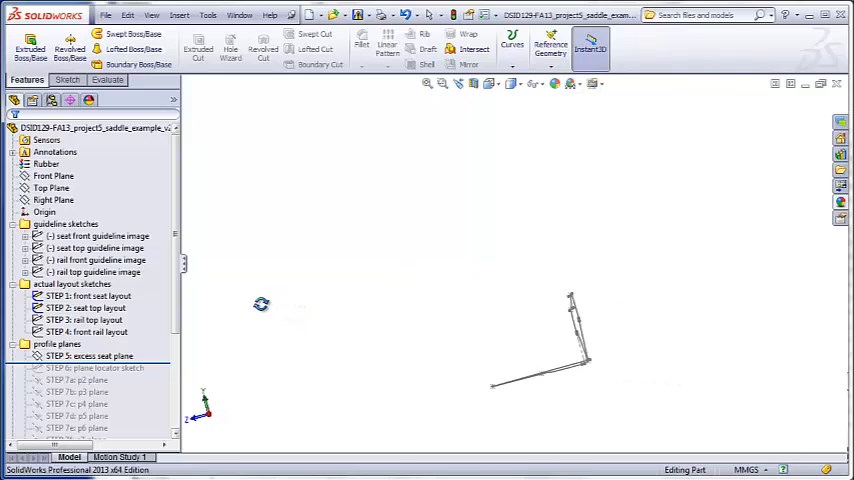
Preview the Front Plane against the seat outline, then show the STEP 5 excess seat plane
{"action": "left_click", "coordinate": [54, 176]}
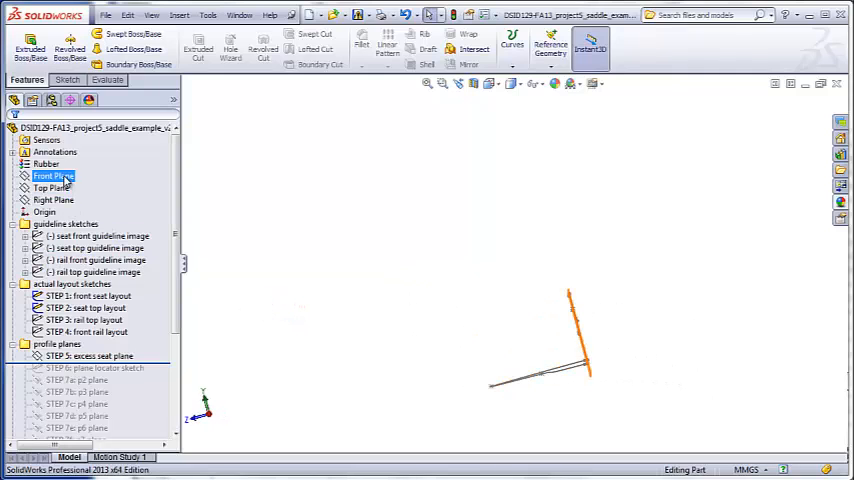
{"action": "left_click", "coordinate": [52, 176]}
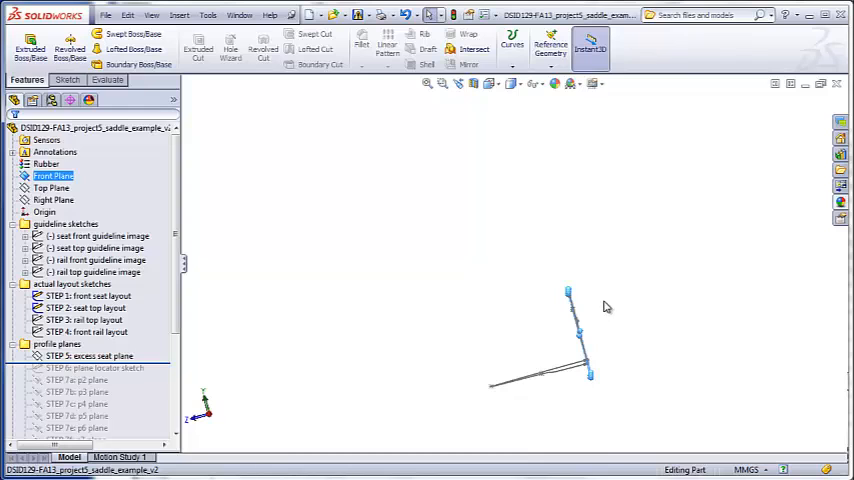
{"action": "mouse_move", "coordinate": [624, 296]}
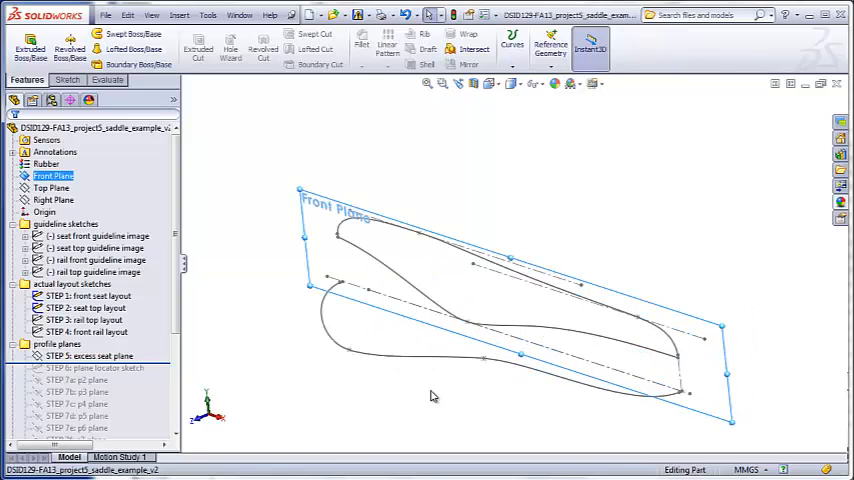
{"action": "left_click", "coordinate": [92, 356]}
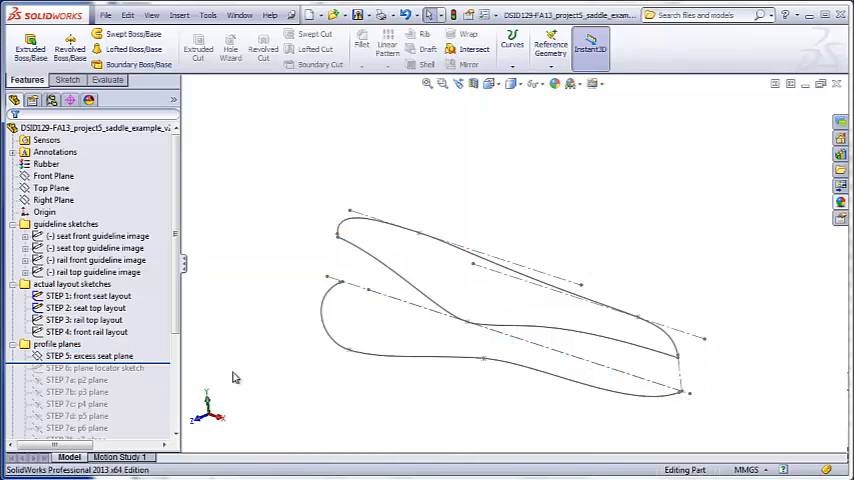
{"action": "left_click", "coordinate": [92, 356]}
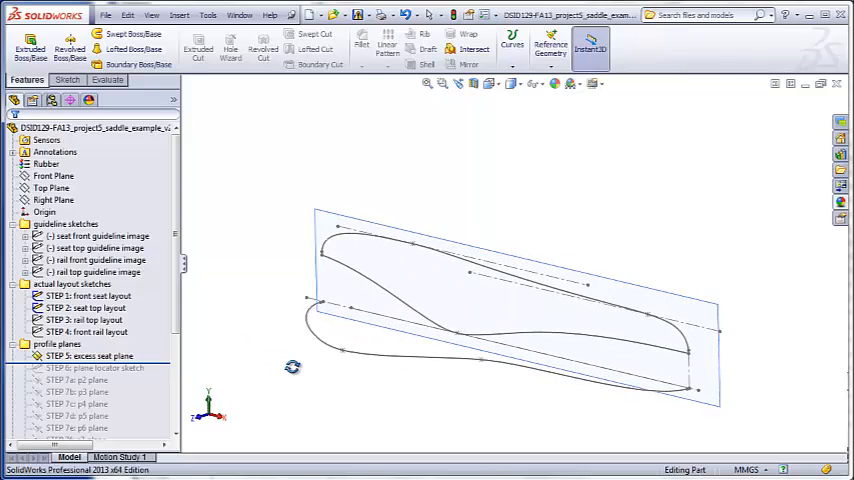
Roll forward from the STEP 5 excess seat plane toward the STEP 6 plane locator sketch
{"action": "left_click", "coordinate": [90, 356]}
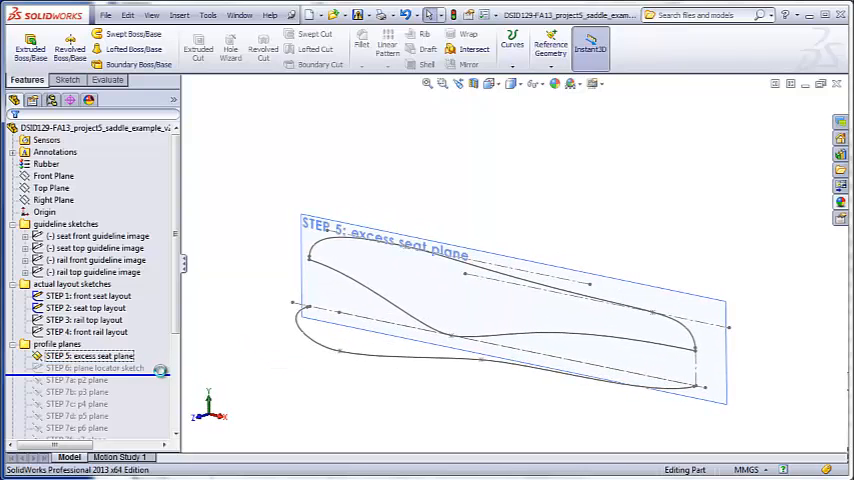
{"action": "right_click", "coordinate": [90, 368]}
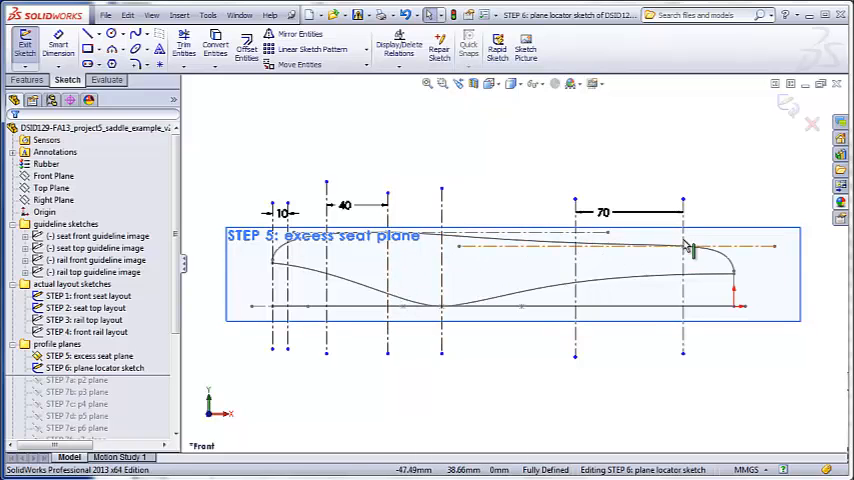
{"action": "mouse_move", "coordinate": [466, 284]}
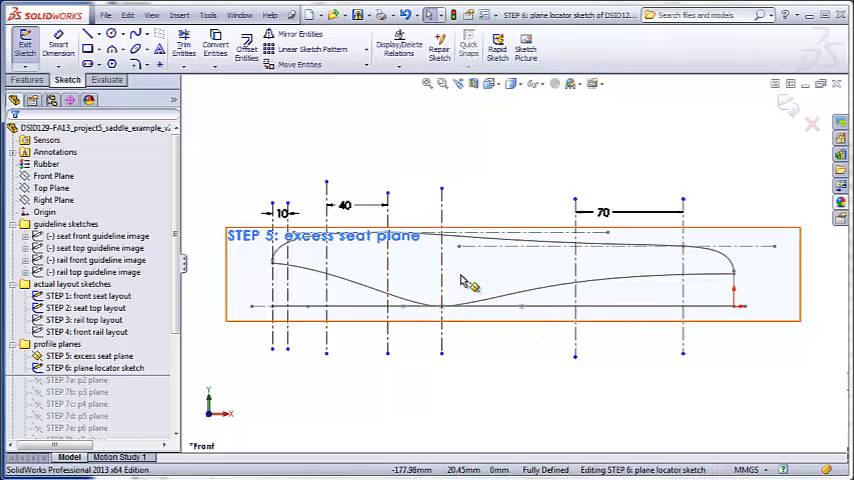
{"action": "mouse_move", "coordinate": [484, 280]}
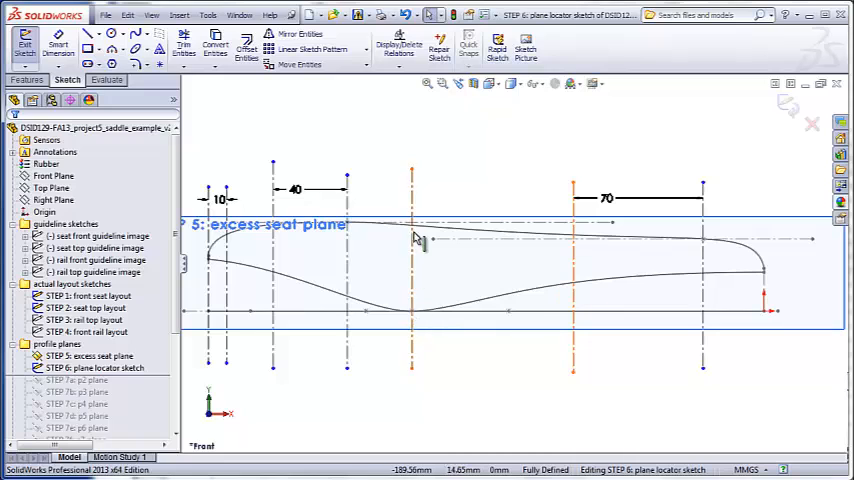
{"action": "mouse_move", "coordinate": [416, 316]}
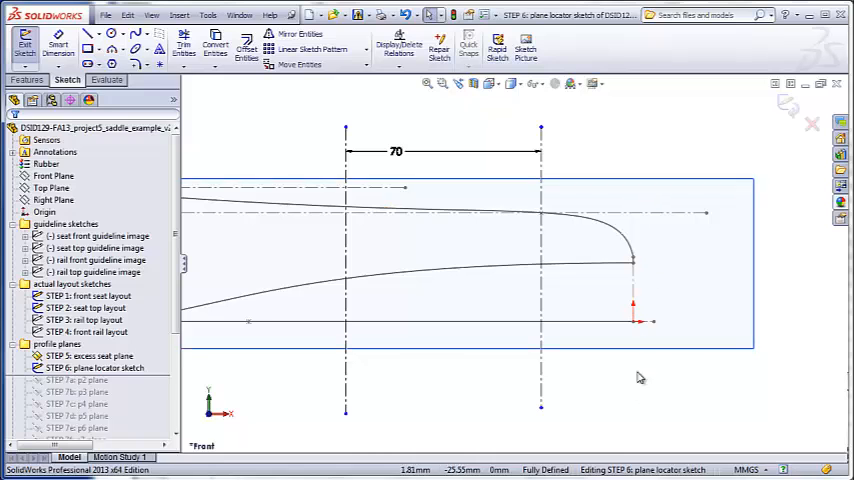
{"action": "mouse_move", "coordinate": [632, 396]}
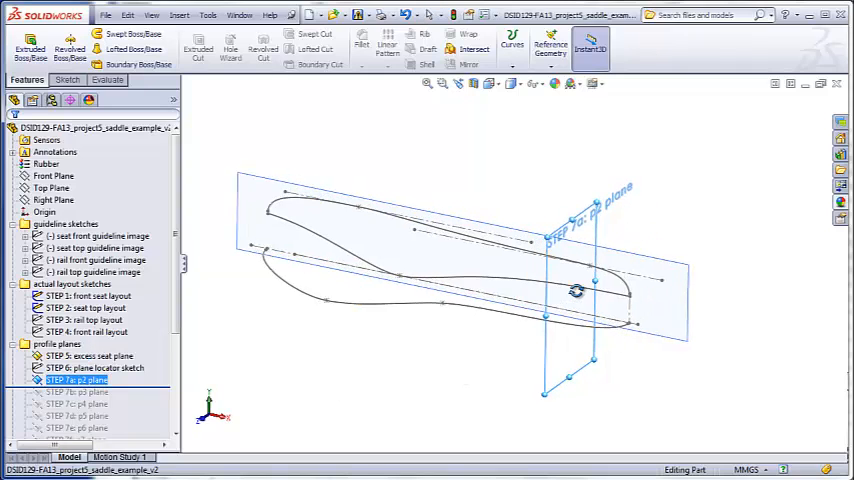
Move the rollback bar below the STEP 7 profile planes so they rejoin the model
{"action": "right_click", "coordinate": [84, 368]}
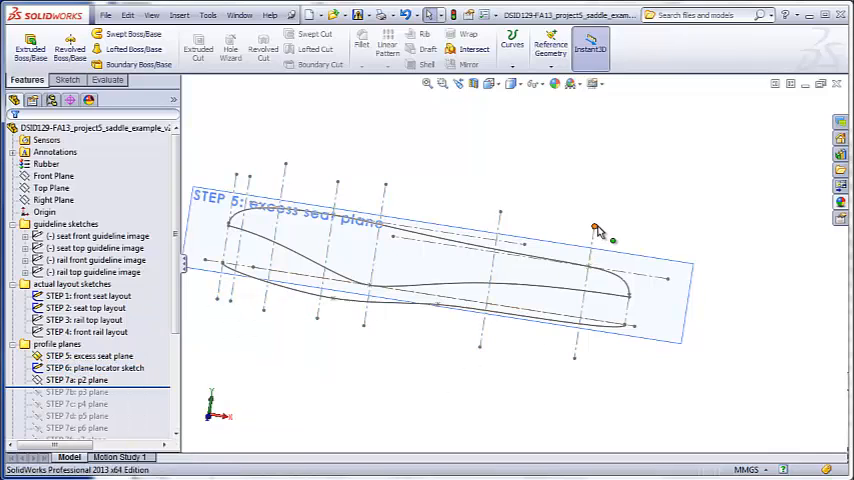
{"action": "mouse_move", "coordinate": [388, 188]}
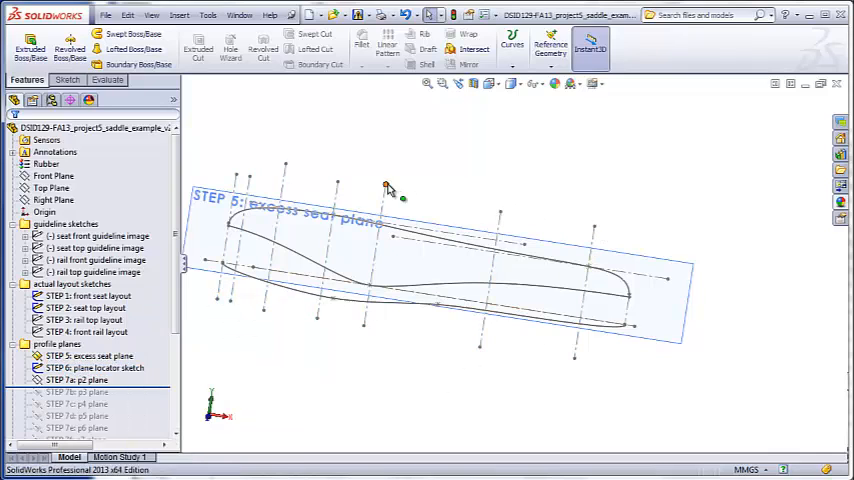
{"action": "mouse_move", "coordinate": [240, 178]}
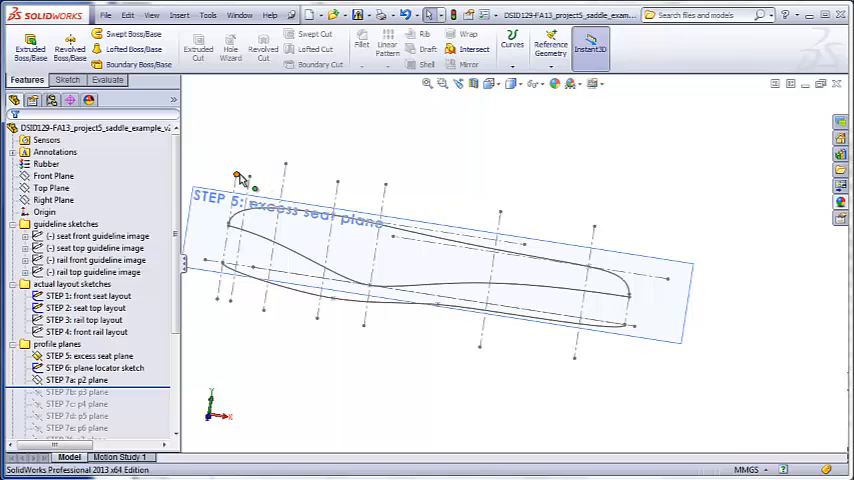
{"action": "mouse_move", "coordinate": [596, 230]}
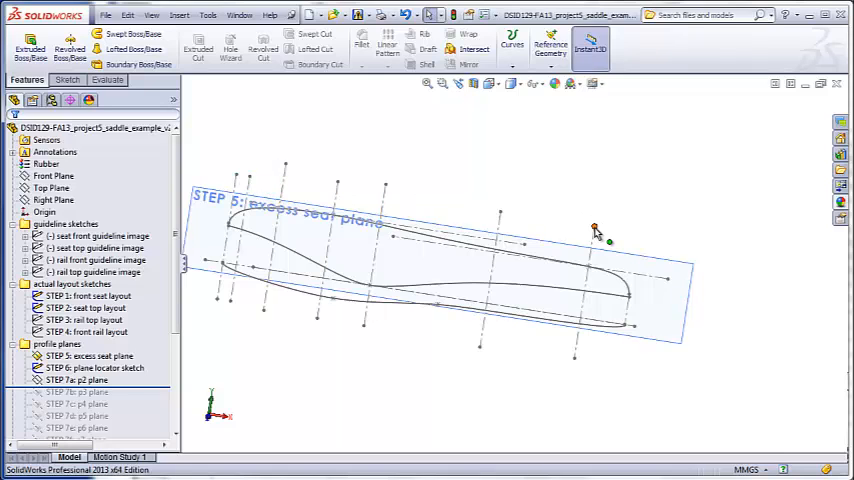
{"action": "mouse_move", "coordinate": [576, 364]}
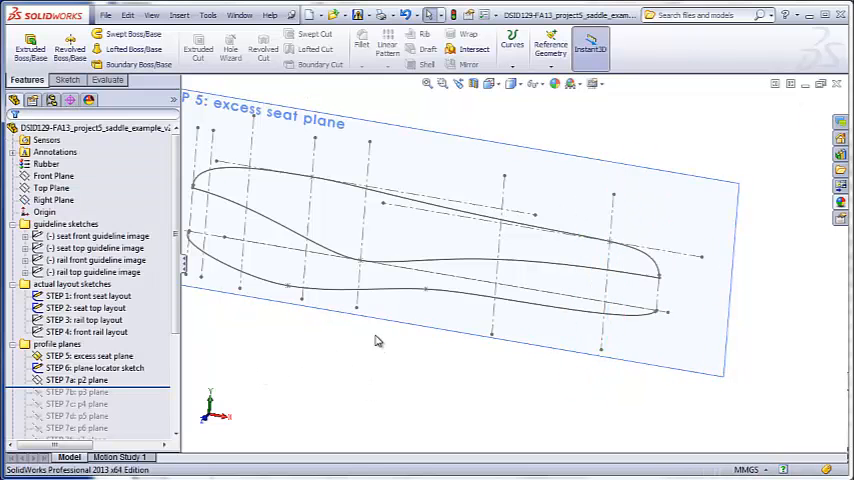
{"action": "scroll", "scroll_direction": "down", "scroll_amount": 3}
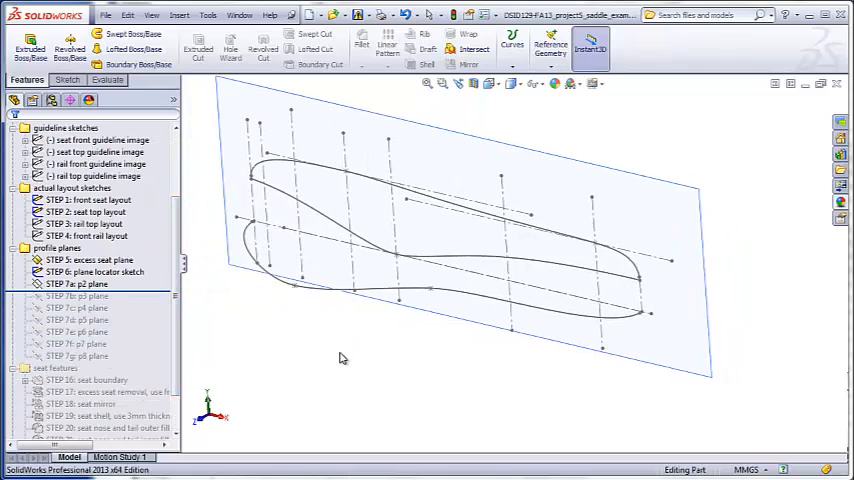
{"action": "left_click", "coordinate": [66, 128]}
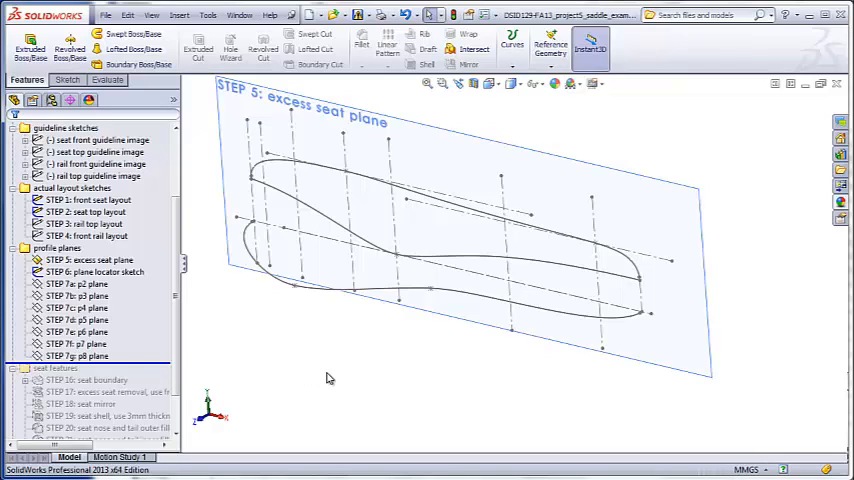
{"action": "mouse_move", "coordinate": [588, 392]}
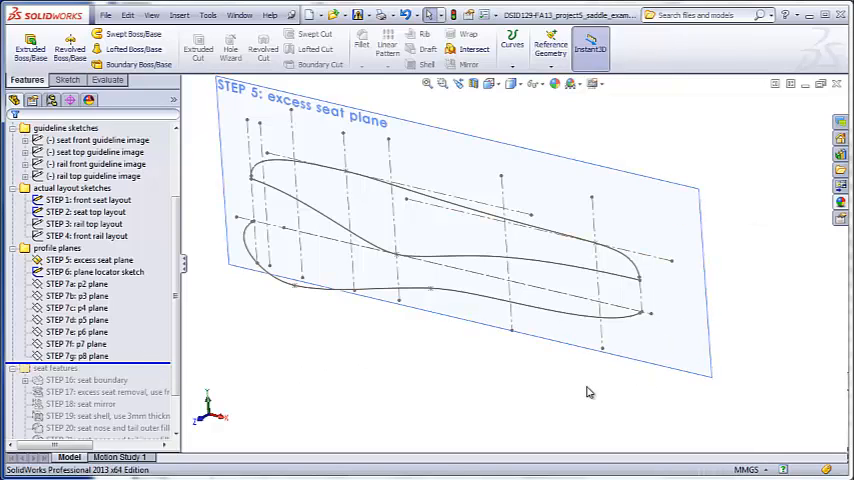
{"action": "mouse_move", "coordinate": [456, 382]}
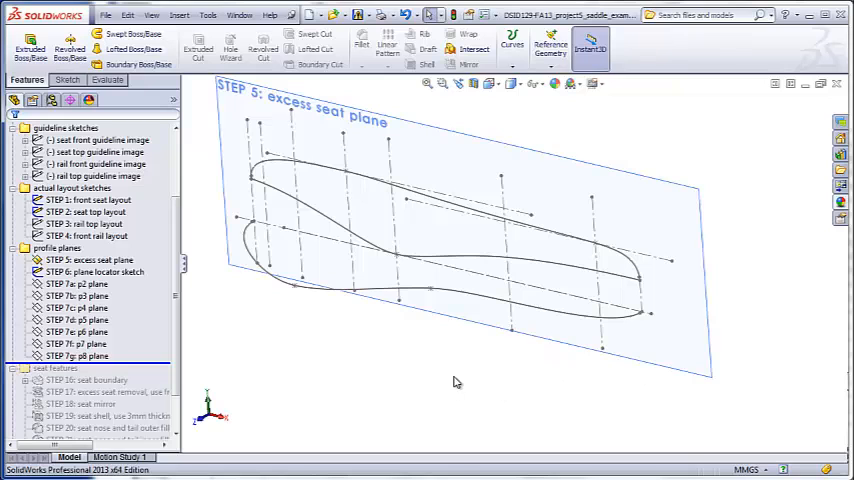
{"action": "left_click", "coordinate": [76, 284]}
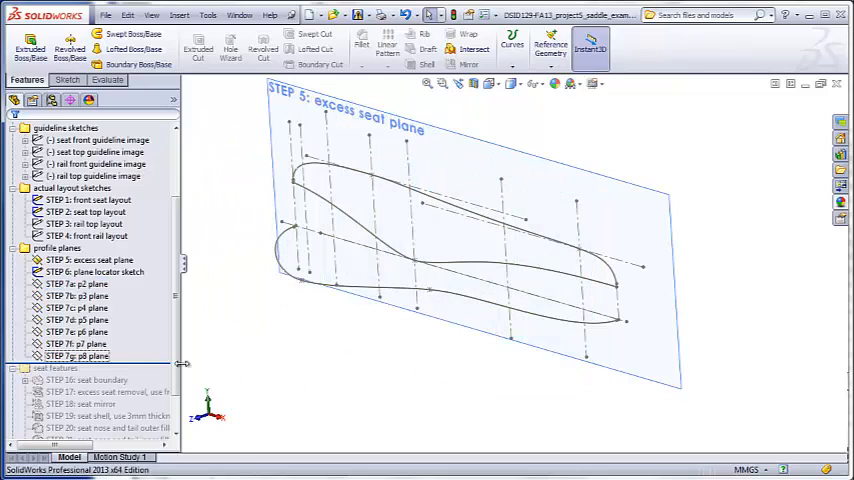
Delete the STEP 10 seat boundary surface and confirm deleting its dependent features
{"action": "scroll", "scroll_direction": "down", "scroll_amount": 3}
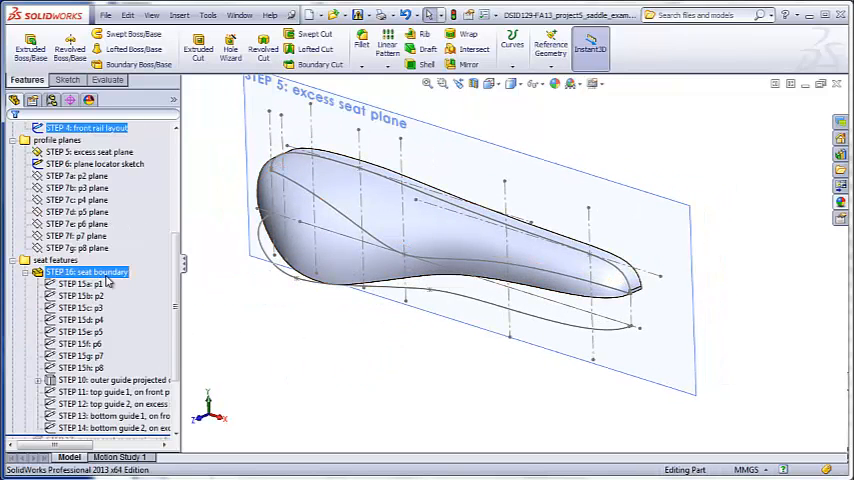
{"action": "left_click", "coordinate": [86, 272]}
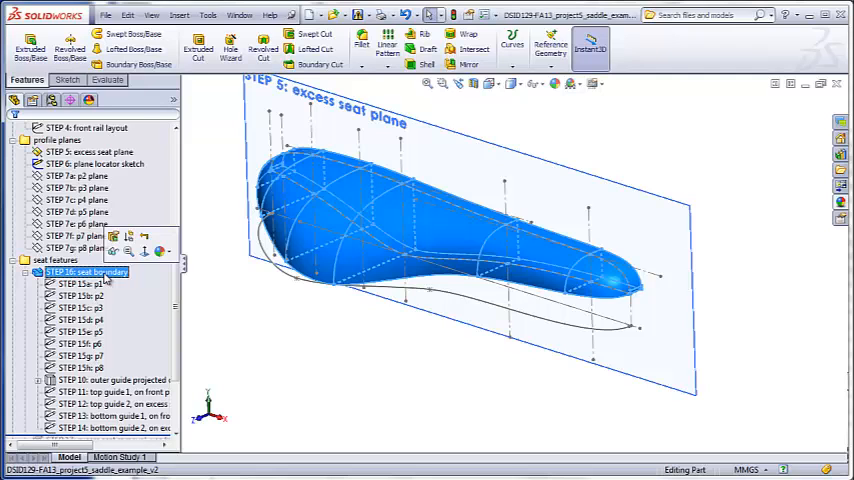
{"action": "key", "text": "Delete"}
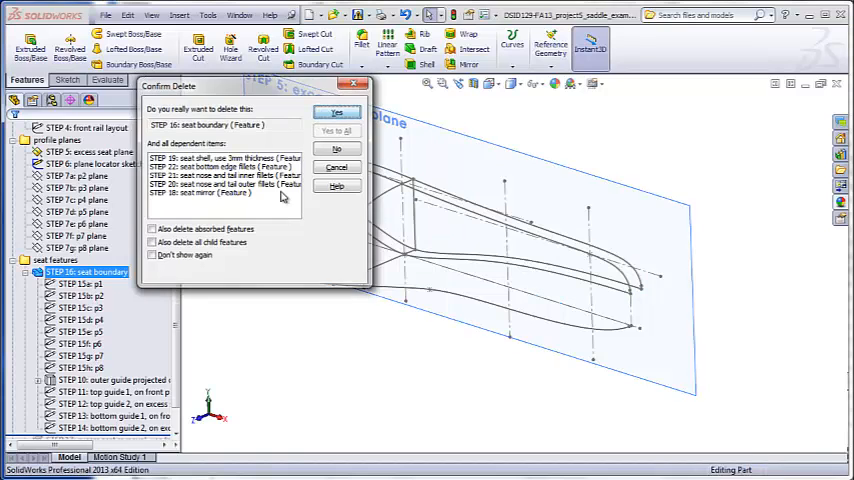
{"action": "left_click", "coordinate": [338, 112]}
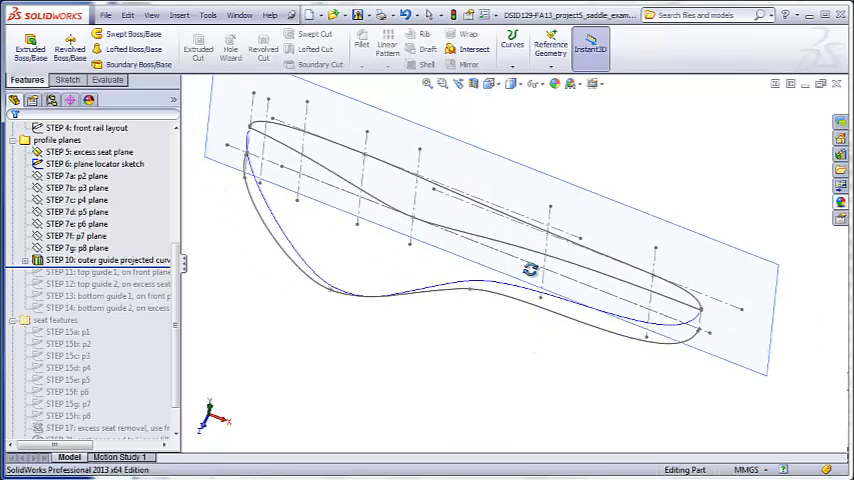
Roll the tree forward past STEP 11 so top guide 1 reappears on the front plane
{"action": "left_click_drag", "start_coordinate": [530, 270], "coordinate": [422, 258]}
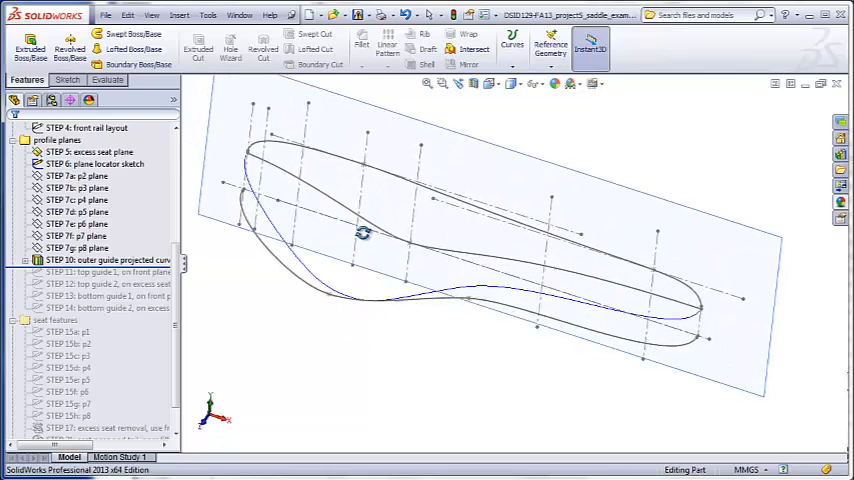
{"action": "left_click", "coordinate": [90, 152]}
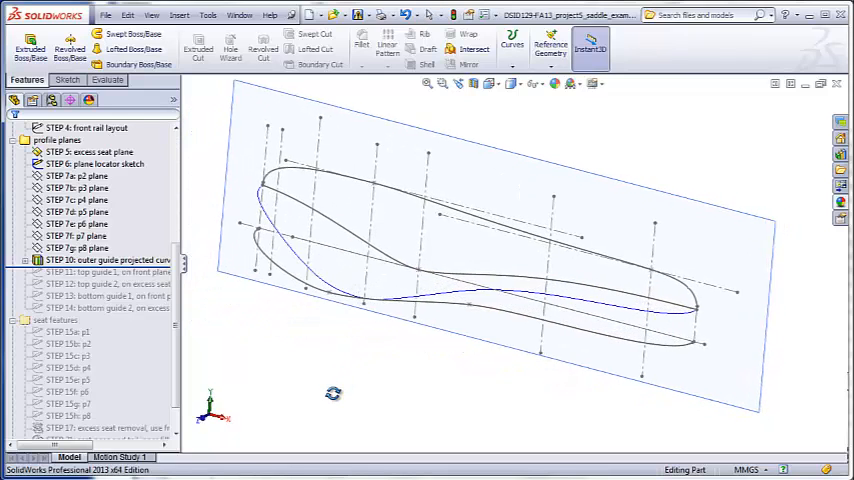
{"action": "left_click", "coordinate": [92, 152]}
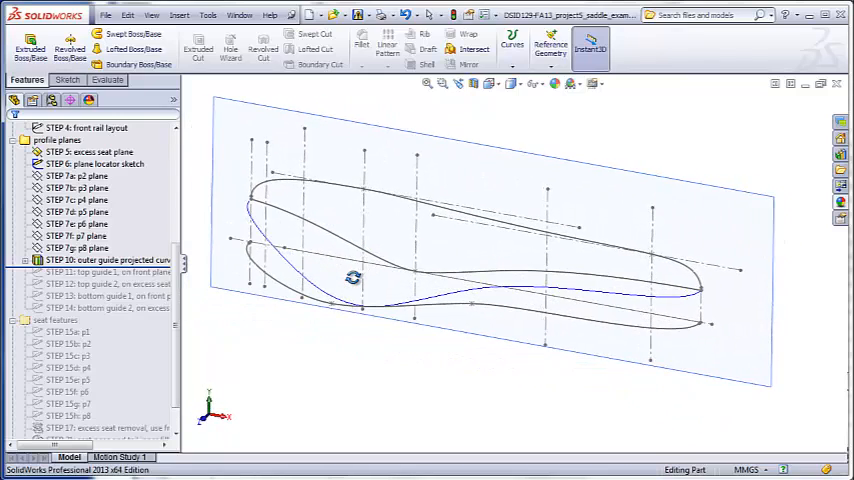
{"action": "left_click", "coordinate": [90, 152]}
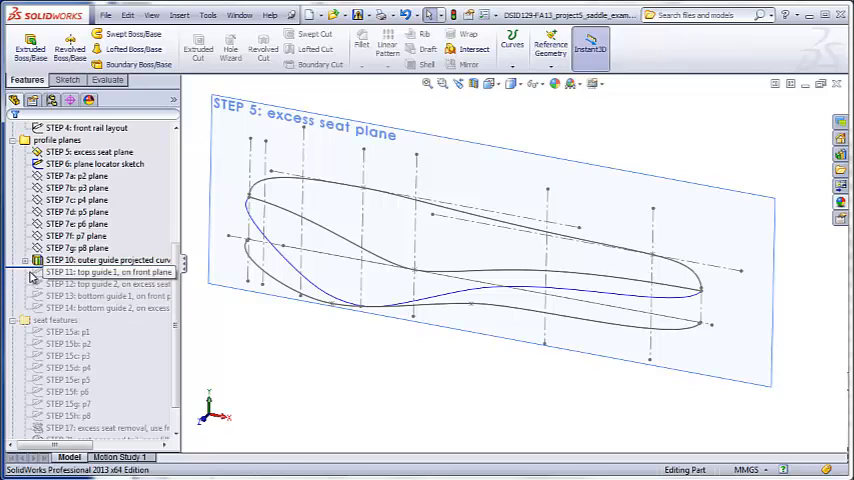
{"action": "mouse_move", "coordinate": [96, 292]}
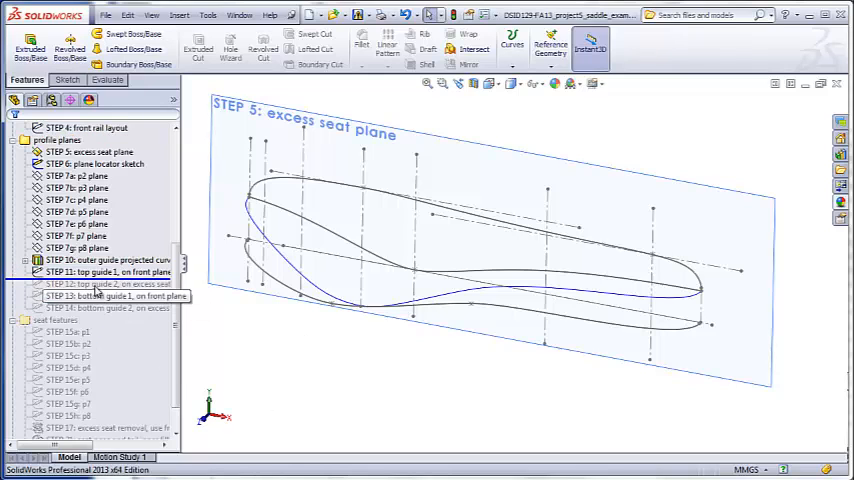
Roll forward past STEPs 12–14 so the second top and both bottom guides reappear, then pick a guide curve
{"action": "left_click", "coordinate": [110, 272]}
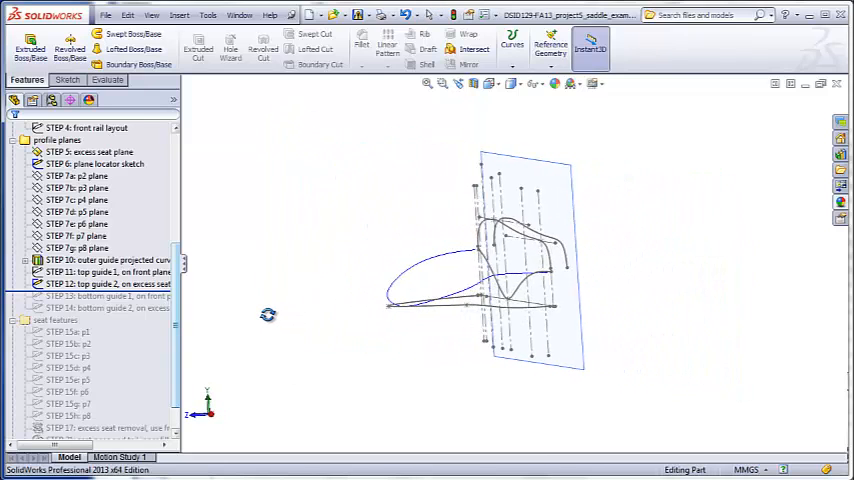
{"action": "left_click_drag", "start_coordinate": [500, 260], "coordinate": [480, 250]}
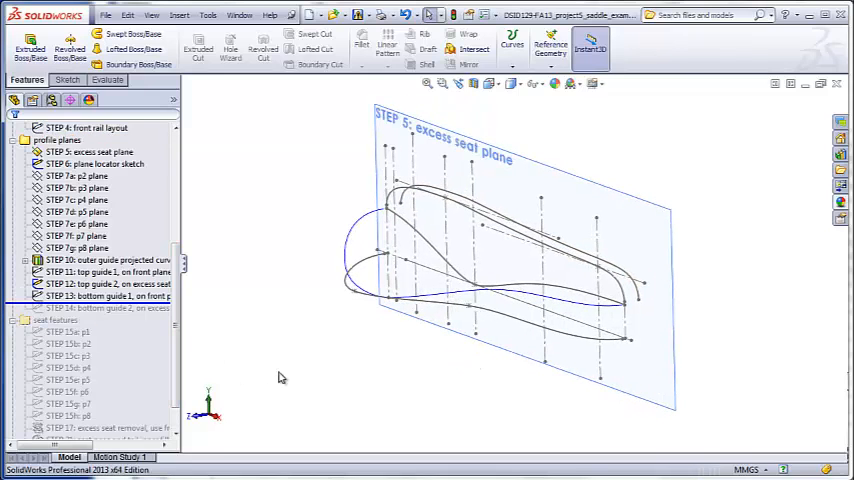
{"action": "left_click", "coordinate": [96, 296]}
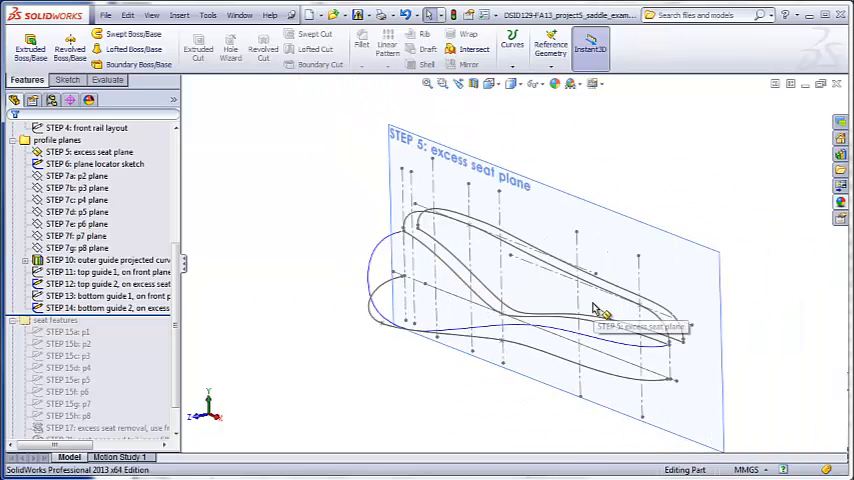
{"action": "left_click", "coordinate": [590, 320]}
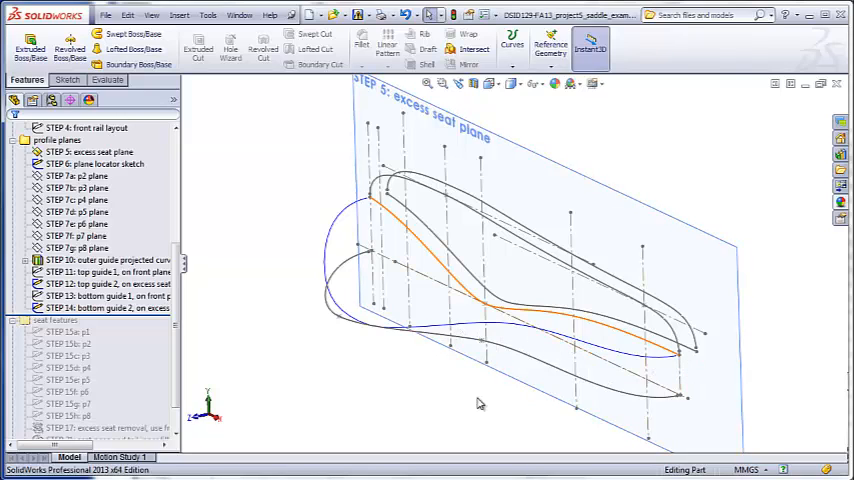
Edit the STEP 15a p1 profile sketch and select its end point with the bottom guide 1 spline
{"action": "left_click", "coordinate": [88, 128]}
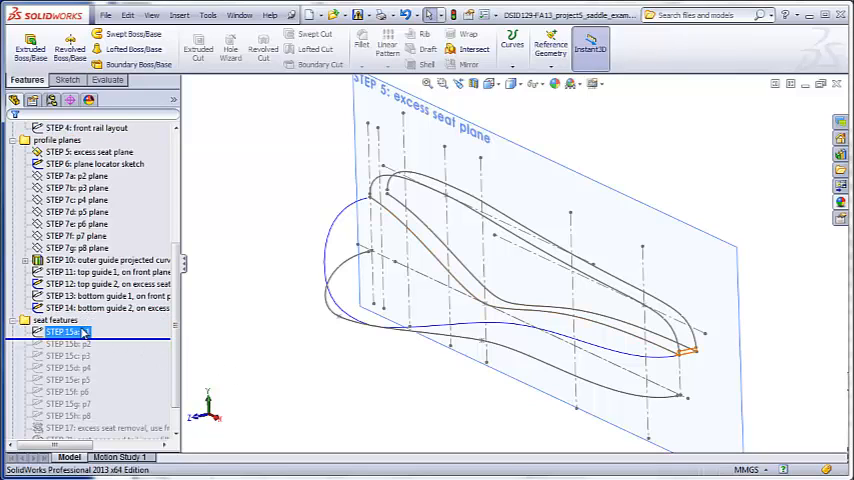
{"action": "double_click", "coordinate": [68, 332]}
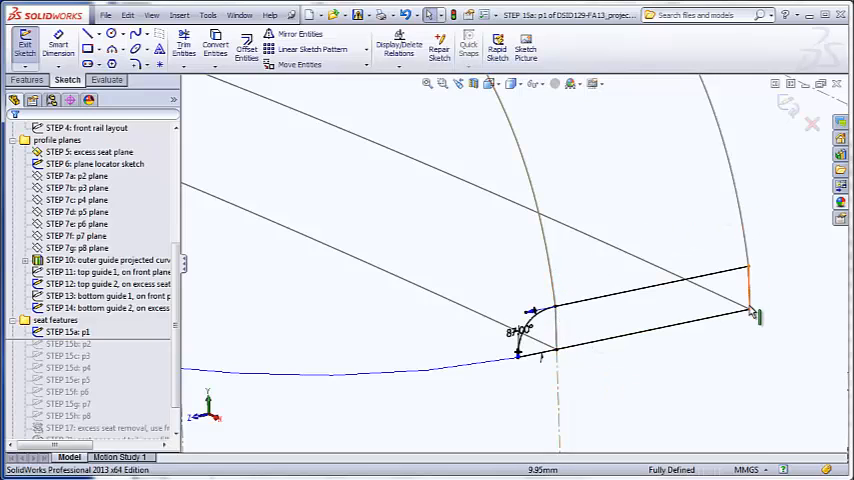
{"action": "mouse_move", "coordinate": [570, 328]}
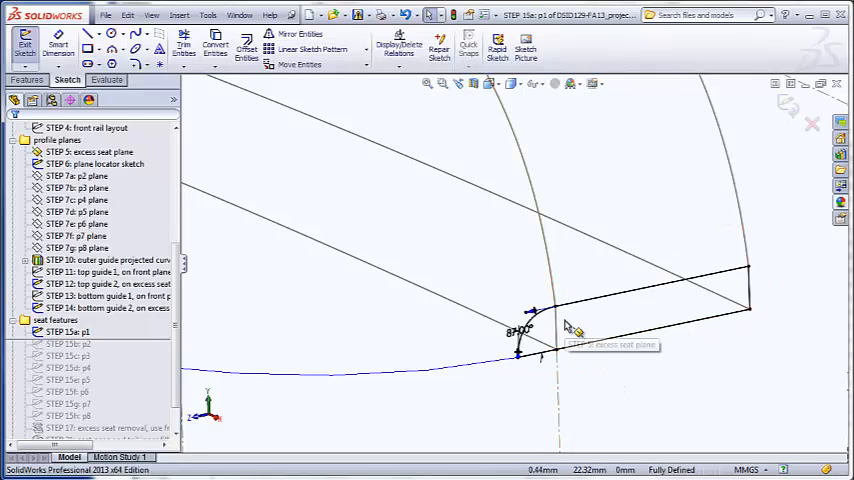
{"action": "mouse_move", "coordinate": [552, 240]}
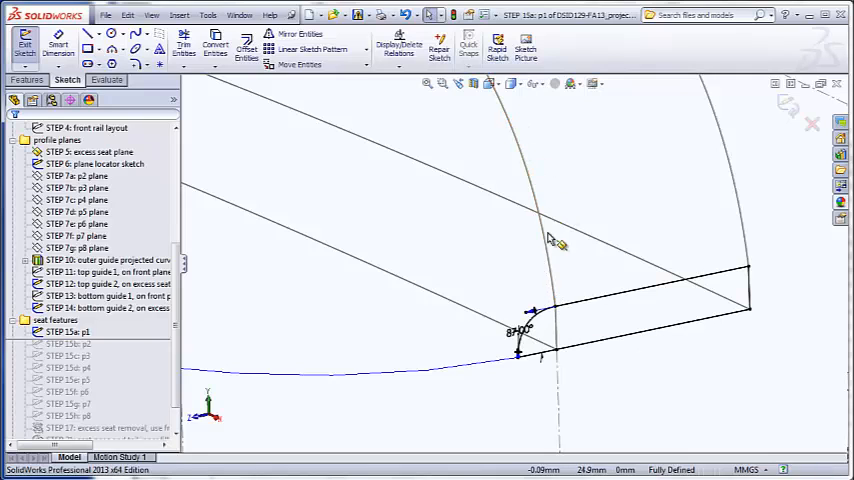
{"action": "mouse_move", "coordinate": [718, 192]}
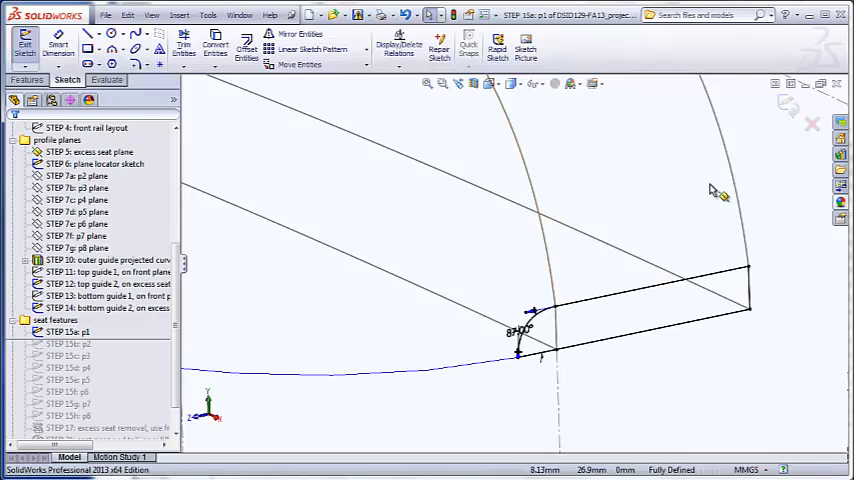
{"action": "mouse_move", "coordinate": [662, 344]}
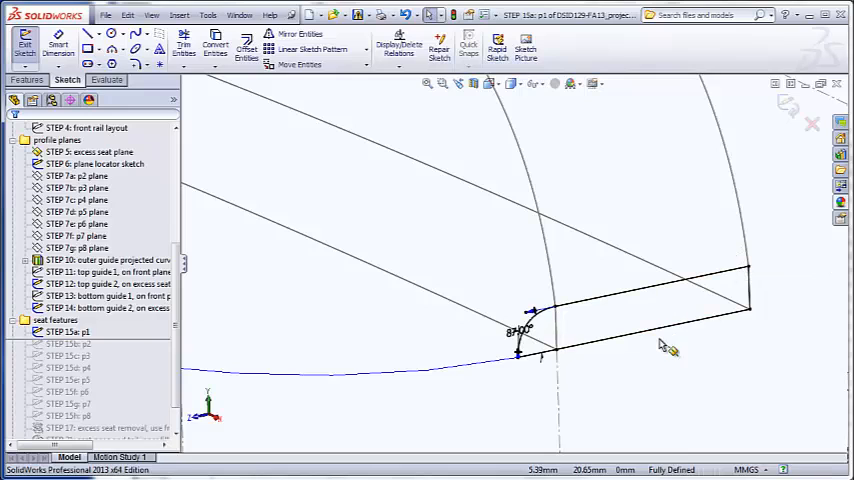
{"action": "mouse_move", "coordinate": [580, 368]}
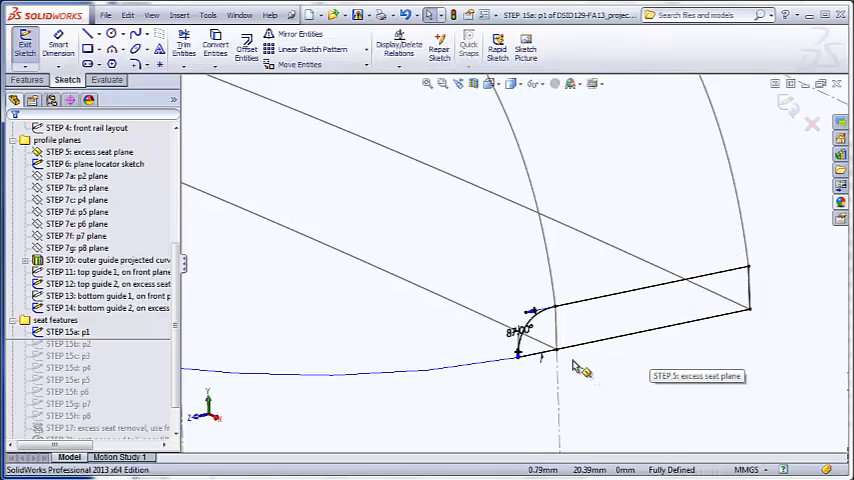
{"action": "mouse_move", "coordinate": [544, 370]}
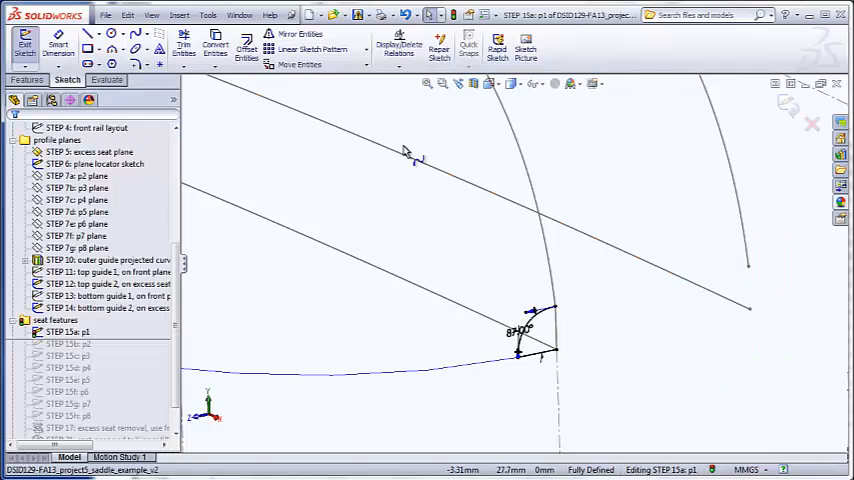
{"action": "left_click", "coordinate": [152, 16]}
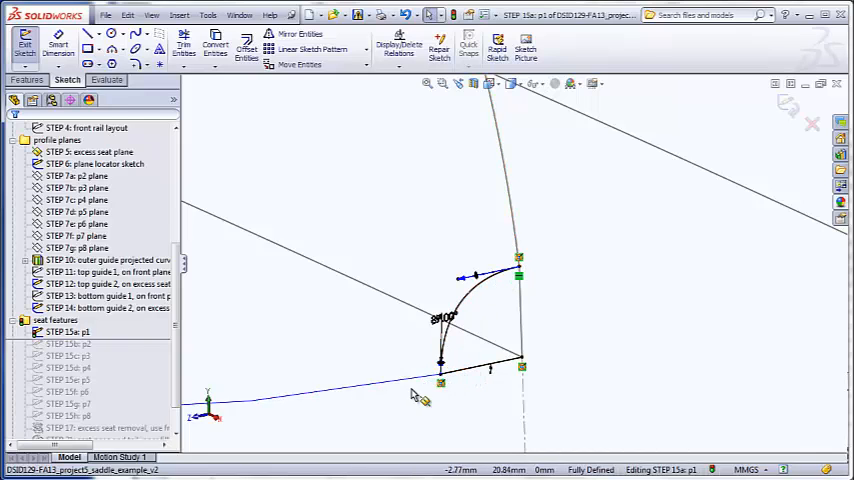
{"action": "mouse_move", "coordinate": [580, 370]}
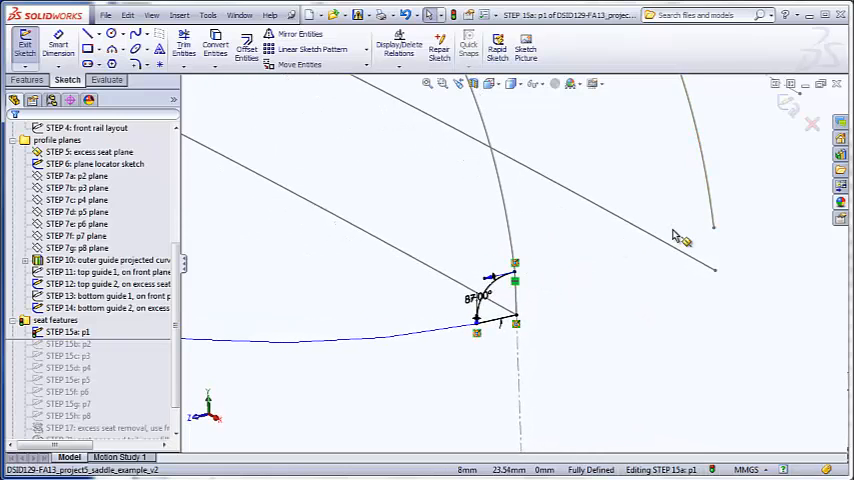
{"action": "left_click", "coordinate": [88, 40]}
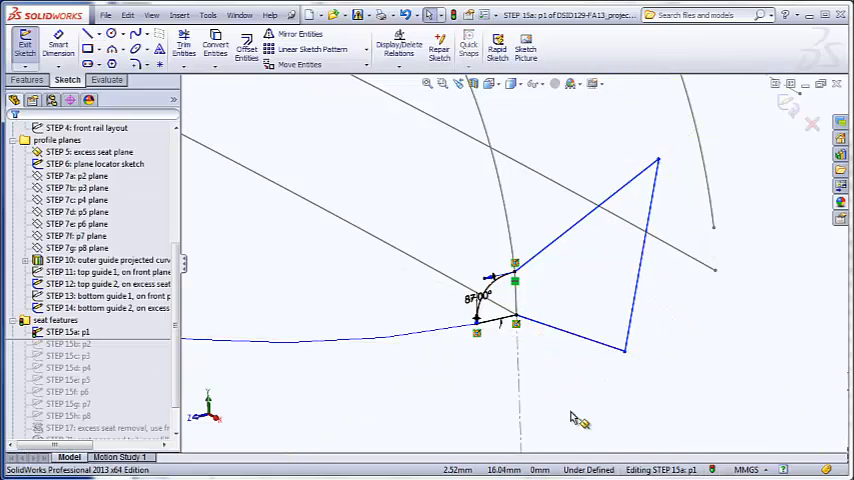
{"action": "mouse_move", "coordinate": [724, 202]}
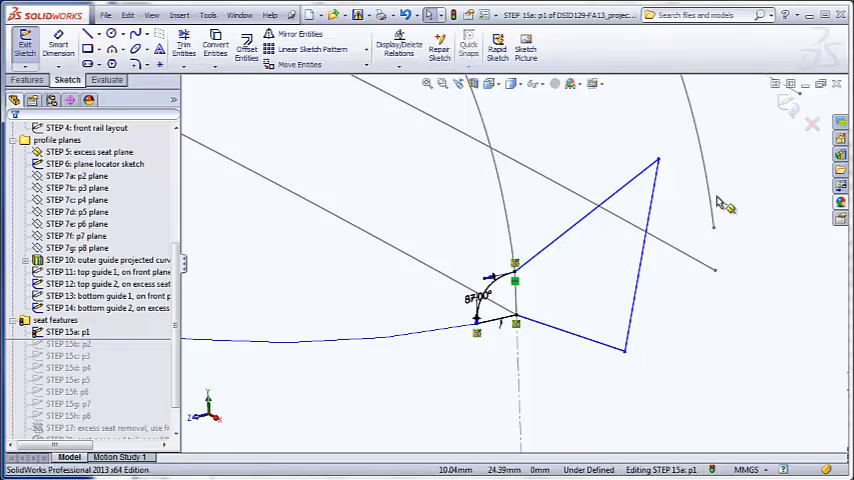
{"action": "mouse_move", "coordinate": [670, 168]}
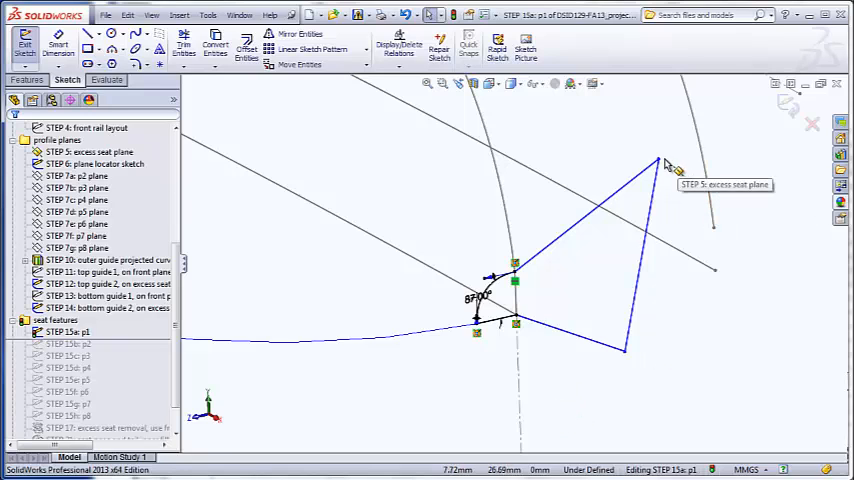
{"action": "left_click", "coordinate": [656, 160]}
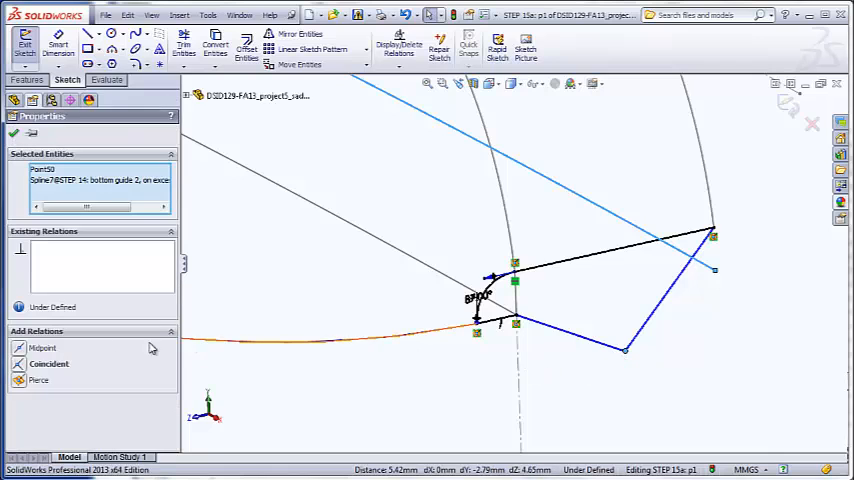
Pierce the profile's end point onto the bottom guide 1 curve, making the sketch fully defined
{"action": "left_click", "coordinate": [14, 132]}
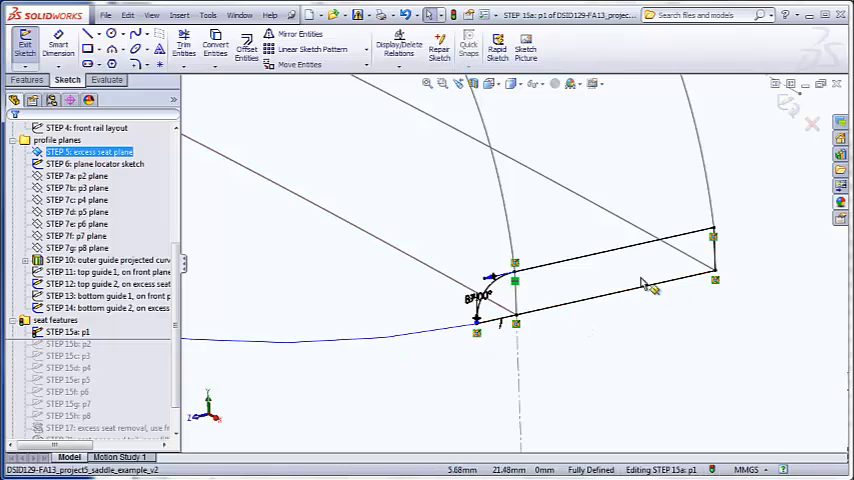
{"action": "mouse_move", "coordinate": [562, 324]}
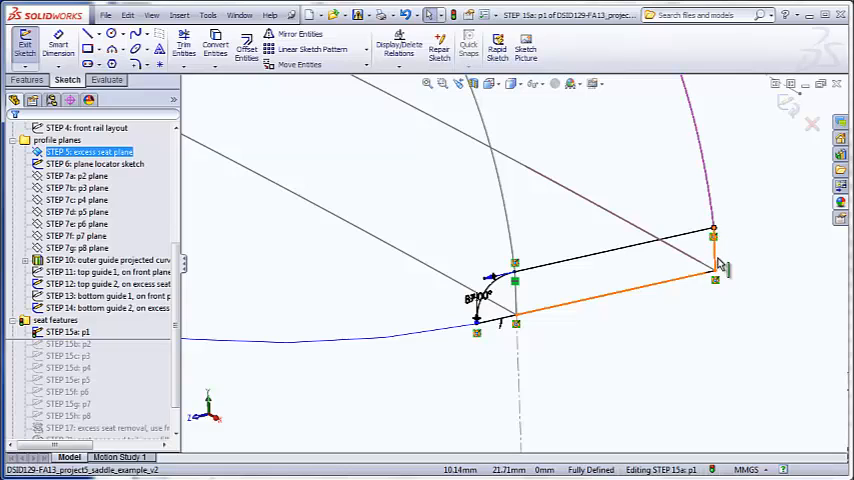
{"action": "mouse_move", "coordinate": [714, 238]}
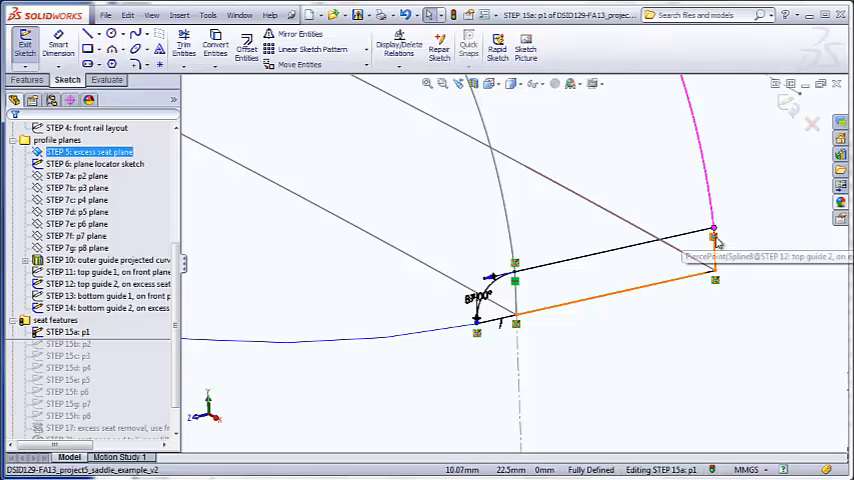
{"action": "mouse_move", "coordinate": [696, 304]}
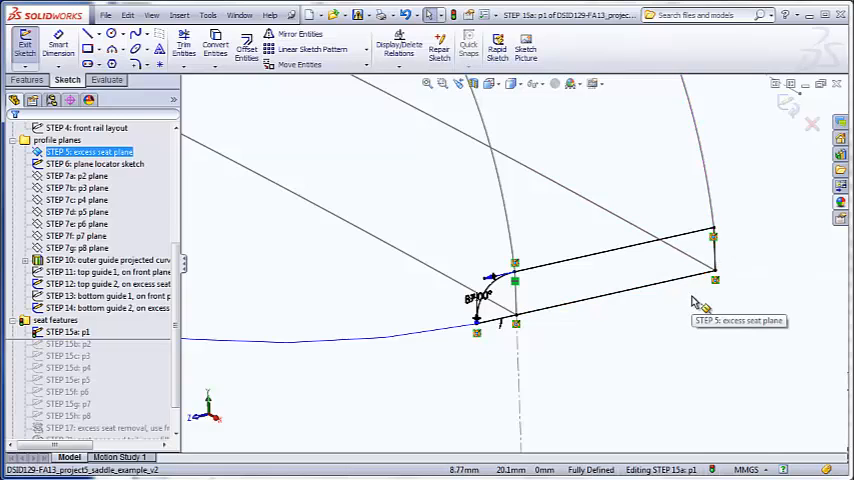
{"action": "mouse_move", "coordinate": [636, 320]}
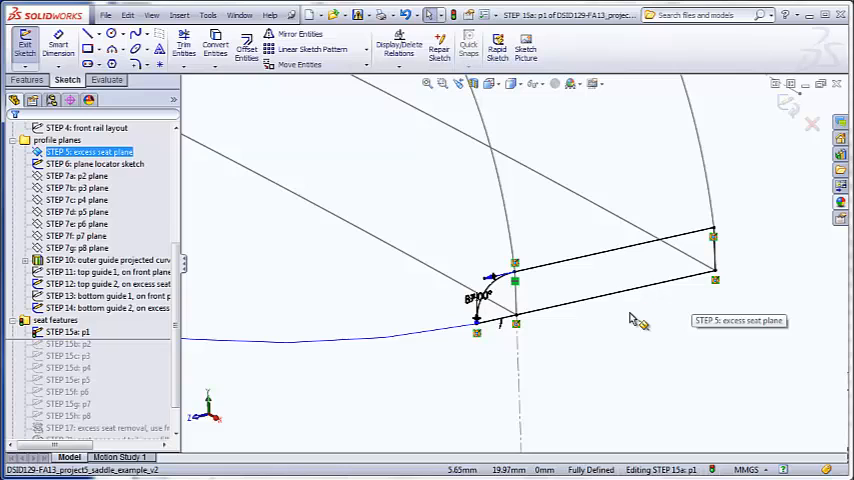
{"action": "mouse_move", "coordinate": [632, 318]}
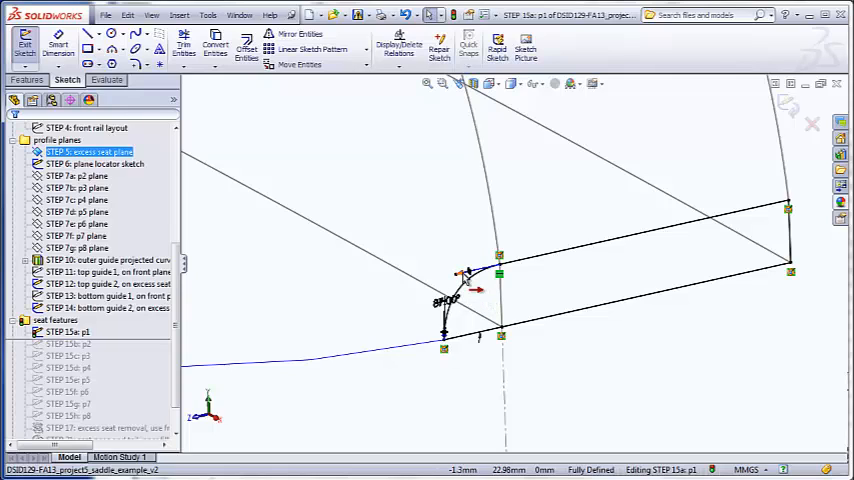
{"action": "mouse_move", "coordinate": [492, 312]}
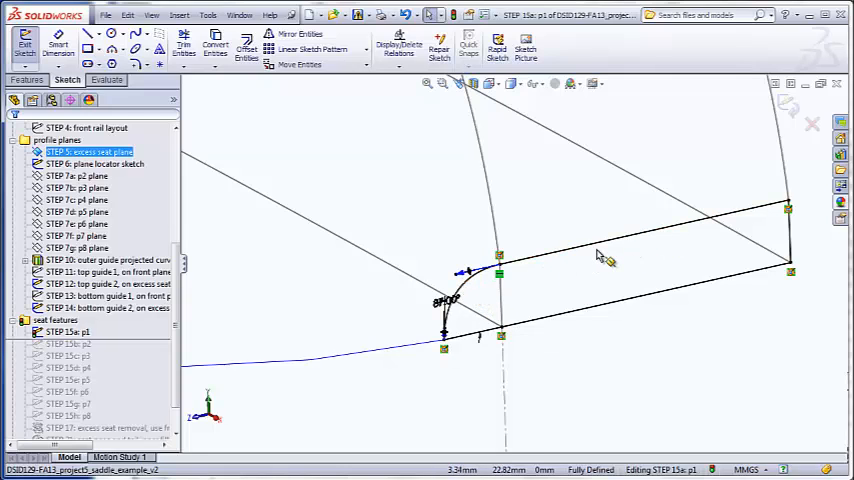
{"action": "mouse_move", "coordinate": [644, 264]}
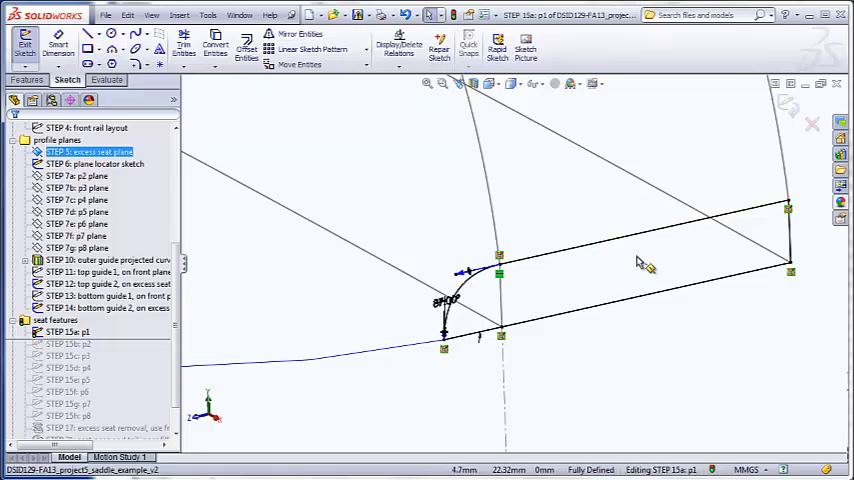
{"action": "mouse_move", "coordinate": [612, 292]}
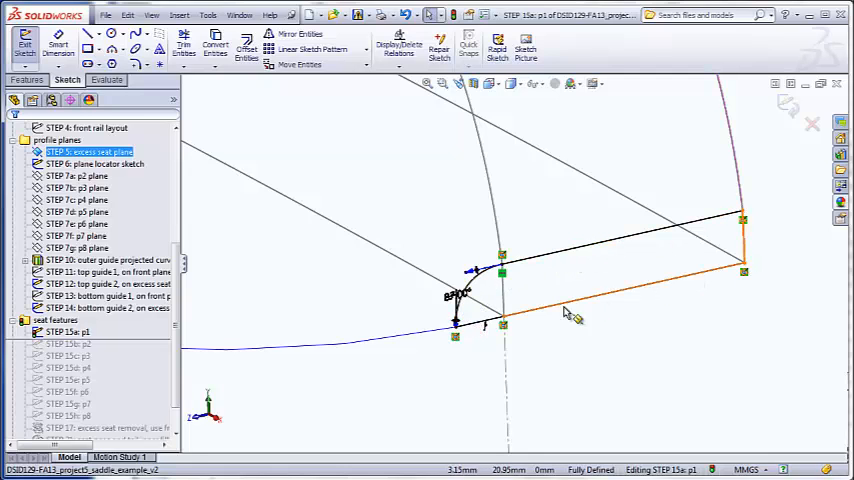
{"action": "mouse_move", "coordinate": [470, 330]}
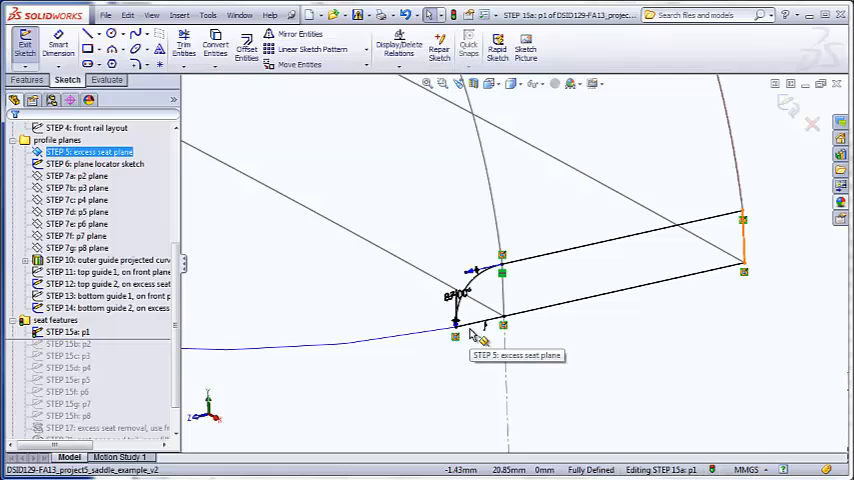
{"action": "mouse_move", "coordinate": [466, 344]}
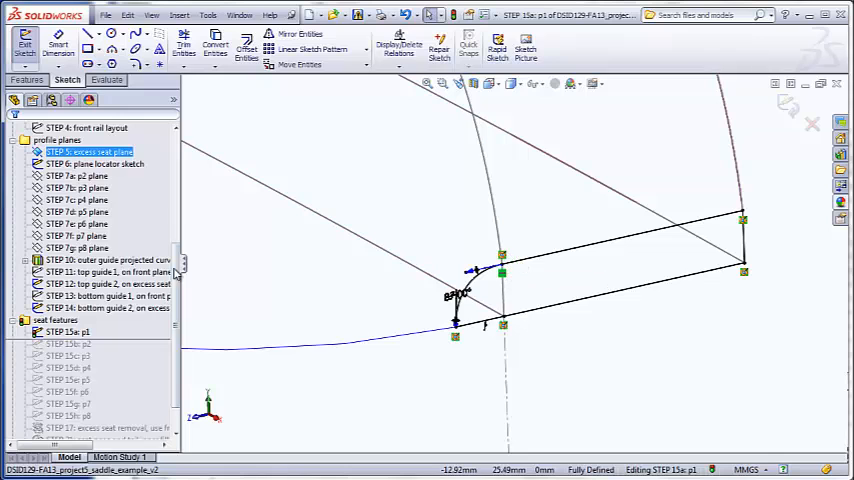
Exit the STEP 15a p1 profile sketch back to the 3D part
{"action": "scroll", "scroll_direction": "up", "scroll_amount": 3}
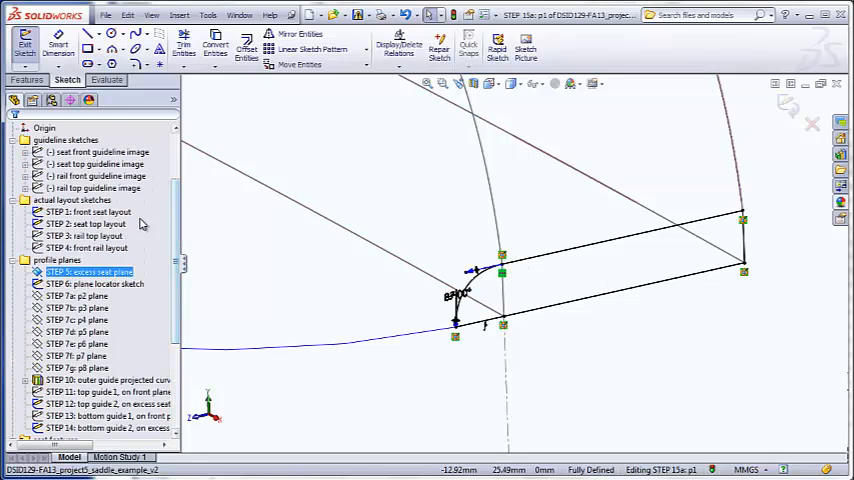
{"action": "left_click", "coordinate": [84, 224]}
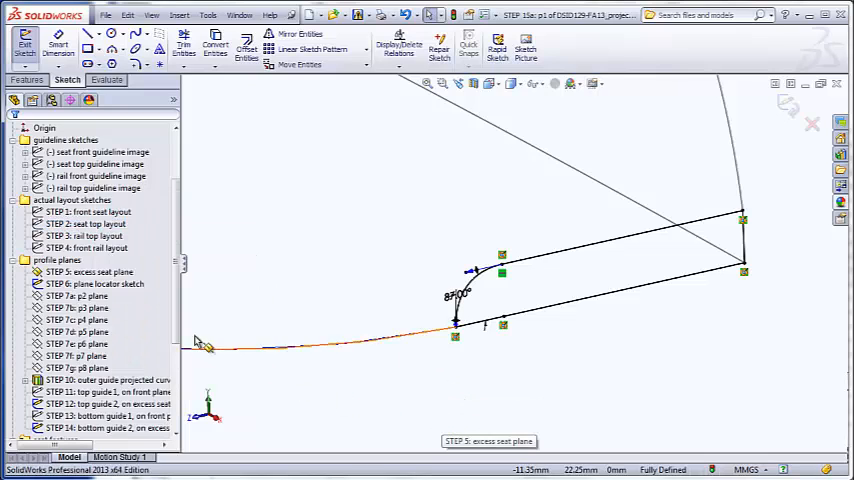
{"action": "scroll", "scroll_direction": "down", "scroll_amount": 3}
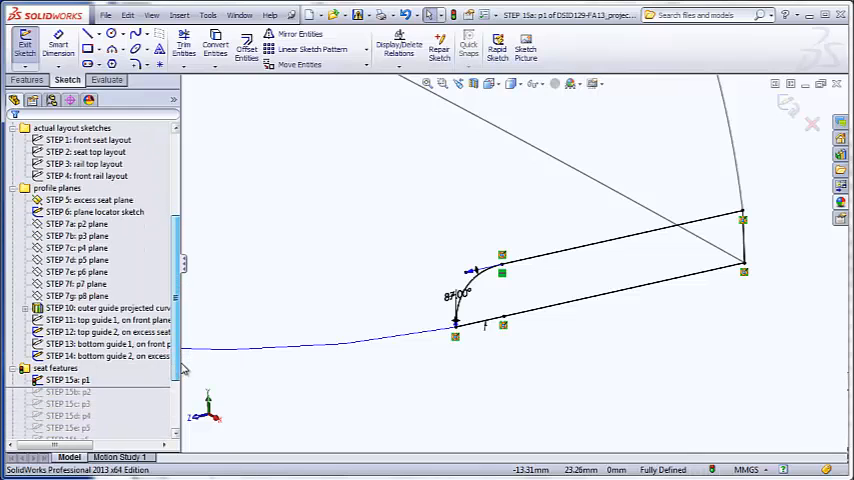
{"action": "mouse_move", "coordinate": [320, 222]}
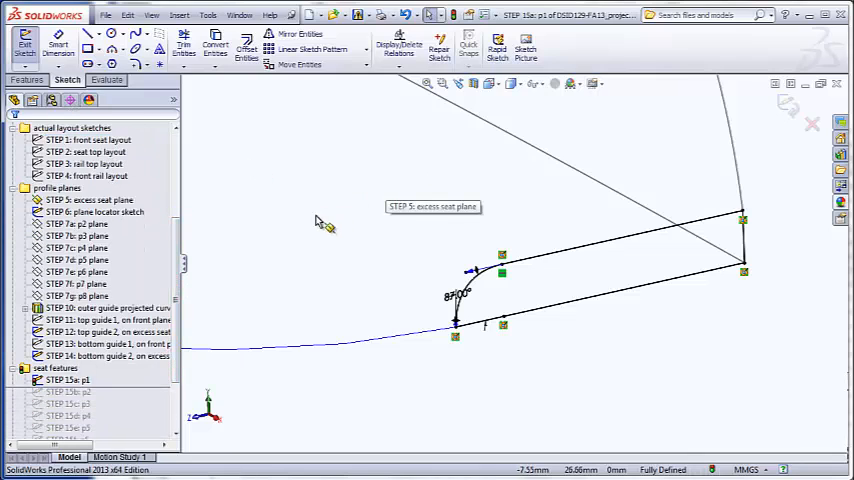
{"action": "right_click", "coordinate": [90, 344]}
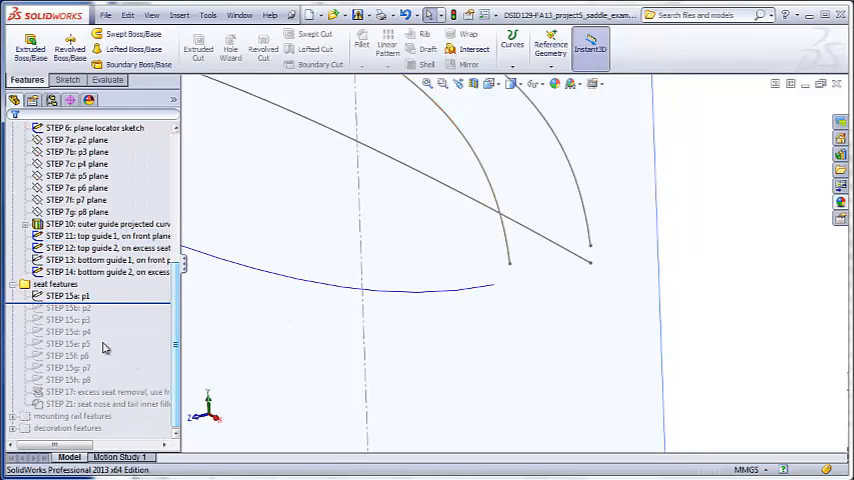
Roll to End from the last seat feature so profile sketches STEP 15b onward reappear
{"action": "left_click", "coordinate": [94, 128]}
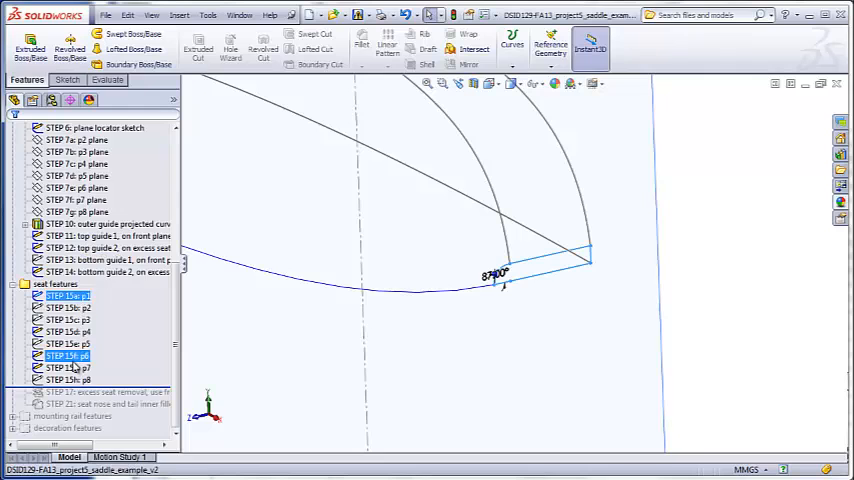
{"action": "left_click", "coordinate": [70, 344]}
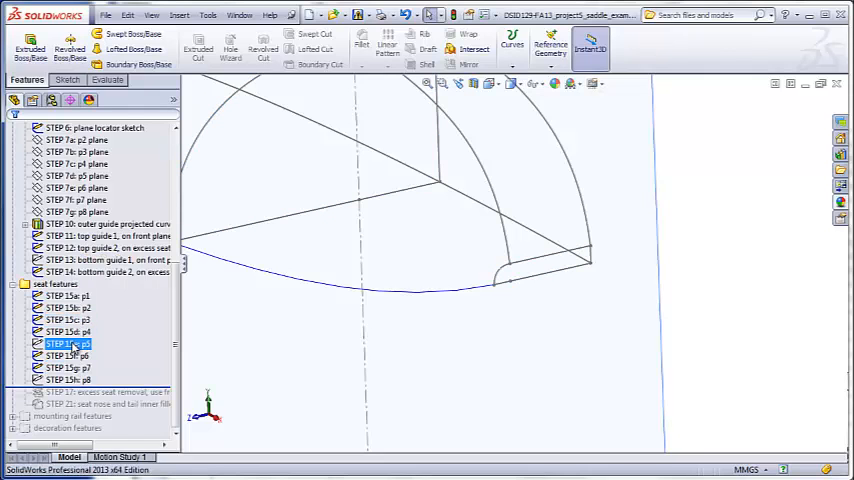
{"action": "right_click", "coordinate": [68, 356]}
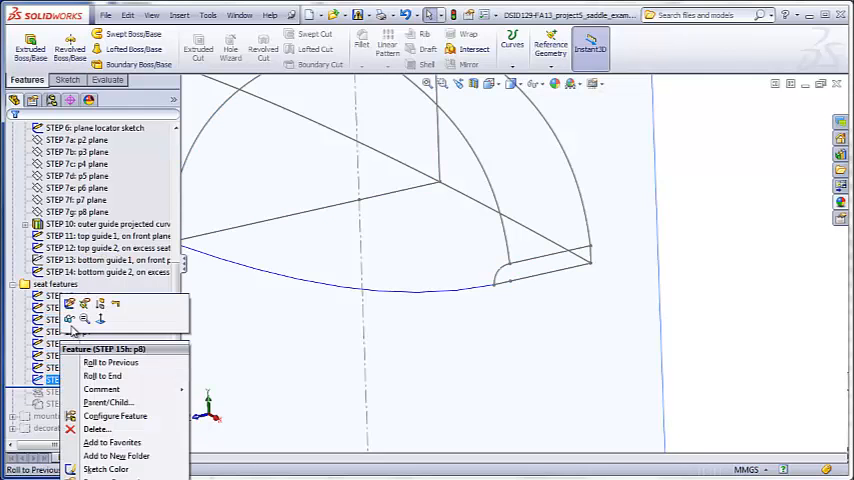
{"action": "left_click", "coordinate": [102, 376]}
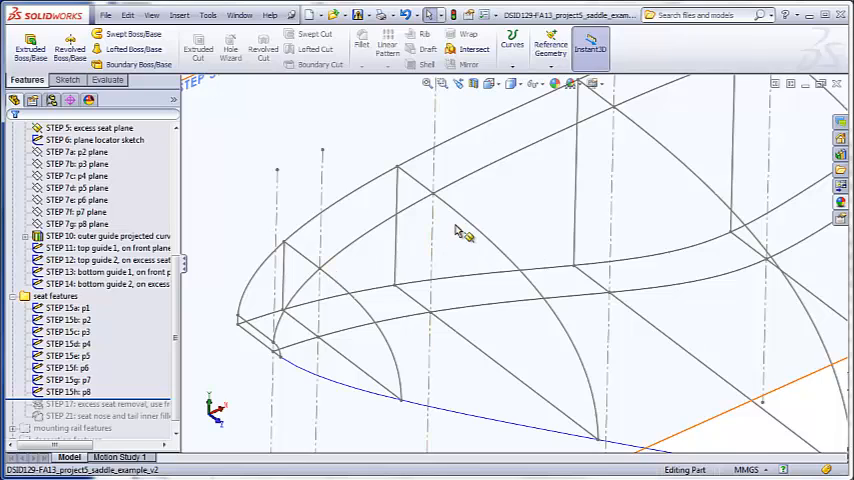
{"action": "mouse_move", "coordinate": [364, 280]}
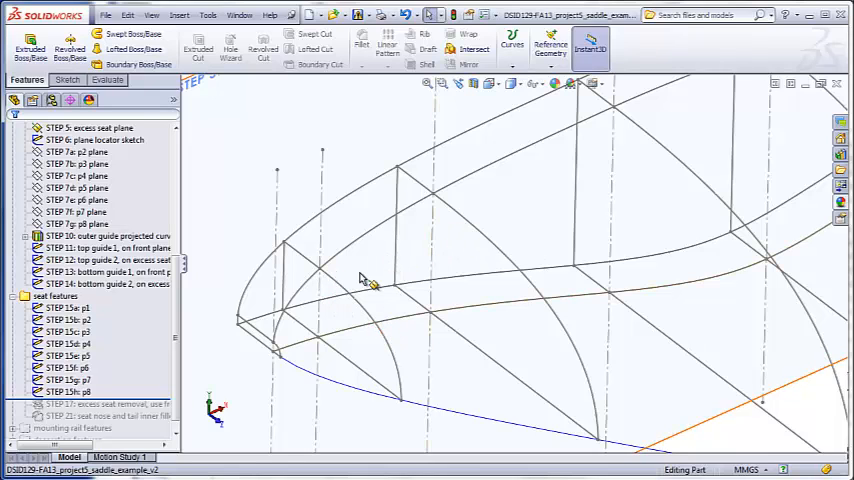
{"action": "mouse_move", "coordinate": [362, 278]}
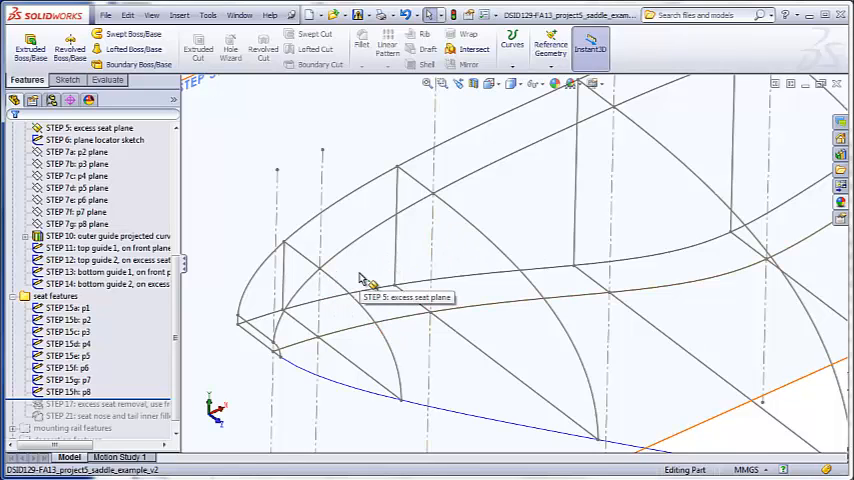
{"action": "mouse_move", "coordinate": [348, 356]}
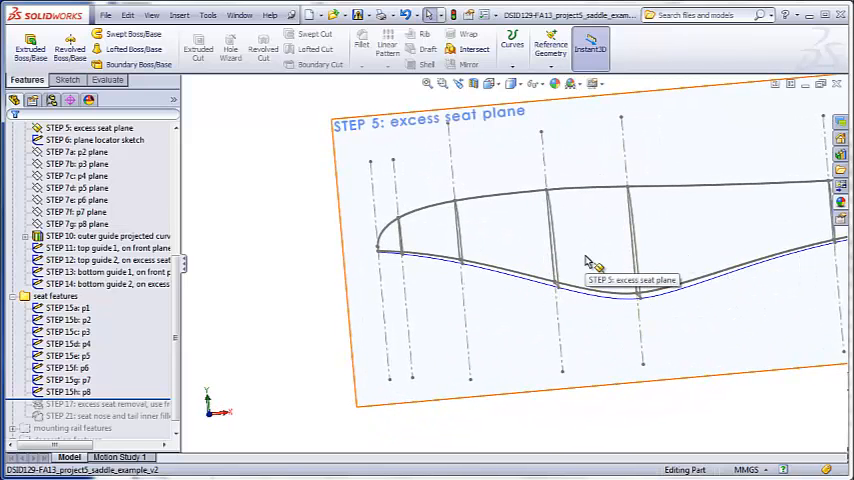
{"action": "mouse_move", "coordinate": [578, 262]}
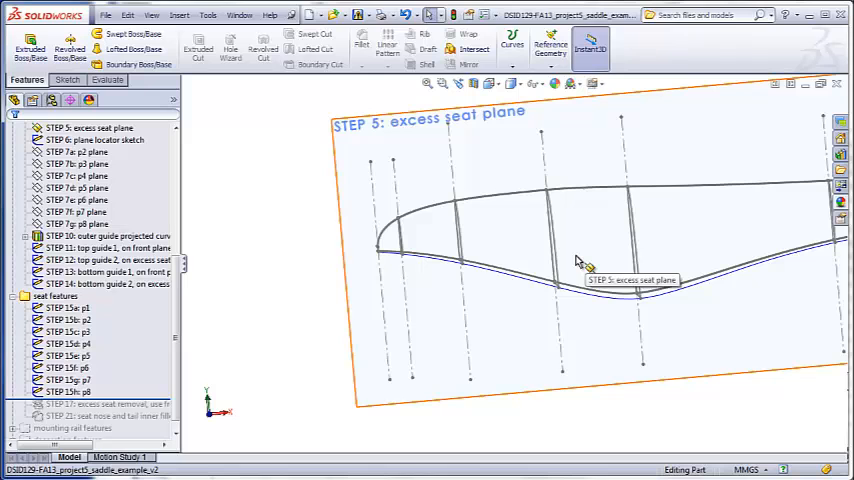
Start a Boundary Boss/Base and pick the nose point as the first Direction 1 profile
{"action": "left_click_drag", "start_coordinate": [576, 260], "coordinate": [664, 236]}
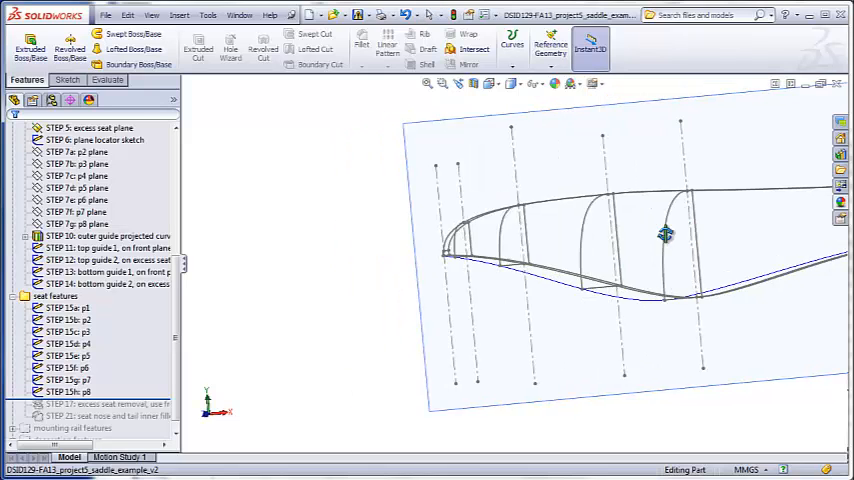
{"action": "left_click_drag", "start_coordinate": [664, 236], "coordinate": [704, 224]}
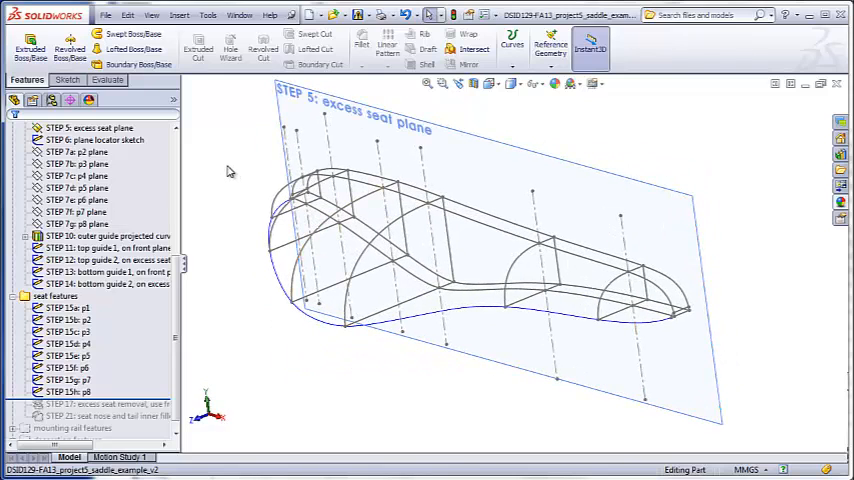
{"action": "mouse_move", "coordinate": [138, 64]}
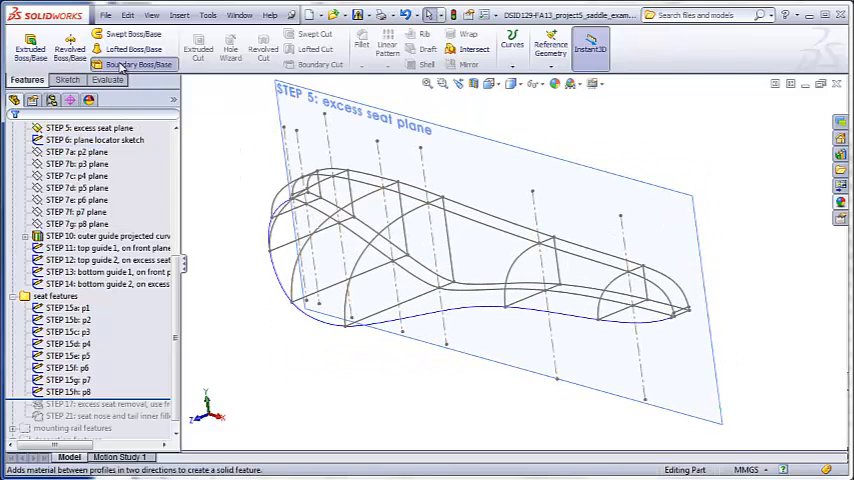
{"action": "left_click", "coordinate": [140, 64]}
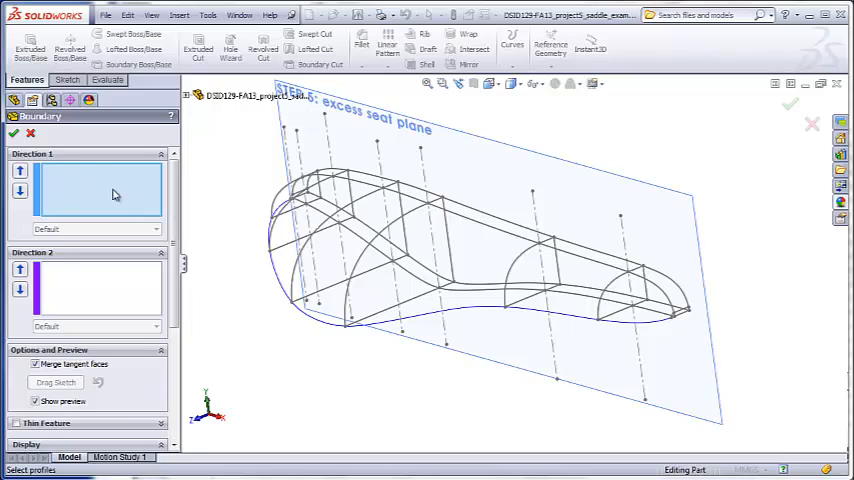
{"action": "mouse_move", "coordinate": [672, 334]}
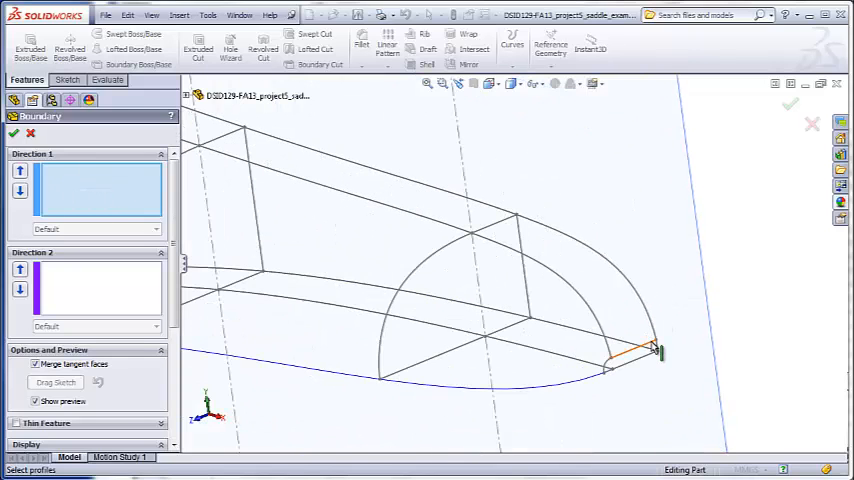
{"action": "left_click", "coordinate": [624, 364]}
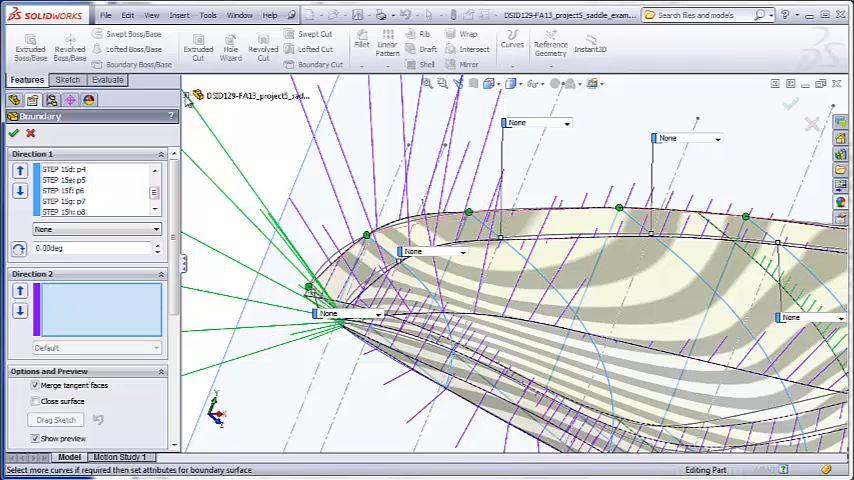
Add the outer and next guide curves into the boundary's Direction 2 box
{"action": "left_click", "coordinate": [186, 96]}
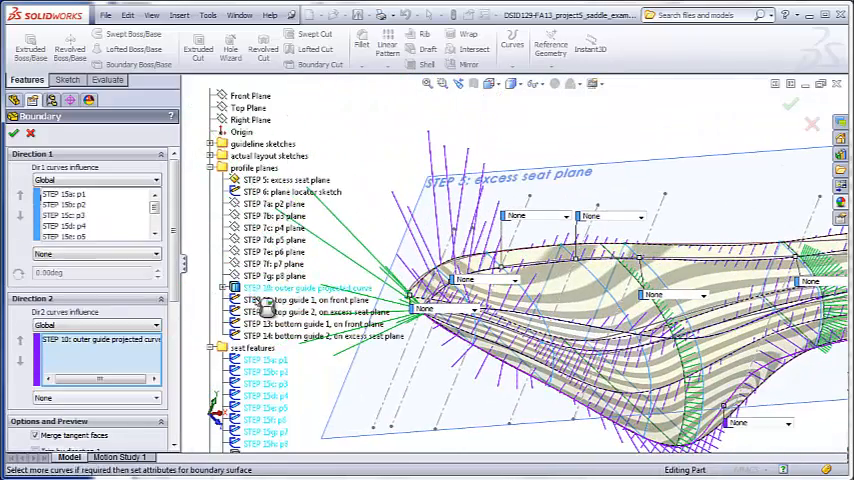
{"action": "left_click", "coordinate": [308, 300]}
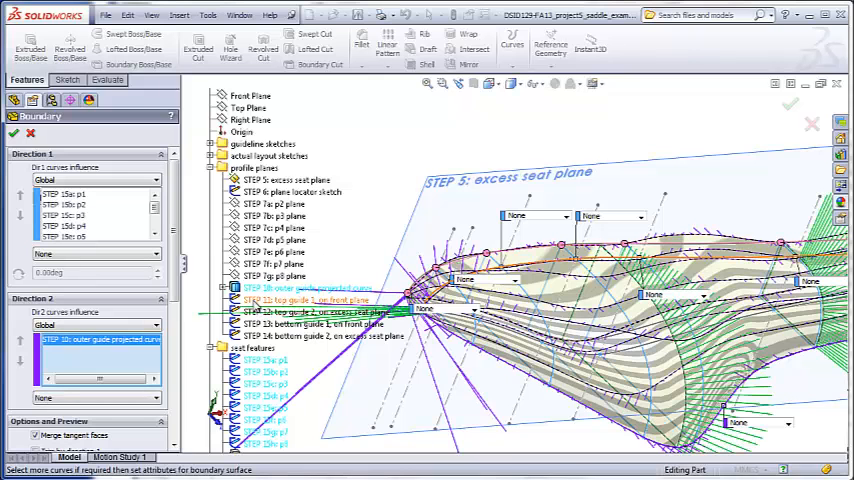
{"action": "left_click", "coordinate": [310, 300]}
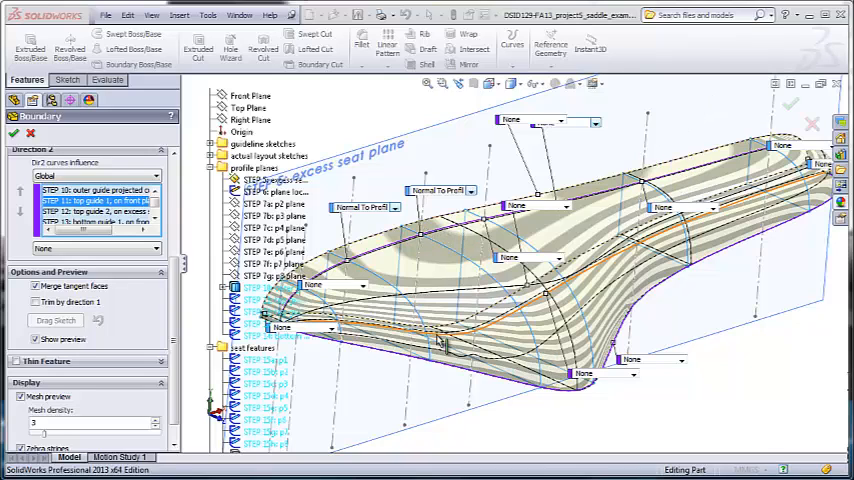
{"action": "mouse_move", "coordinate": [444, 270]}
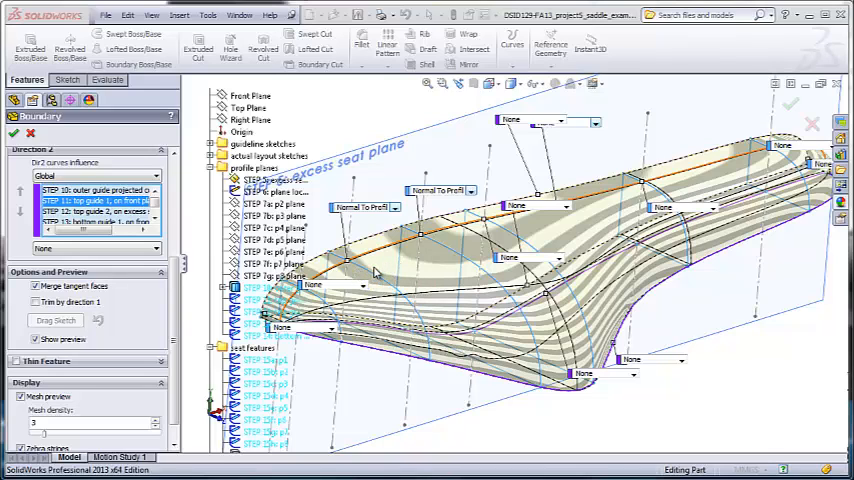
{"action": "mouse_move", "coordinate": [444, 276]}
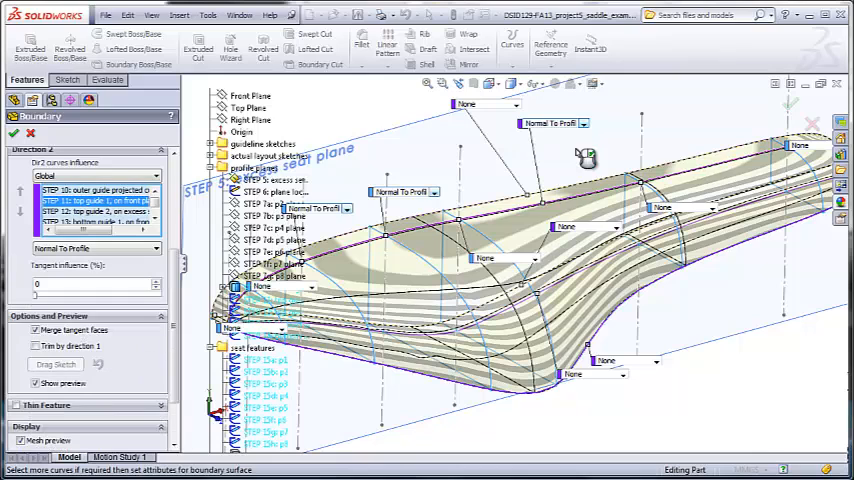
{"action": "mouse_move", "coordinate": [538, 224]}
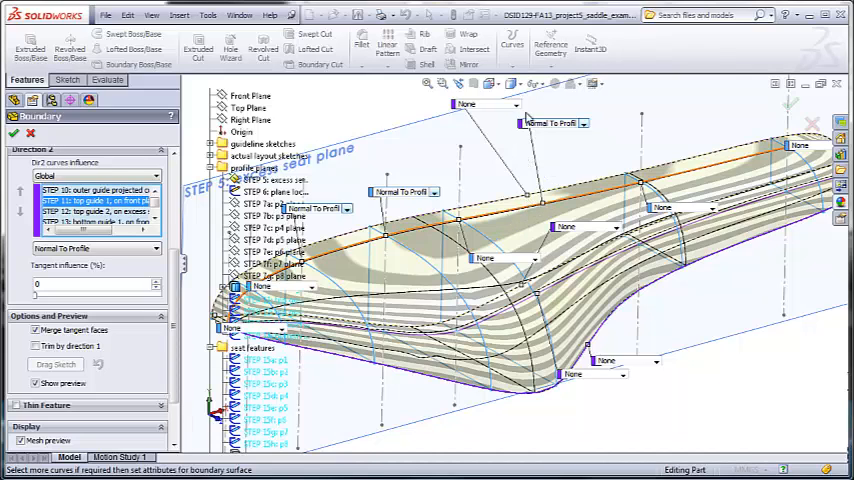
{"action": "mouse_move", "coordinate": [448, 168]}
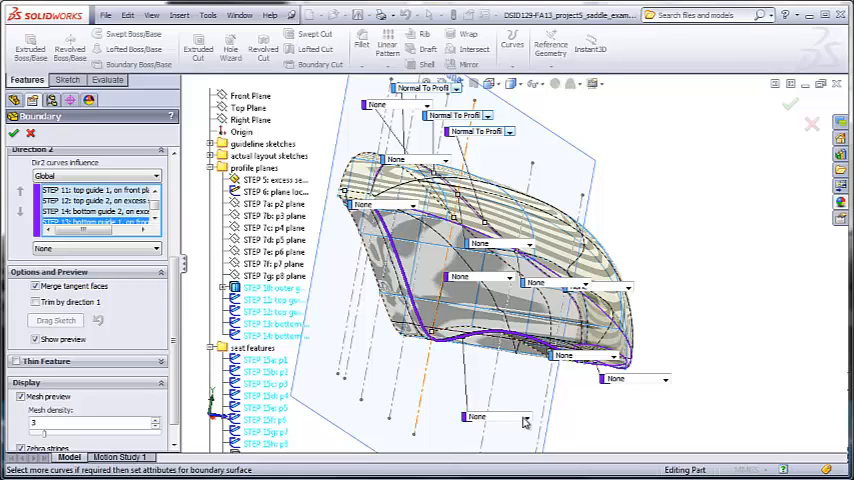
Set a remaining guide's end condition to Normal To Profile and finish Boundary1
{"action": "left_click", "coordinate": [528, 416]}
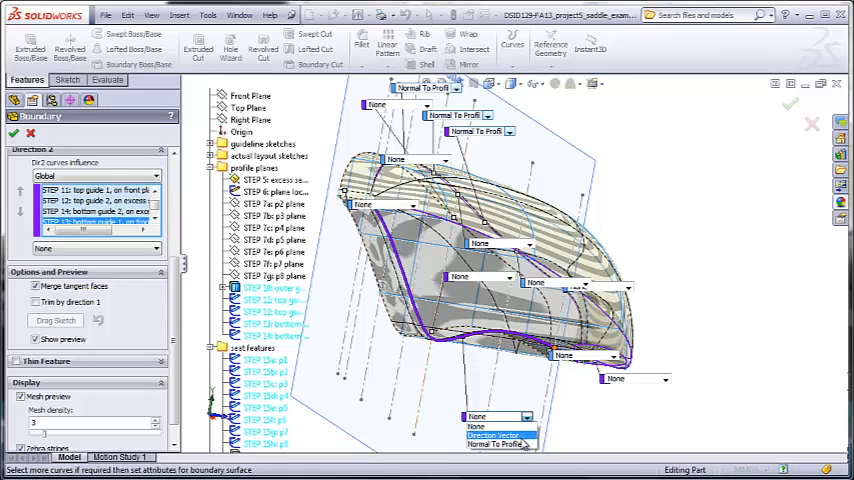
{"action": "left_click", "coordinate": [496, 444]}
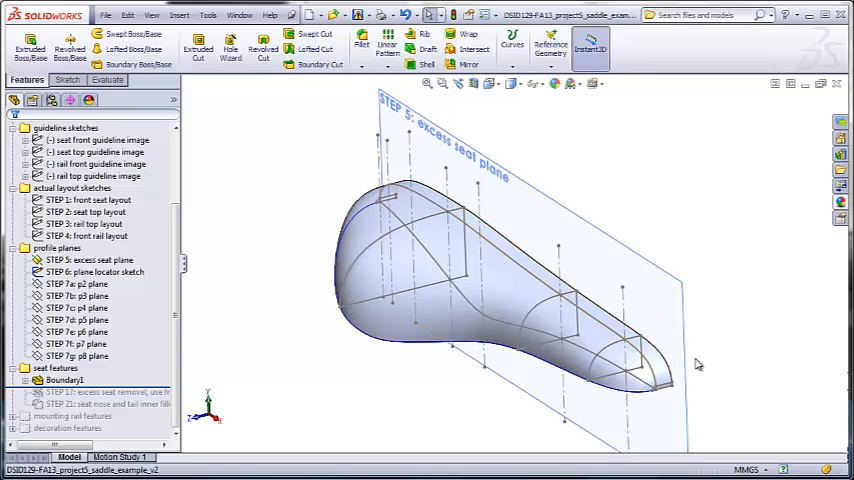
{"action": "mouse_move", "coordinate": [730, 382]}
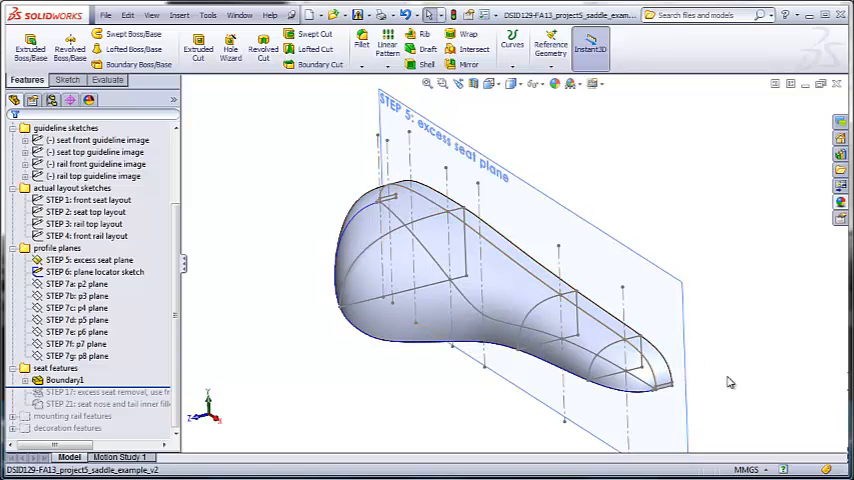
{"action": "scroll", "scroll_direction": "up", "scroll_amount": 3}
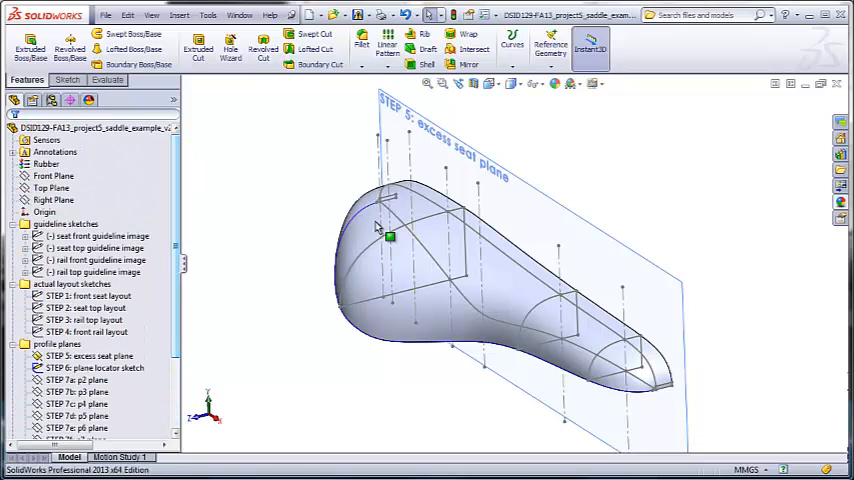
{"action": "mouse_move", "coordinate": [298, 176]}
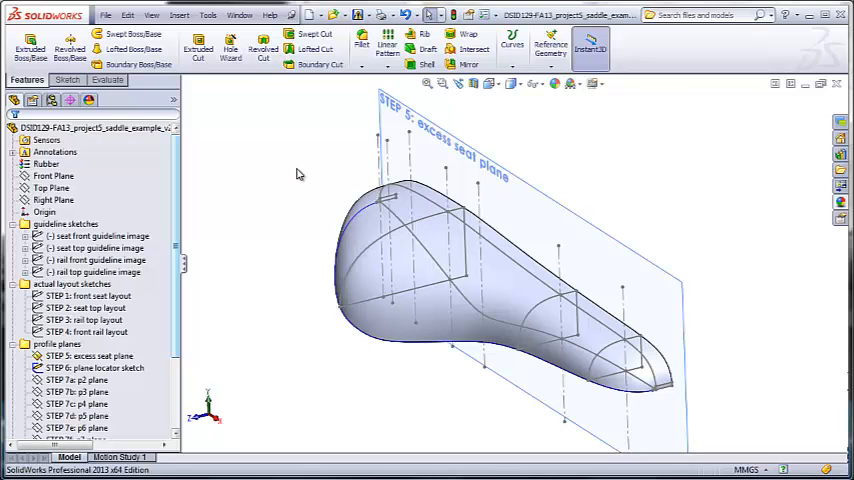
Start Insert > Cut > With Surface using the Front Plane and flip the removed side
{"action": "left_click", "coordinate": [180, 16]}
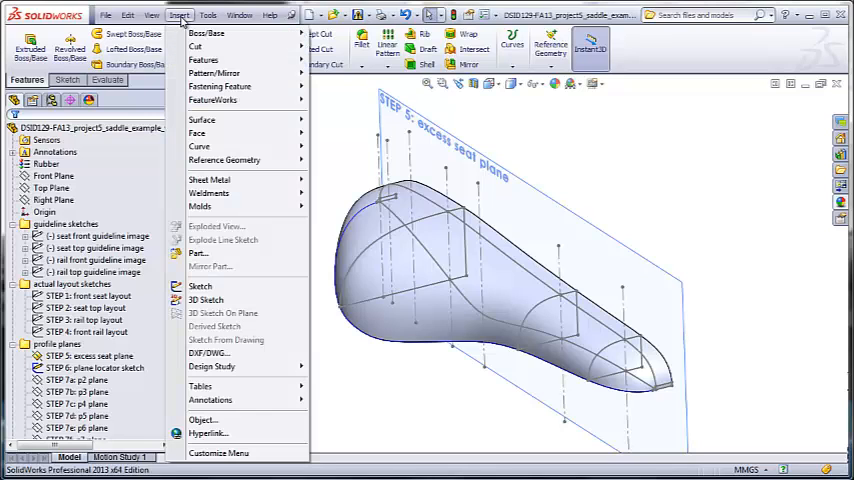
{"action": "left_click", "coordinate": [196, 48]}
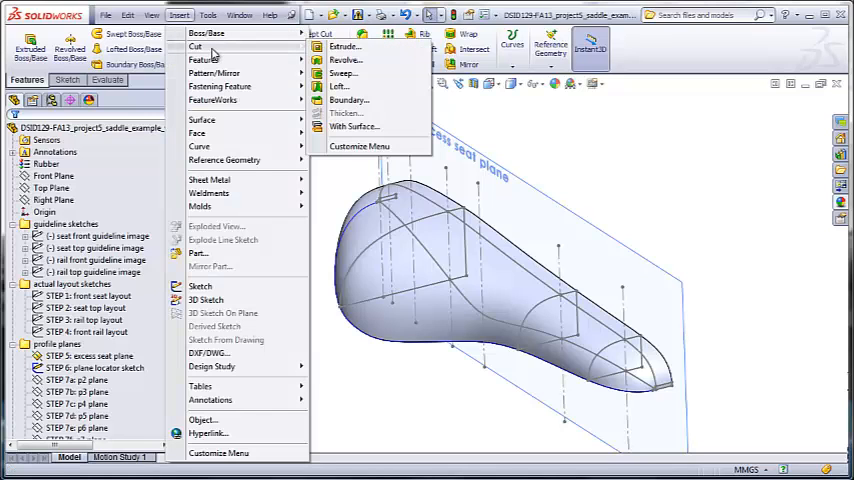
{"action": "left_click", "coordinate": [352, 128]}
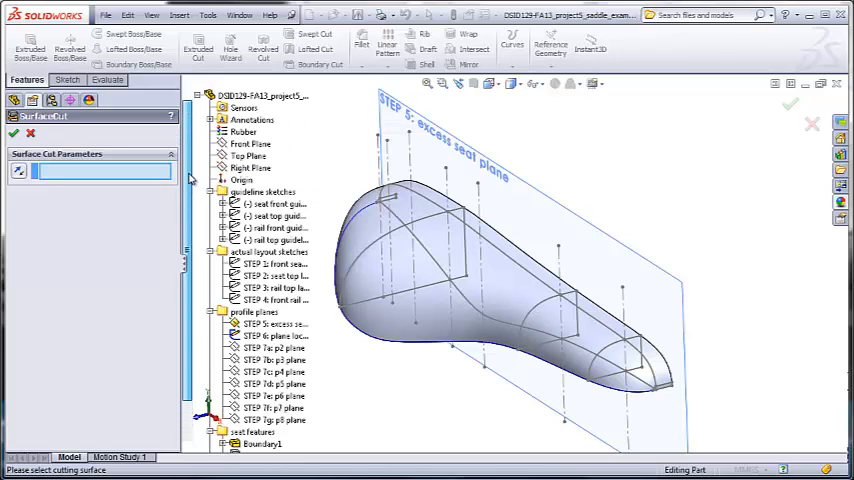
{"action": "left_click", "coordinate": [248, 144]}
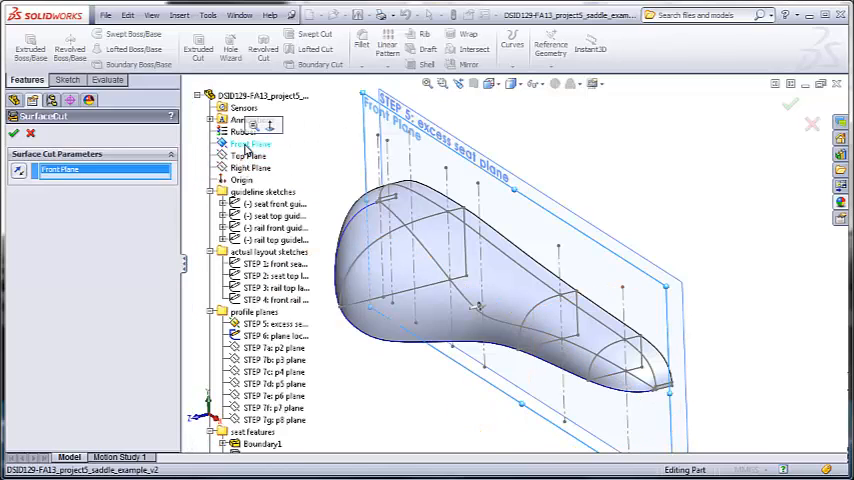
{"action": "left_click", "coordinate": [250, 144]}
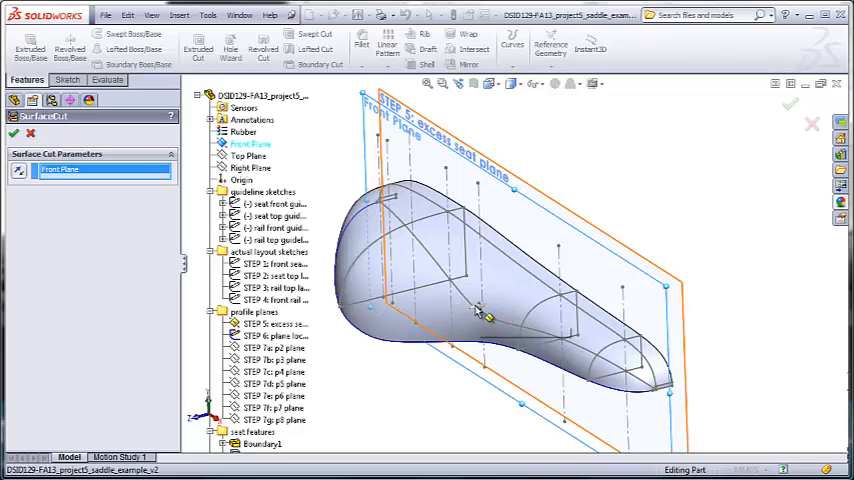
{"action": "mouse_move", "coordinate": [480, 304]}
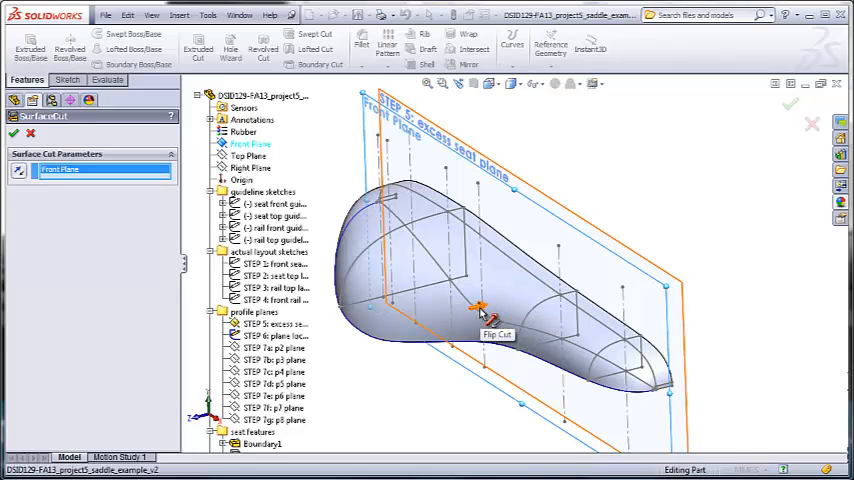
{"action": "mouse_move", "coordinate": [474, 256]}
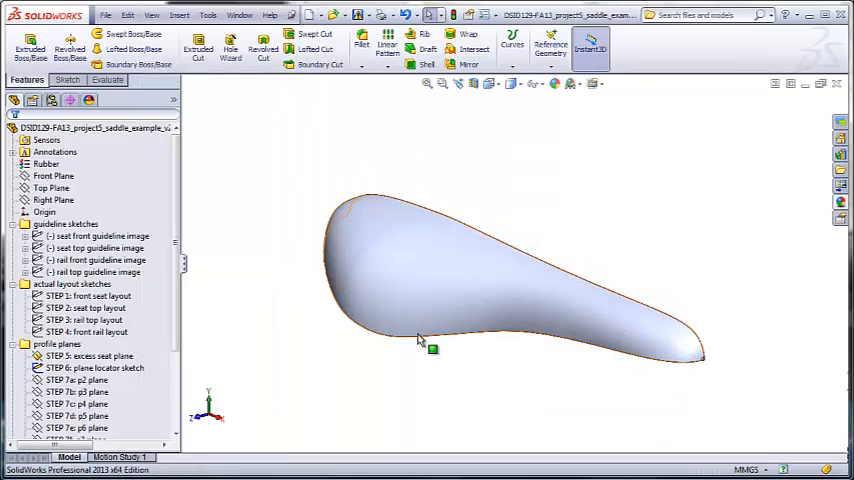
{"action": "left_click", "coordinate": [54, 176]}
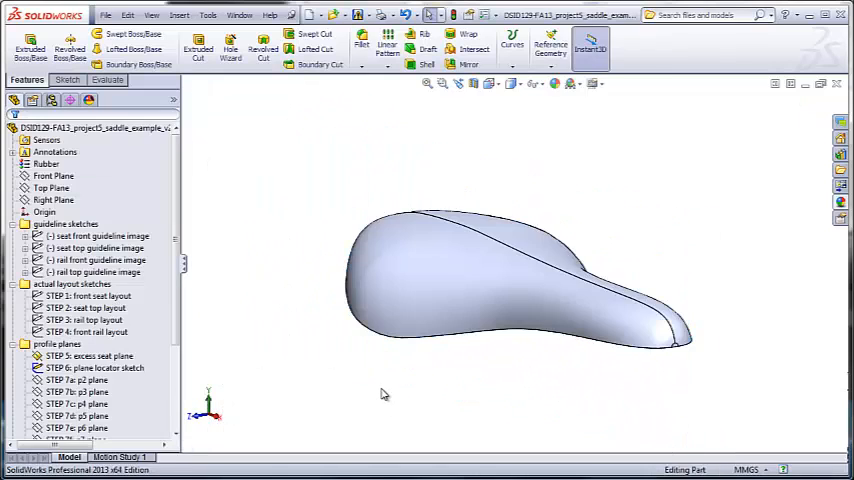
{"action": "left_click_drag", "start_coordinate": [500, 280], "coordinate": [466, 352]}
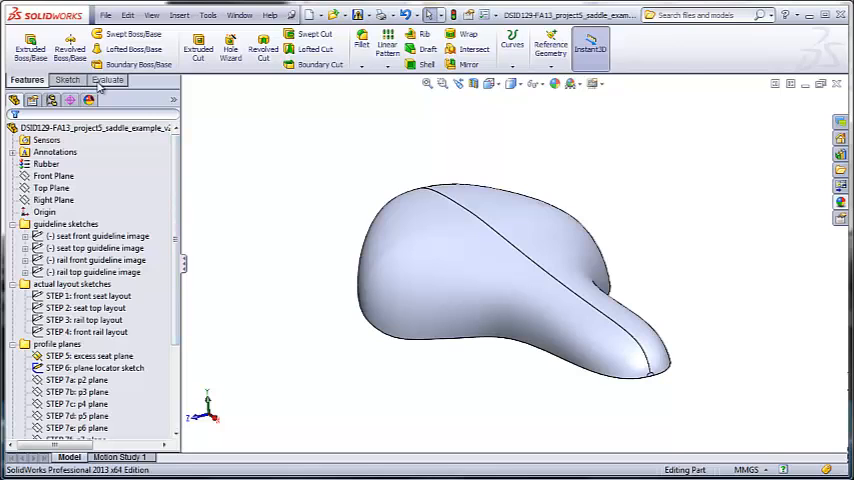
Show zebra stripes on the saddle from the Evaluate tools to check surface smoothness
{"action": "left_click", "coordinate": [340, 52]}
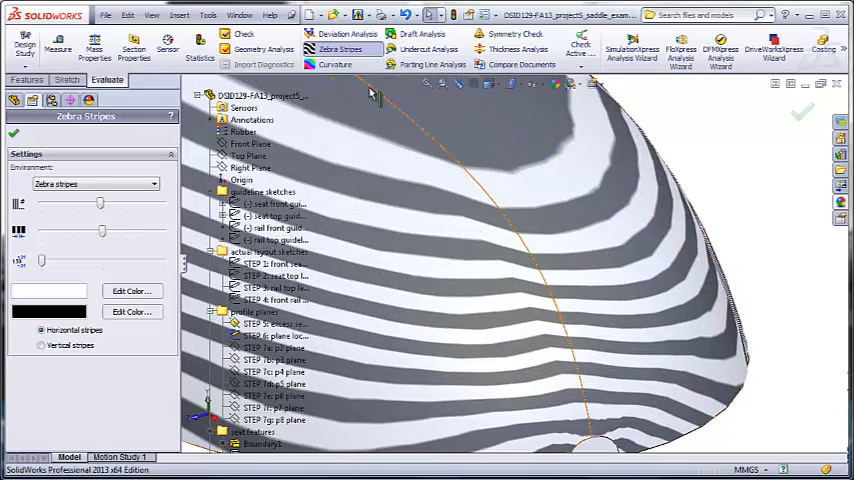
{"action": "mouse_move", "coordinate": [488, 336]}
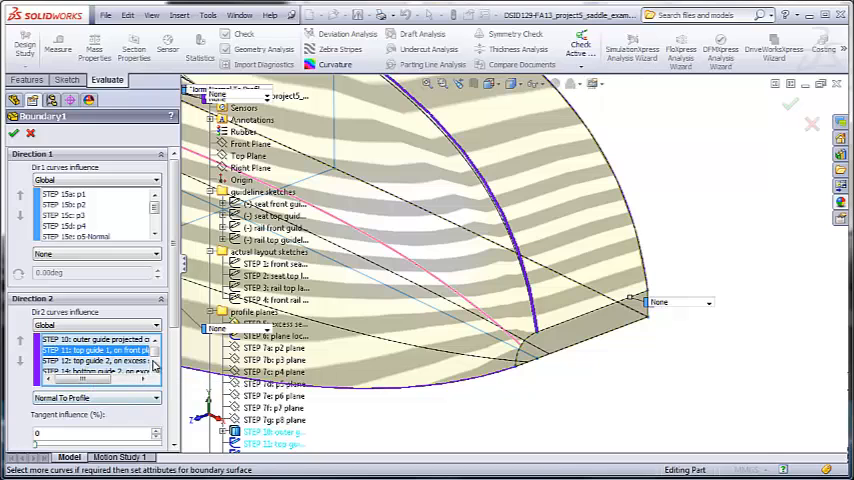
Confirm the boundary edit and bring the whole plain-shaded saddle back into view
{"action": "left_click", "coordinate": [90, 398]}
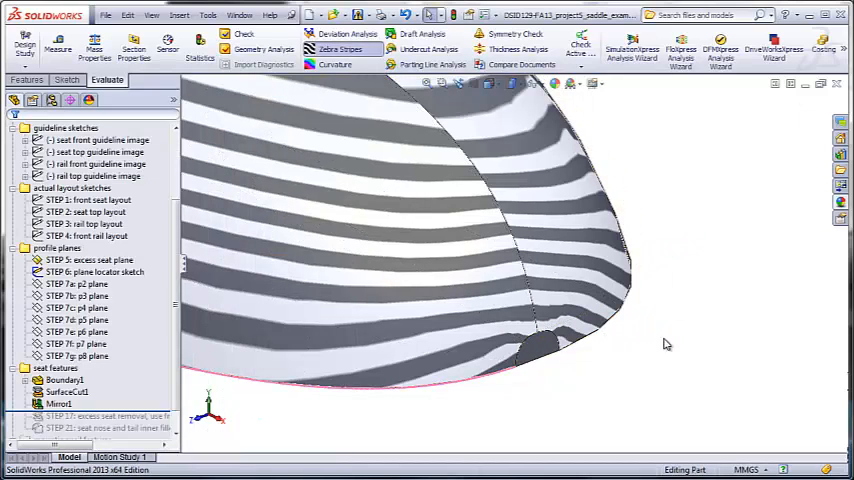
{"action": "mouse_move", "coordinate": [732, 156]}
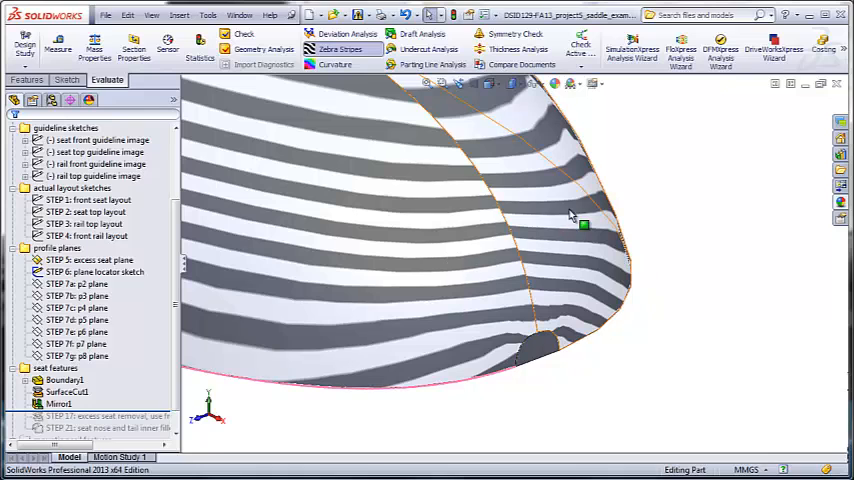
{"action": "left_click_drag", "start_coordinate": [570, 216], "coordinate": [500, 224]}
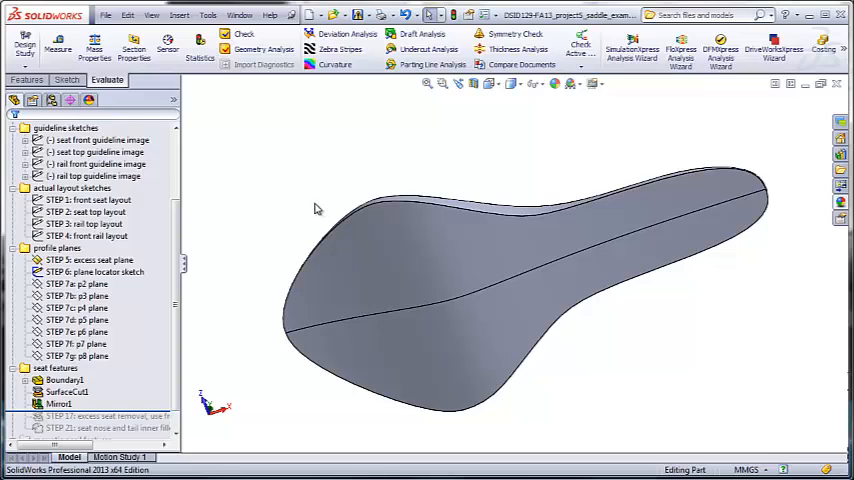
{"action": "mouse_move", "coordinate": [318, 192]}
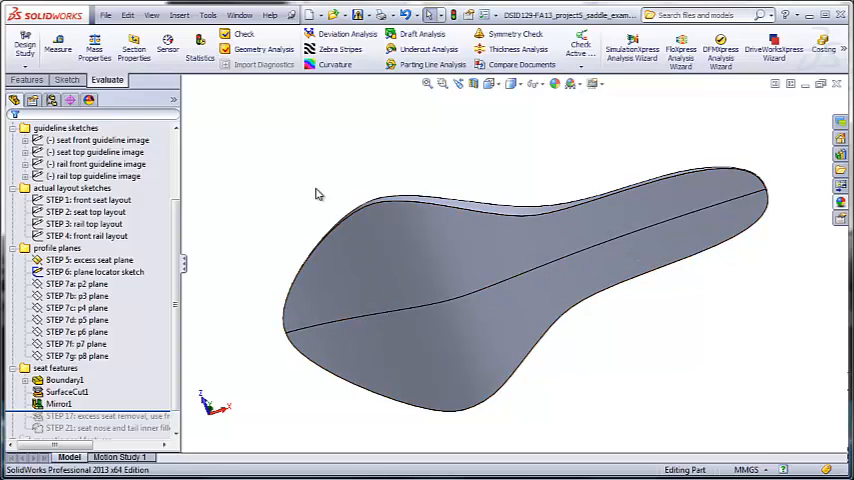
Shell the saddle to a 3 mm wall thickness, leaving the rim open
{"action": "left_click", "coordinate": [26, 80]}
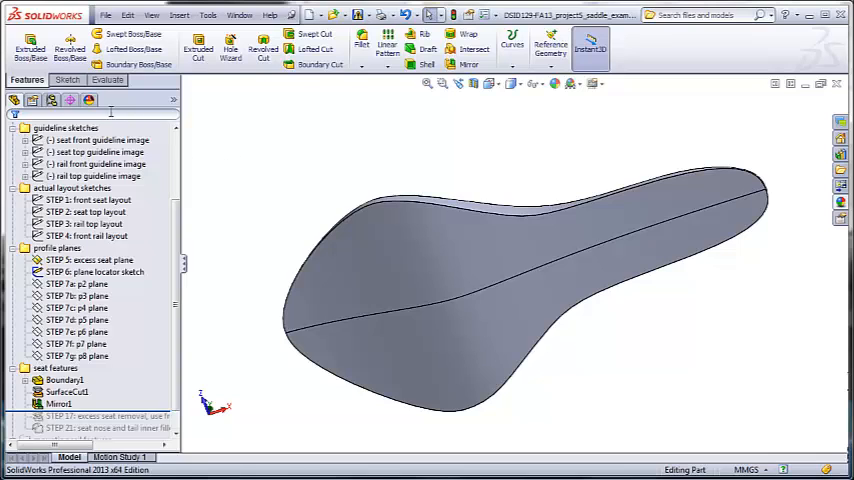
{"action": "left_click", "coordinate": [424, 48]}
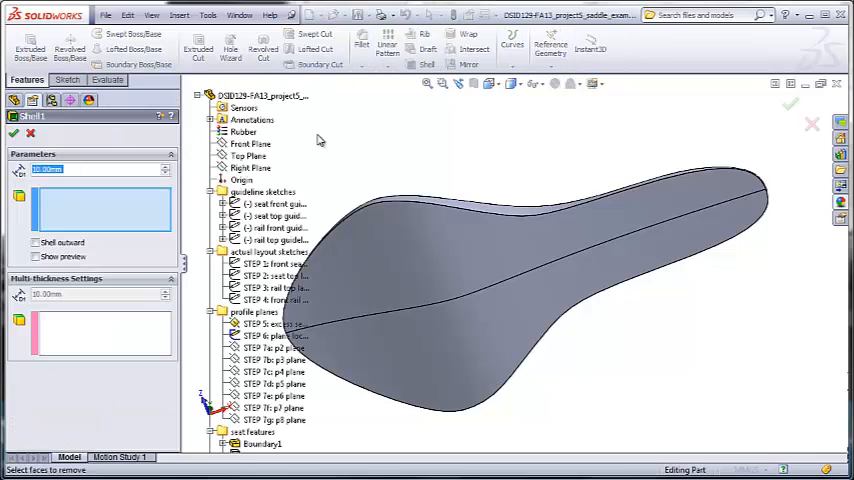
{"action": "left_click", "coordinate": [416, 270]}
{"action": "type", "text": "3"}
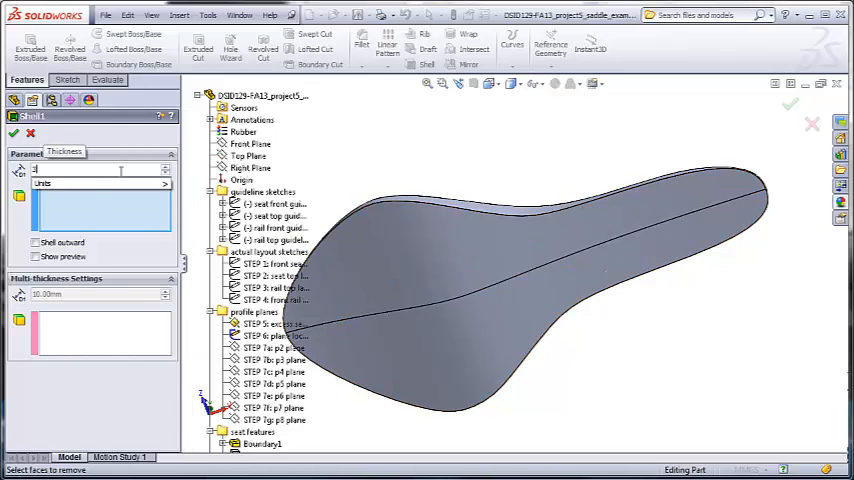
{"action": "left_click", "coordinate": [474, 318]}
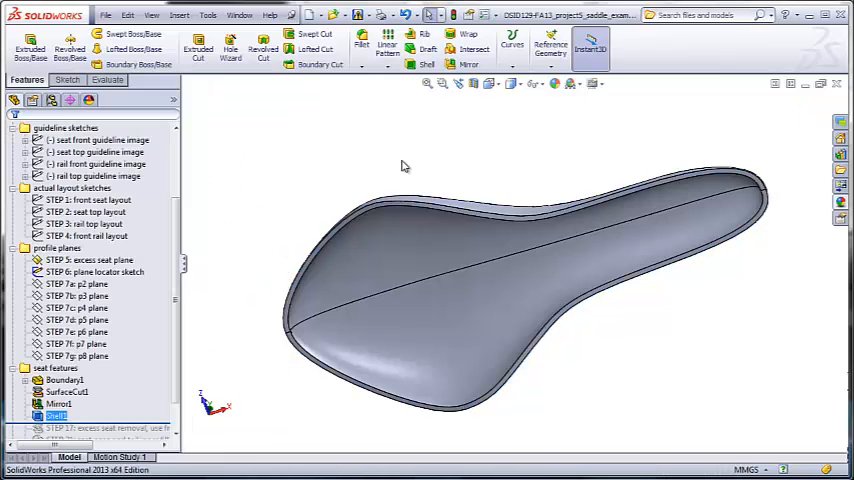
{"action": "mouse_move", "coordinate": [550, 208]}
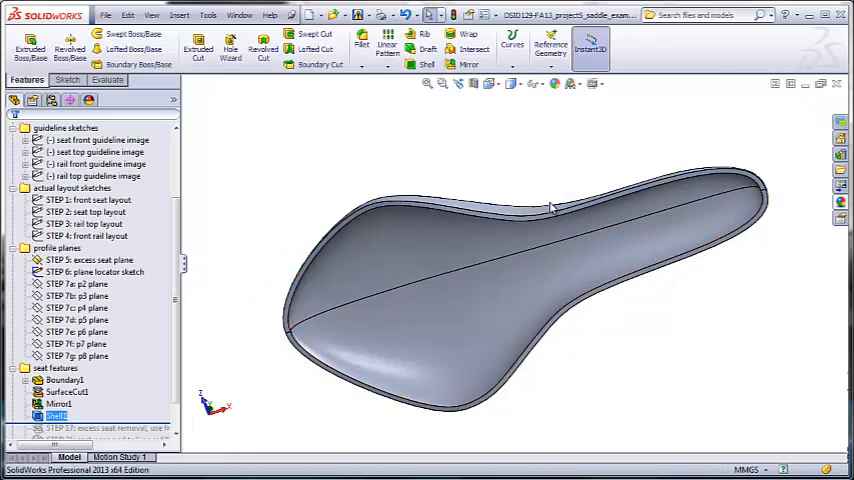
{"action": "mouse_move", "coordinate": [392, 184]}
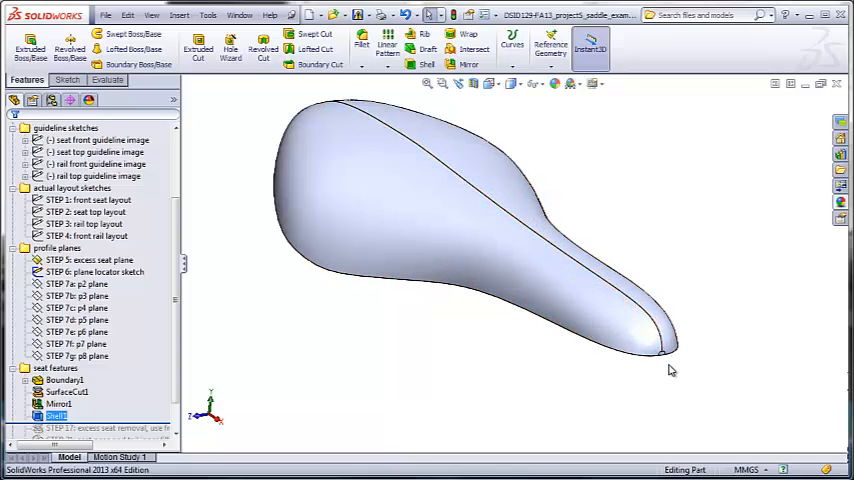
{"action": "mouse_move", "coordinate": [656, 384]}
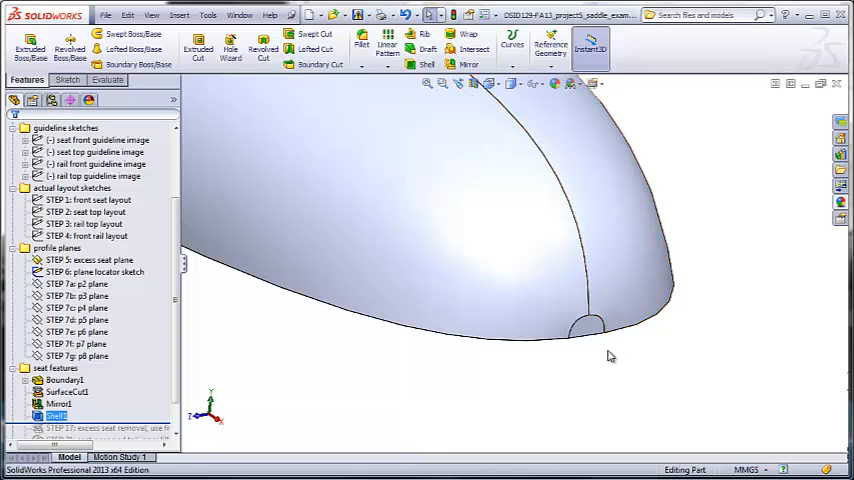
Apply a 5 mm fillet to the two small curved edges at the saddle's nose and tail
{"action": "left_click_drag", "start_coordinate": [610, 356], "coordinate": [664, 344]}
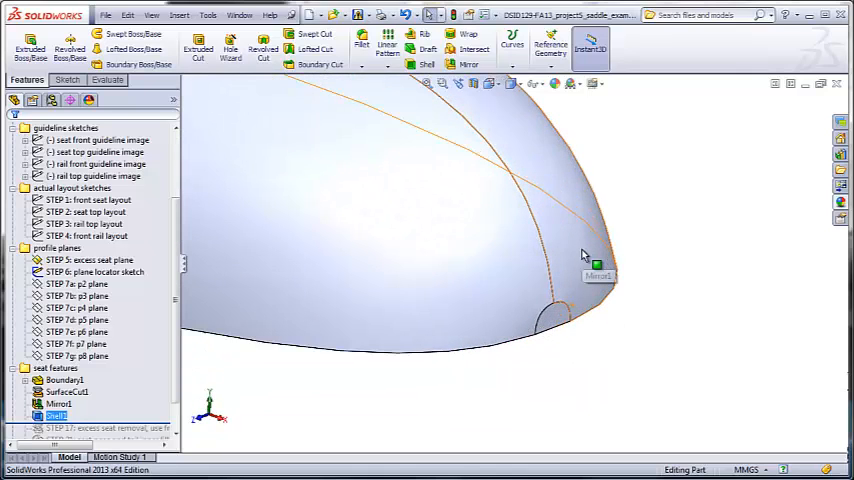
{"action": "left_click", "coordinate": [362, 48]}
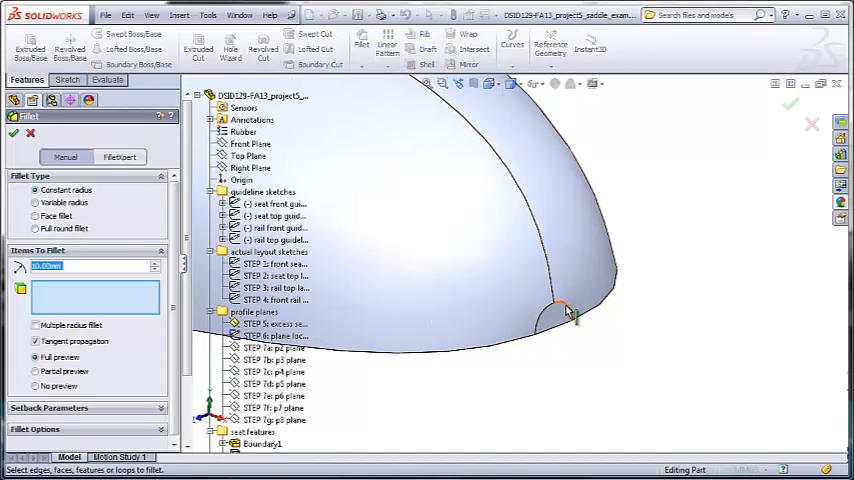
{"action": "left_click", "coordinate": [564, 310]}
{"action": "type", "text": "6"}
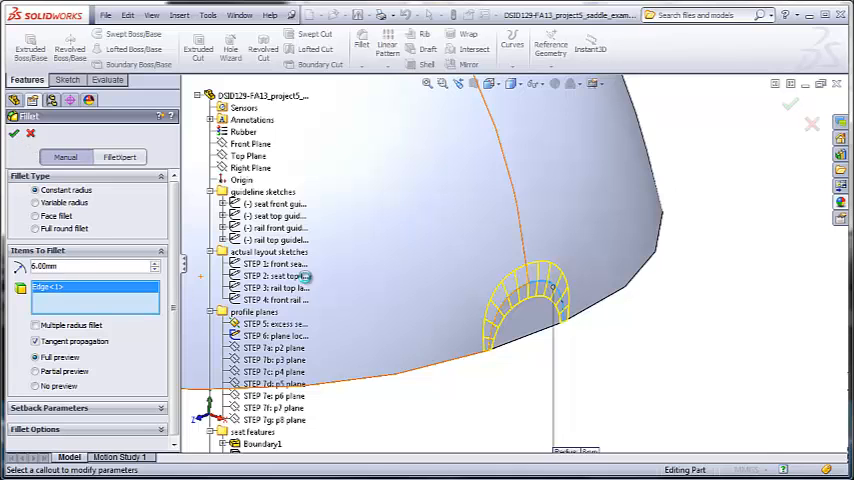
{"action": "left_click", "coordinate": [14, 132]}
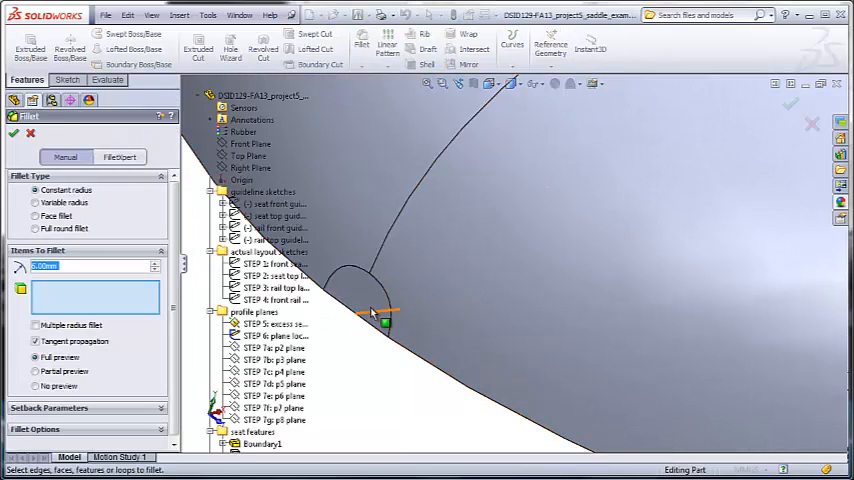
{"action": "left_click", "coordinate": [360, 290]}
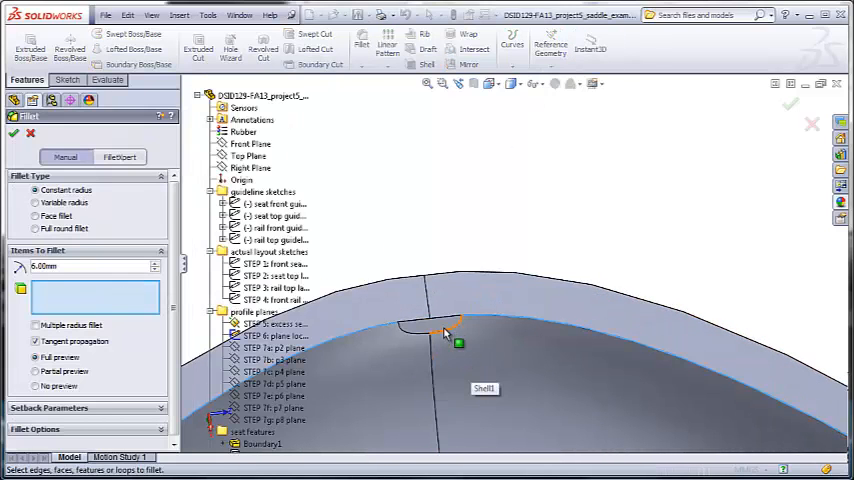
{"action": "left_click", "coordinate": [440, 330]}
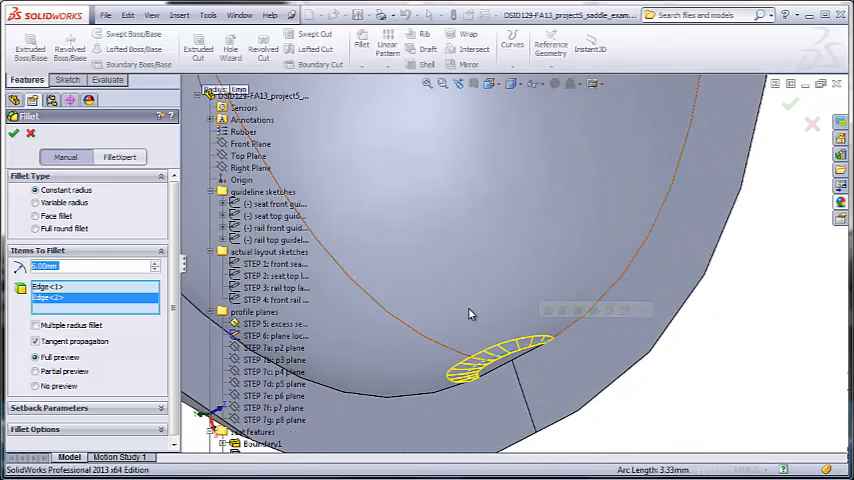
{"action": "left_click", "coordinate": [14, 132]}
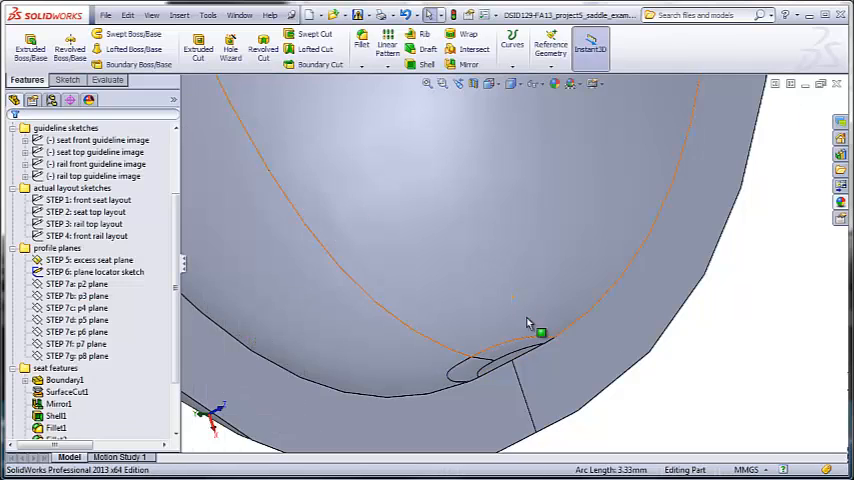
Fillet the outer rim edges all around the saddle's perimeter with tangent propagation
{"action": "left_click_drag", "start_coordinate": [530, 320], "coordinate": [400, 370]}
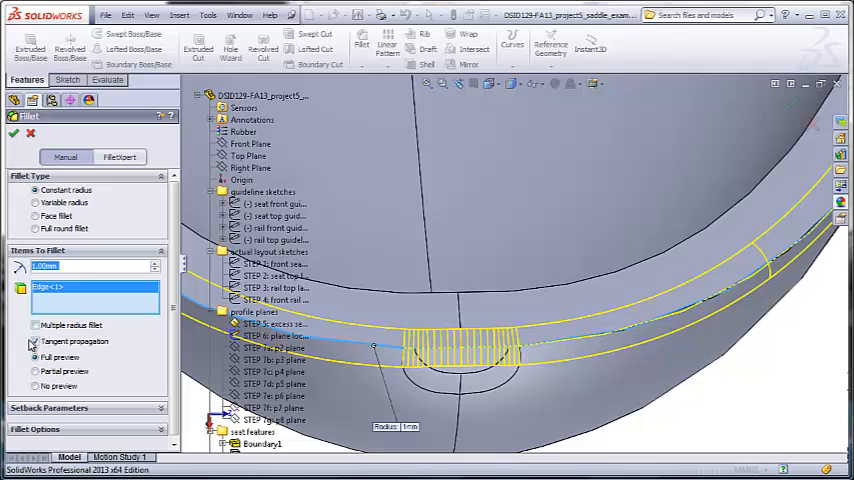
{"action": "left_click", "coordinate": [34, 340]}
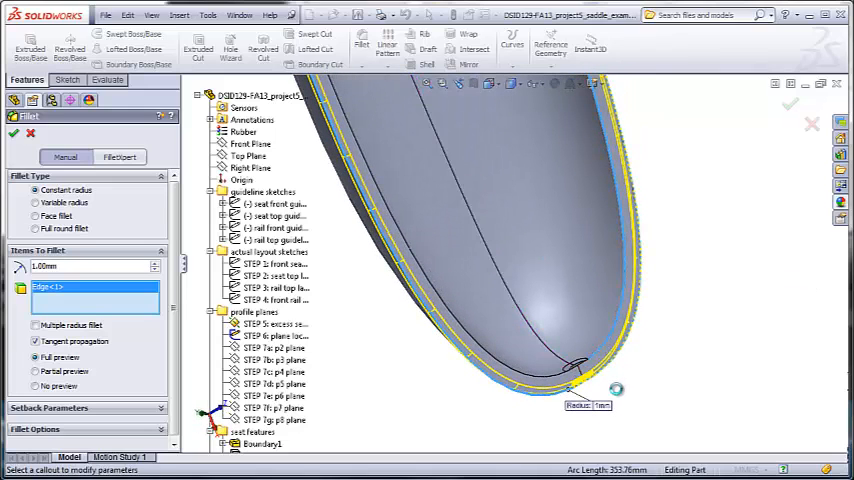
{"action": "left_click", "coordinate": [570, 376]}
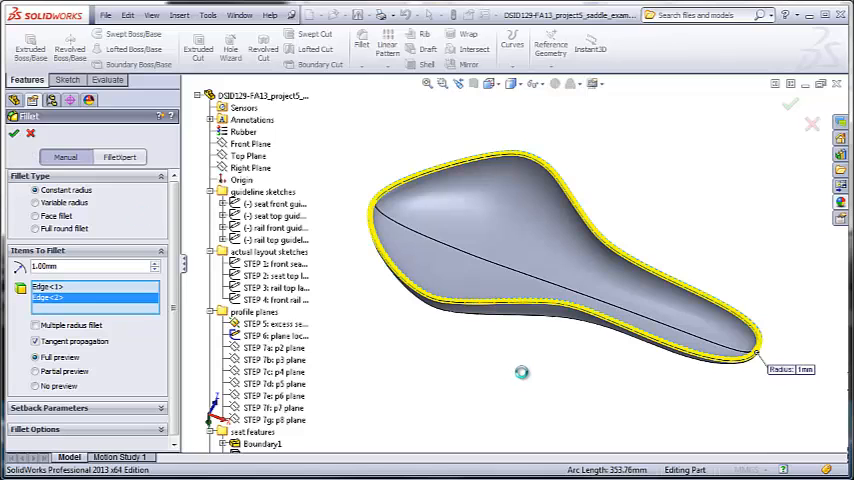
{"action": "left_click", "coordinate": [14, 132]}
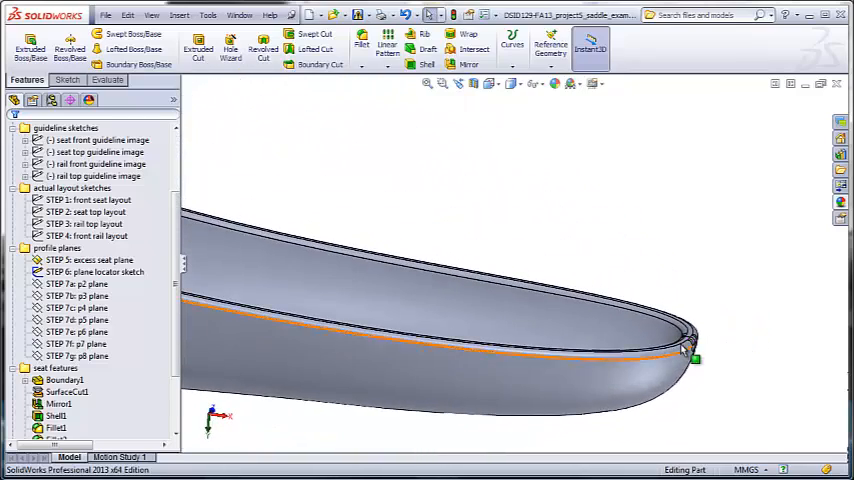
{"action": "left_click", "coordinate": [502, 98]}
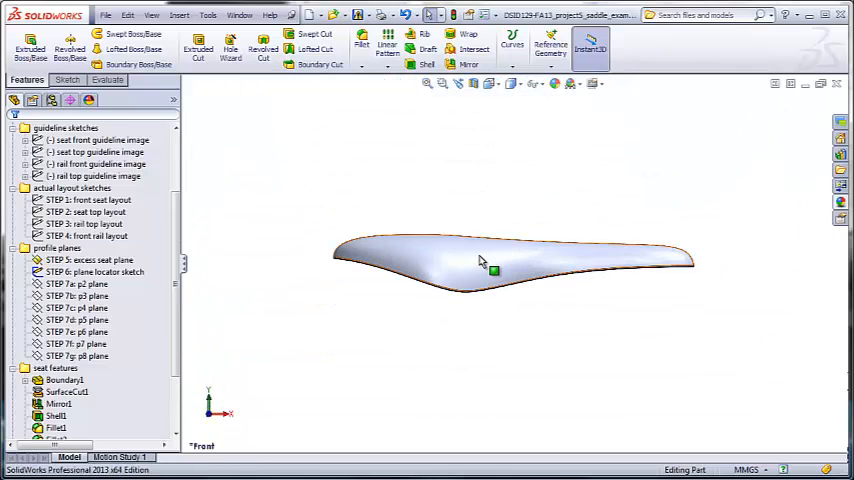
{"action": "left_click_drag", "start_coordinate": [510, 264], "coordinate": [480, 250]}
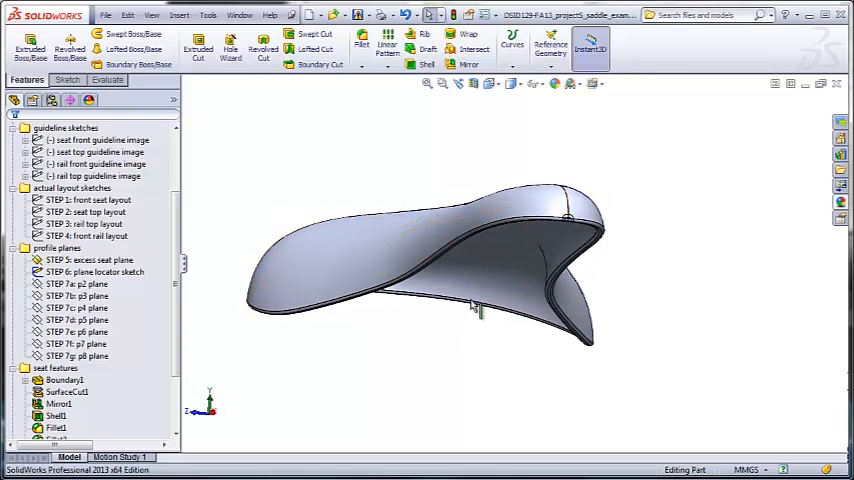
{"action": "mouse_move", "coordinate": [318, 324]}
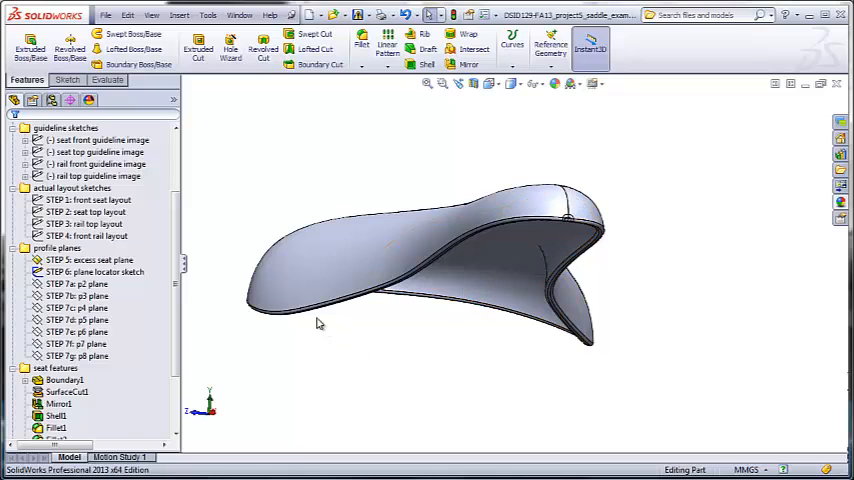
{"action": "mouse_move", "coordinate": [508, 258]}
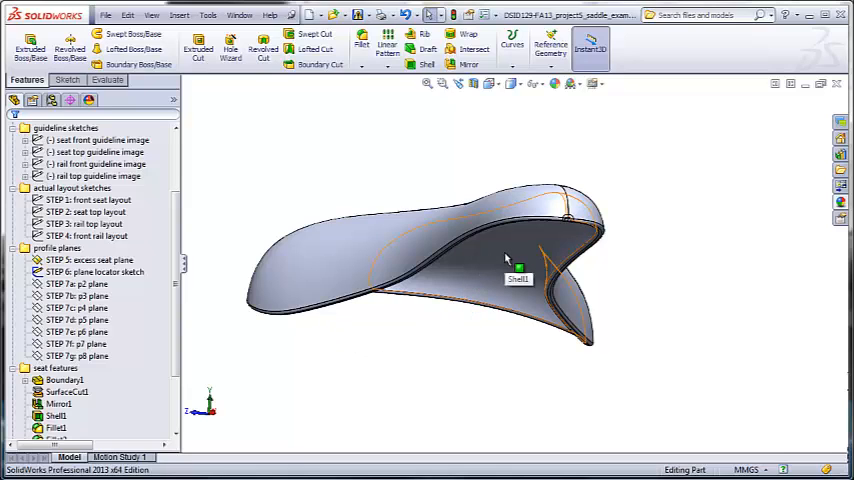